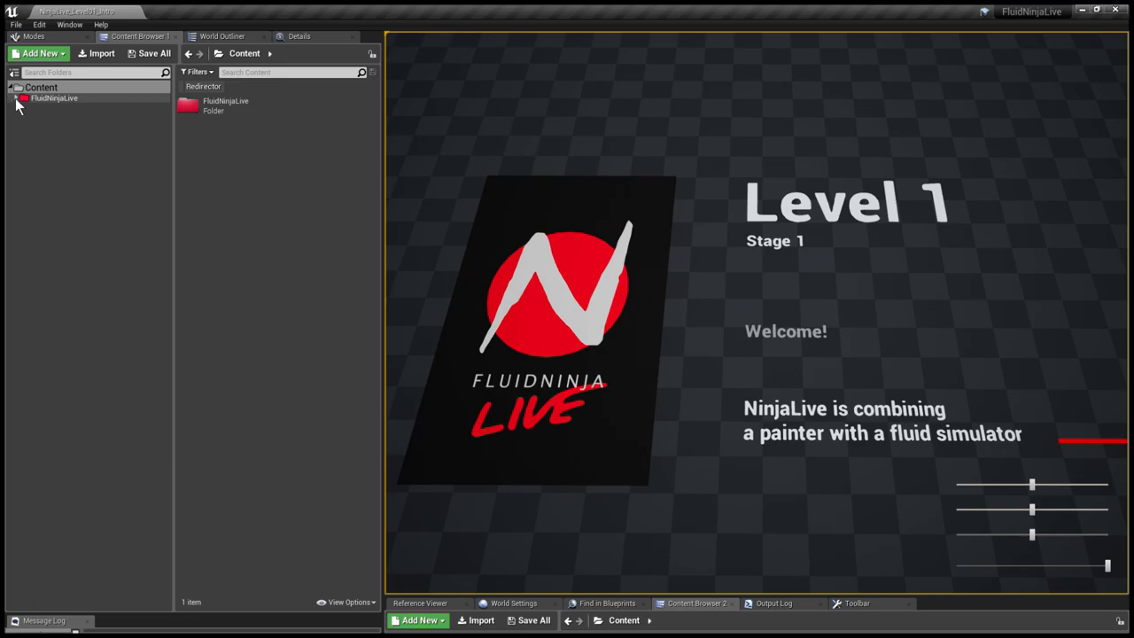
Open FluidNinjaLive > Tutorial > Levels, then select and deselect all 19 tutorial levels.
left_click(22, 98)
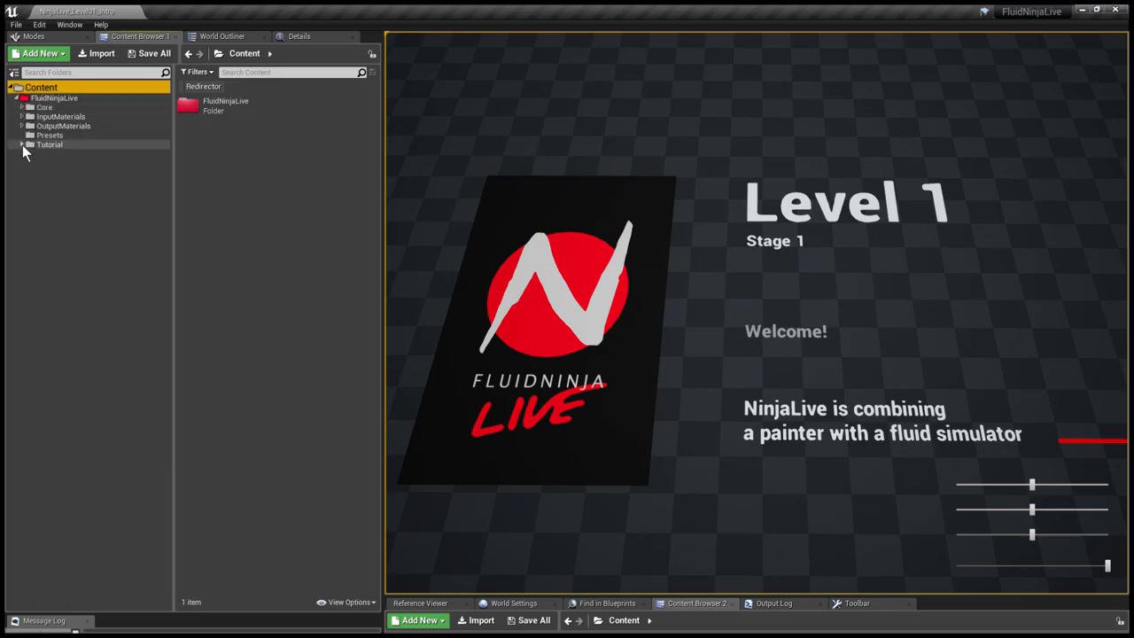
left_click(21, 144)
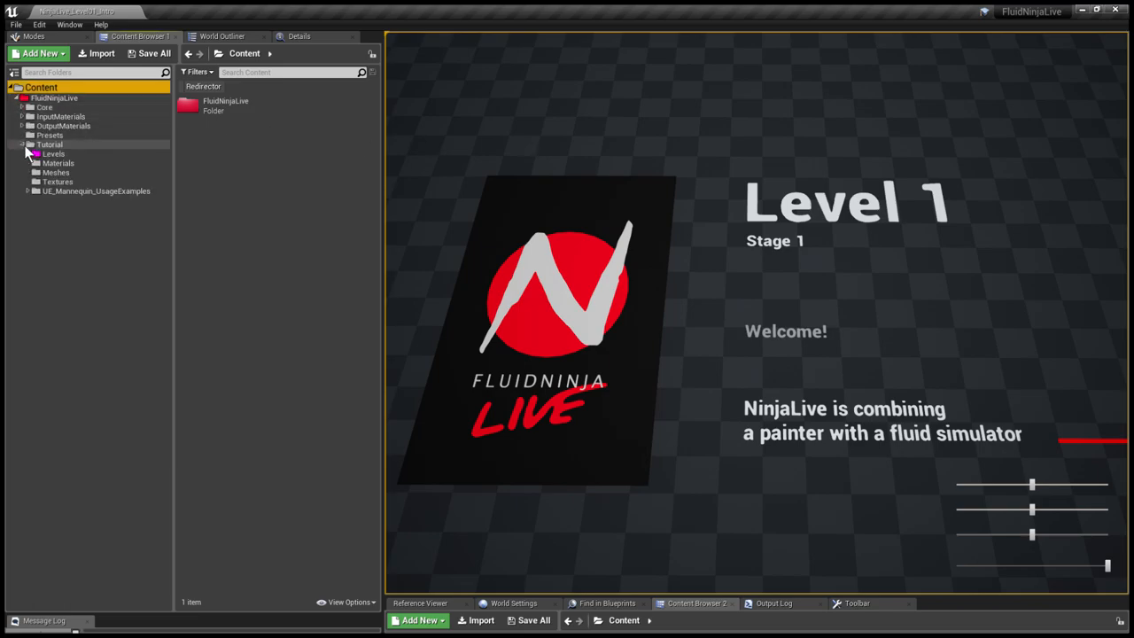
left_click(50, 144)
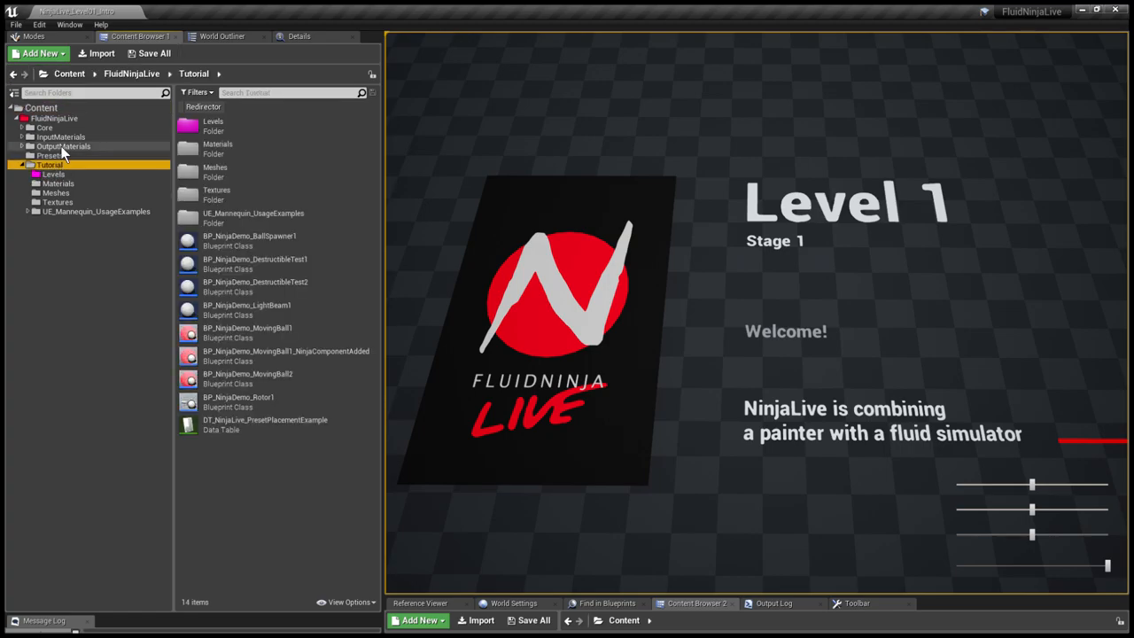
left_click(53, 174)
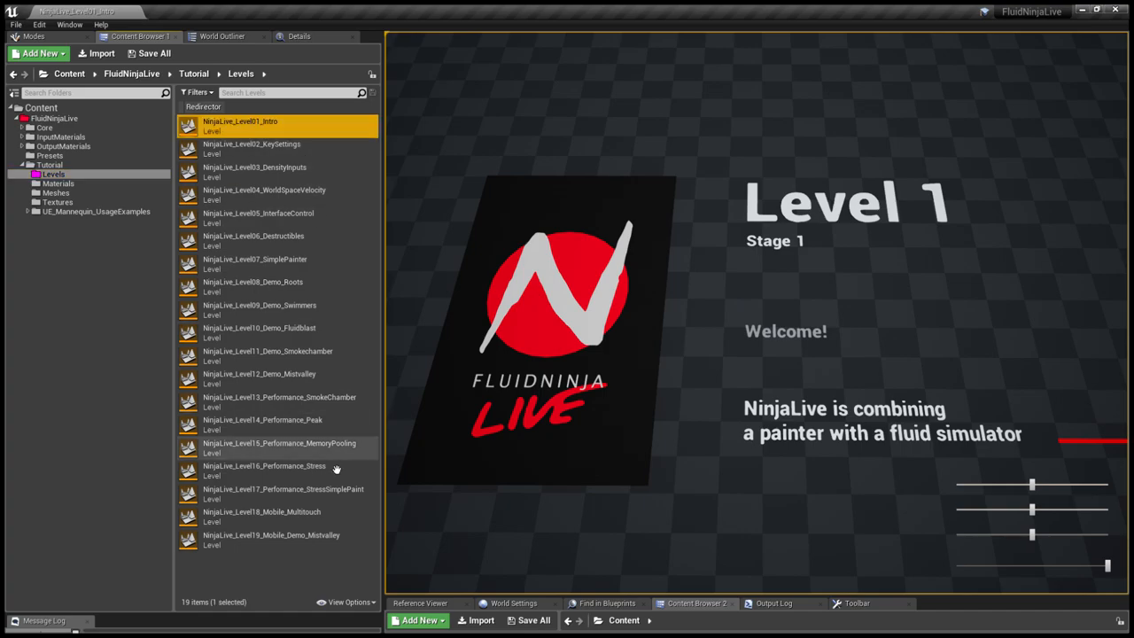
key("ctrl+a")
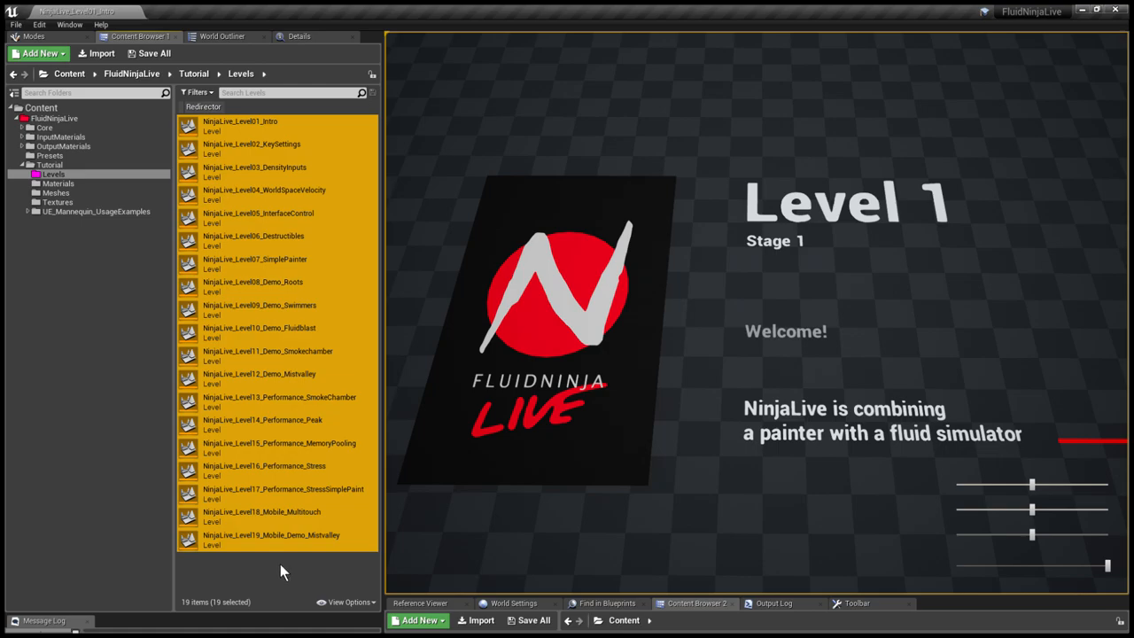
left_click(279, 397)
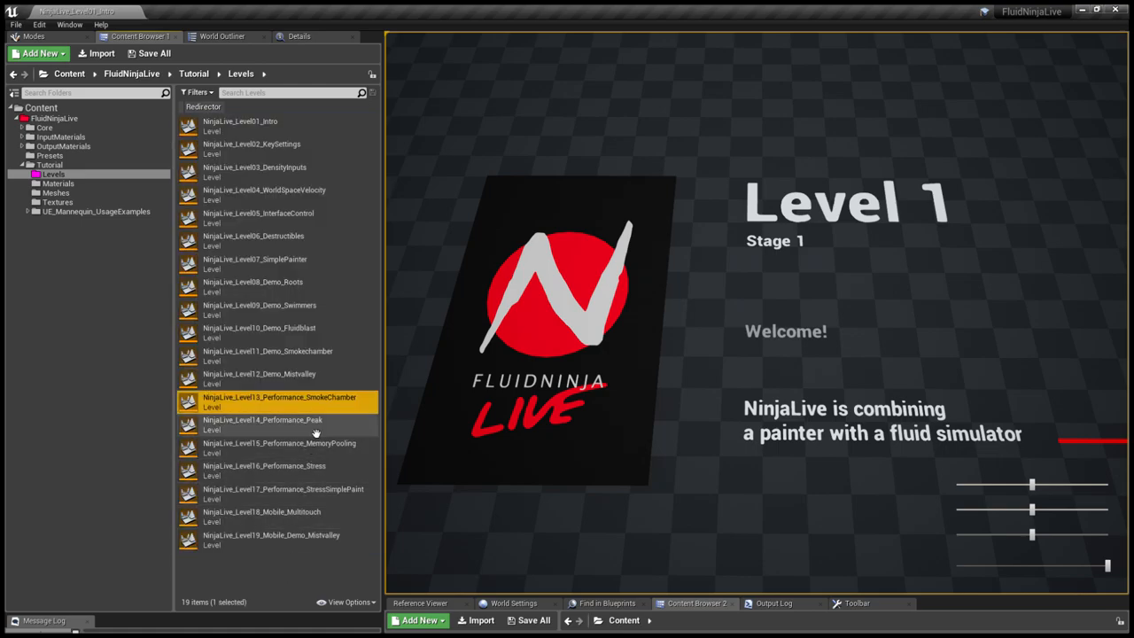
left_click(262, 419)
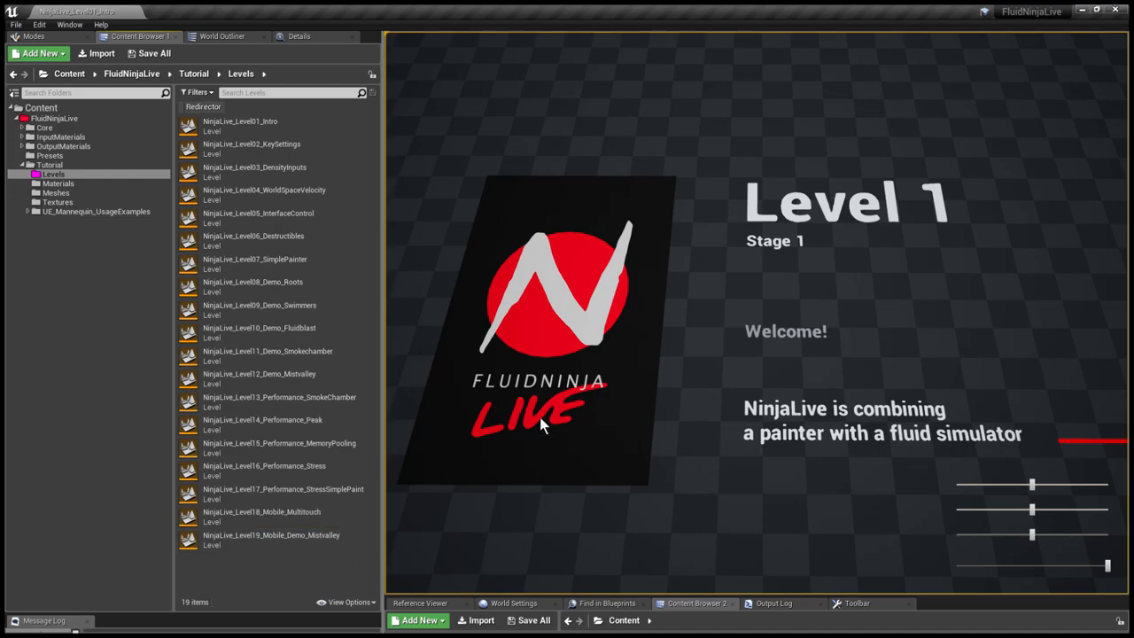
mouse_move(695, 291)
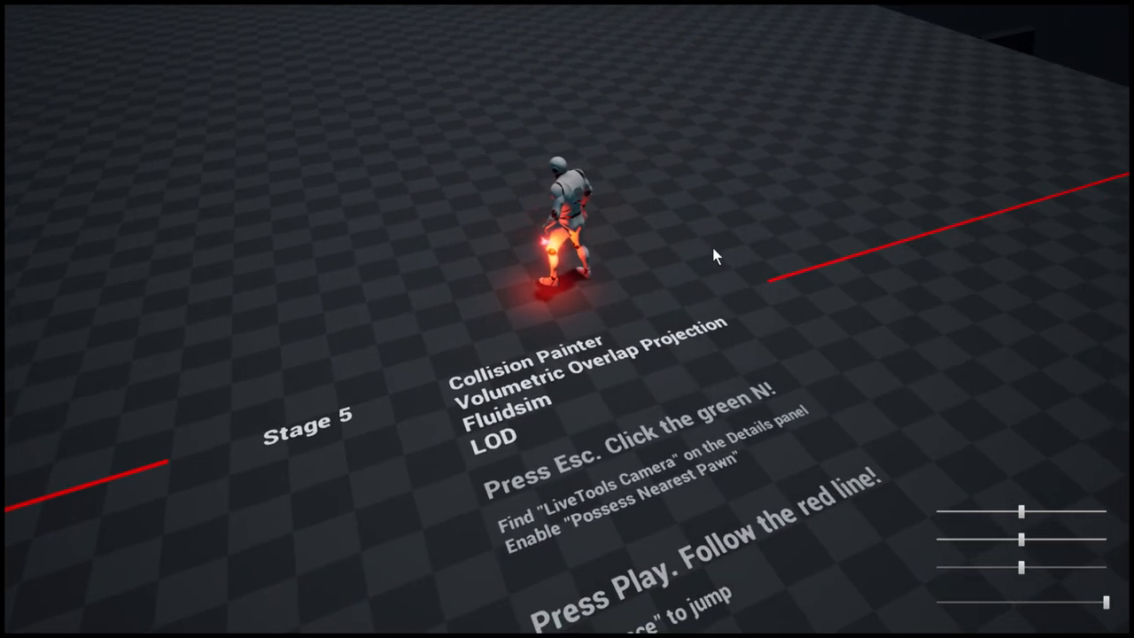
Stop play and tick Possess Nearest Pawn on NinjaLive_Utilities under Live Tools Camera.
key("Escape")
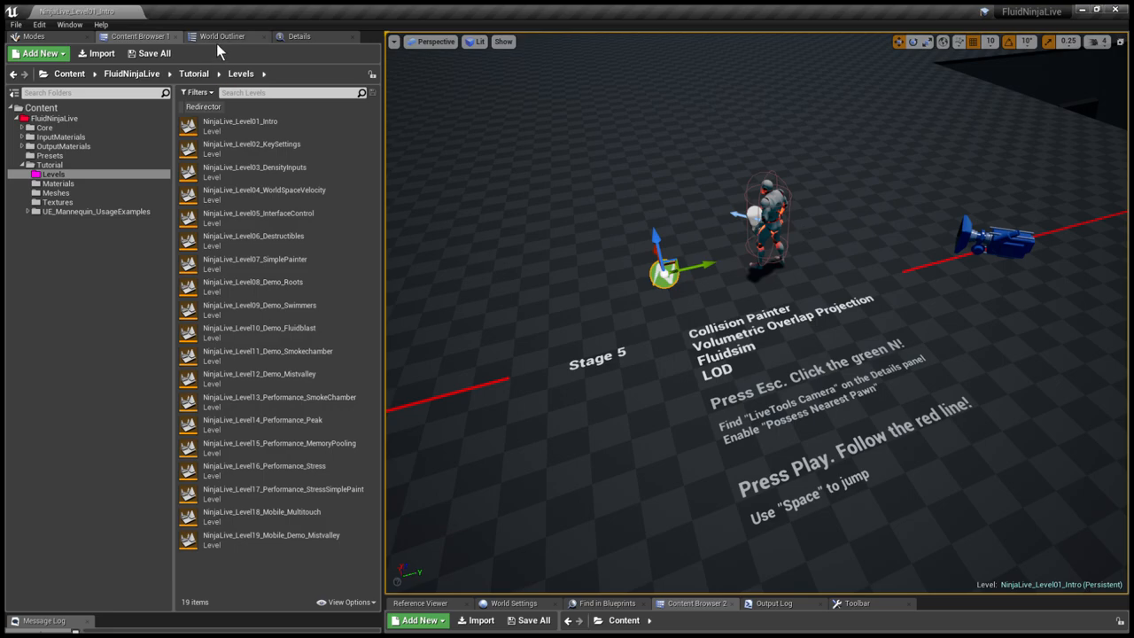
left_click(299, 36)
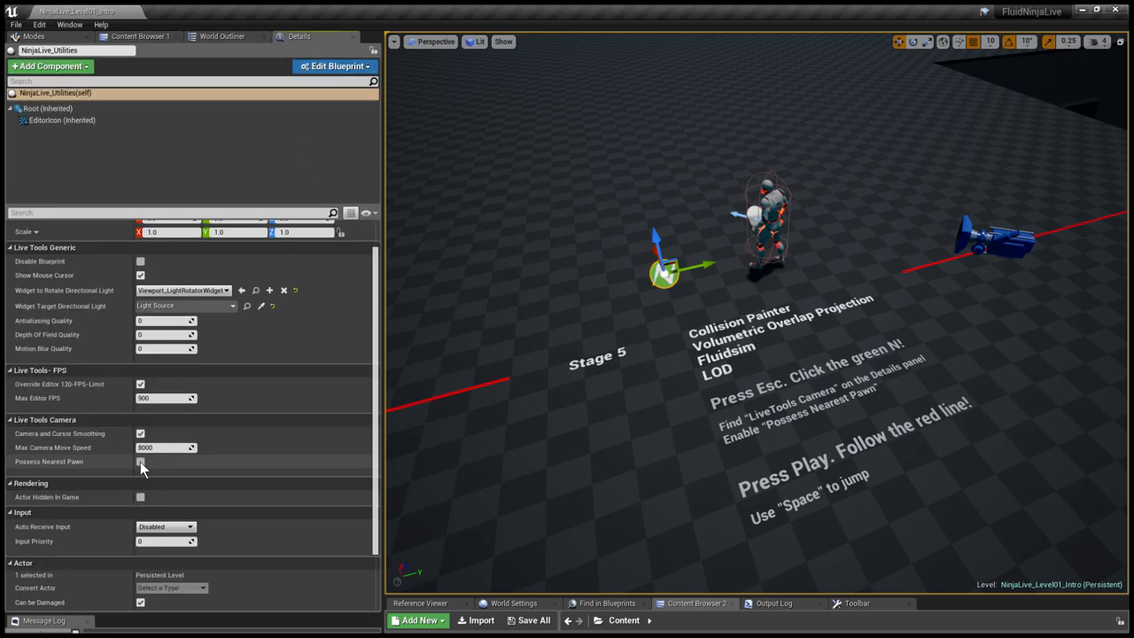
left_click(141, 462)
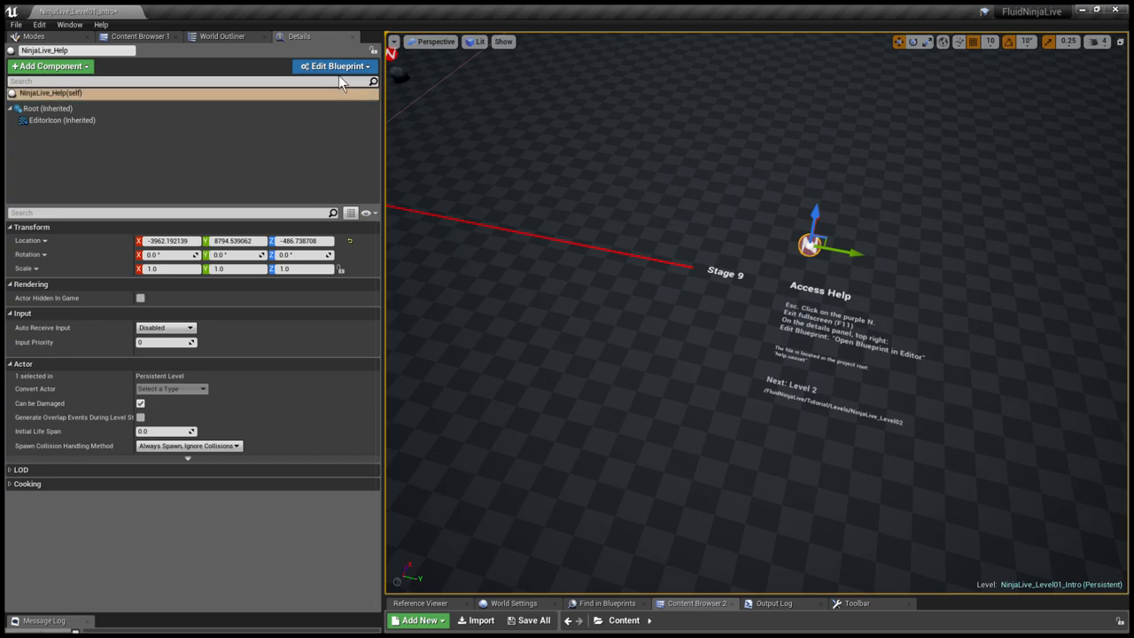
mouse_move(330, 79)
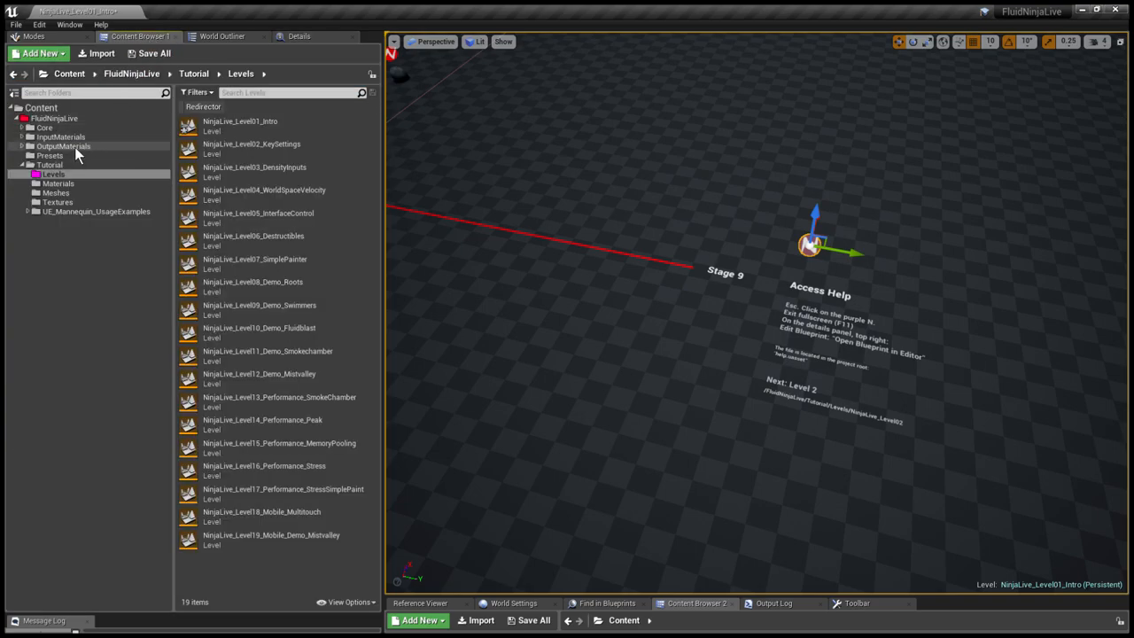
Open the Help Blueprint Class from the FluidNinjaLive folder in the Blueprint Editor.
left_click(54, 98)
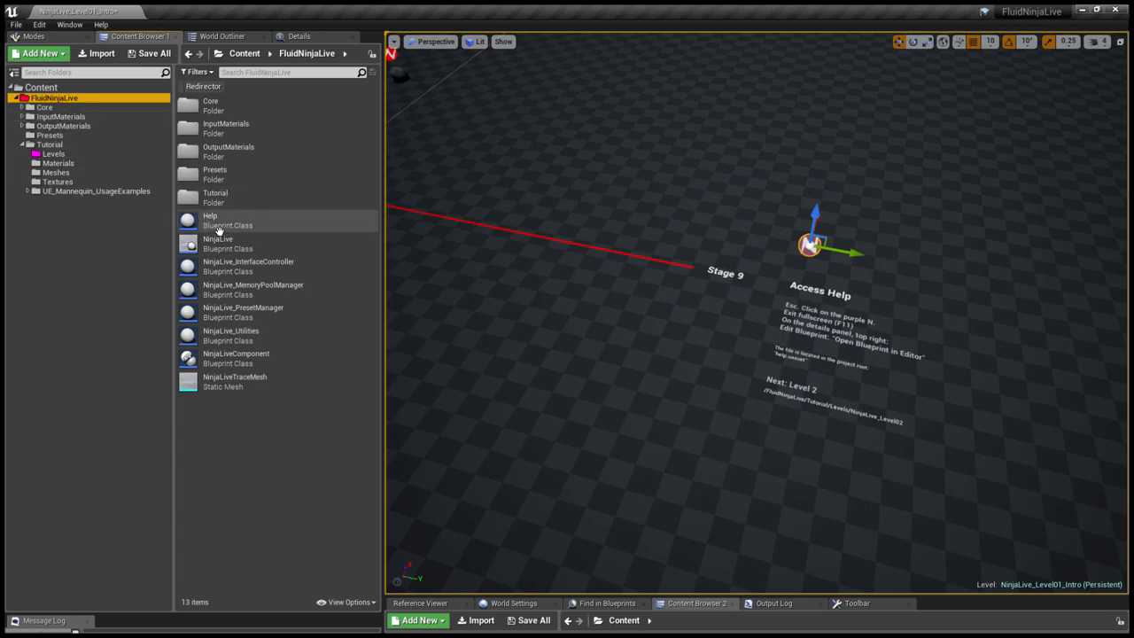
left_click(210, 220)
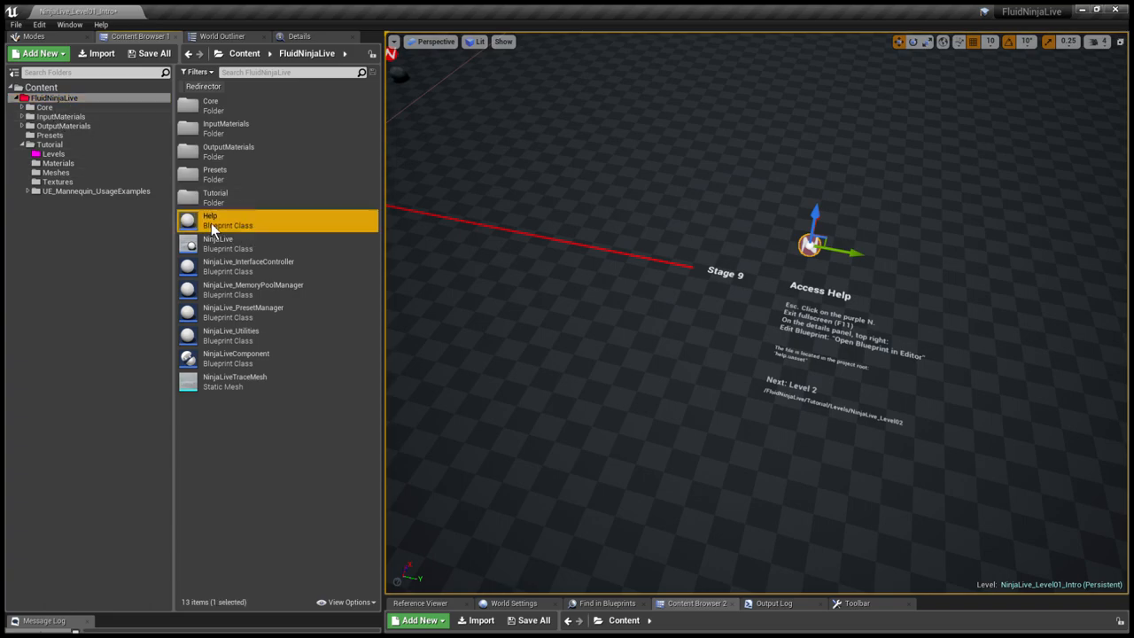
double_click(209, 220)
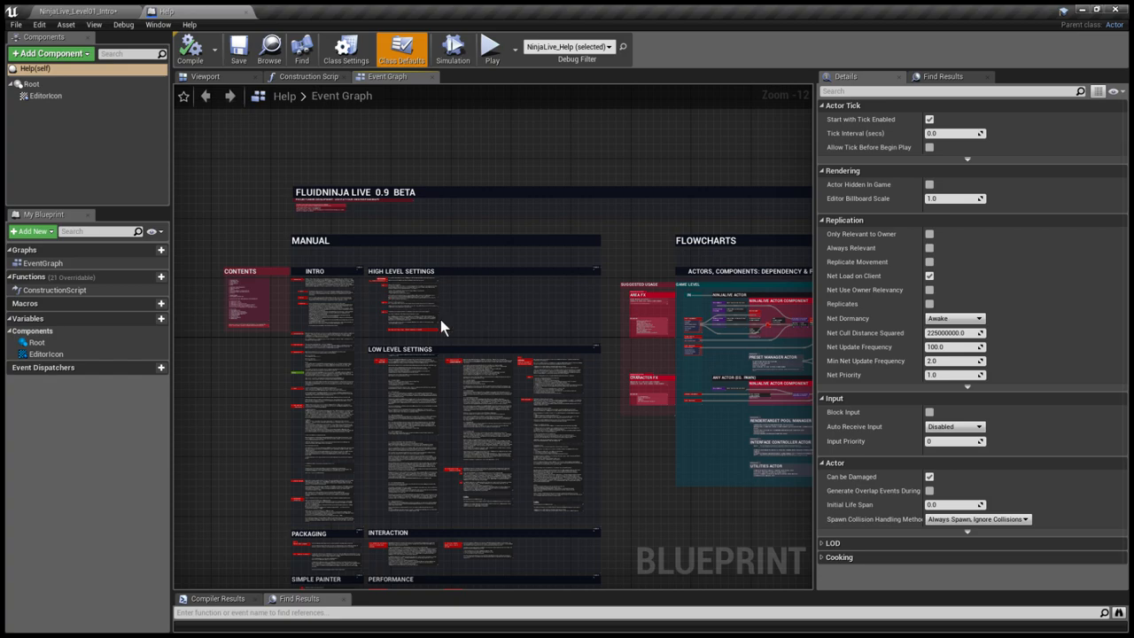
Zoom the Help Event Graph into the LOW LEVEL SETTINGS comment blocks.
scroll("up", 3)
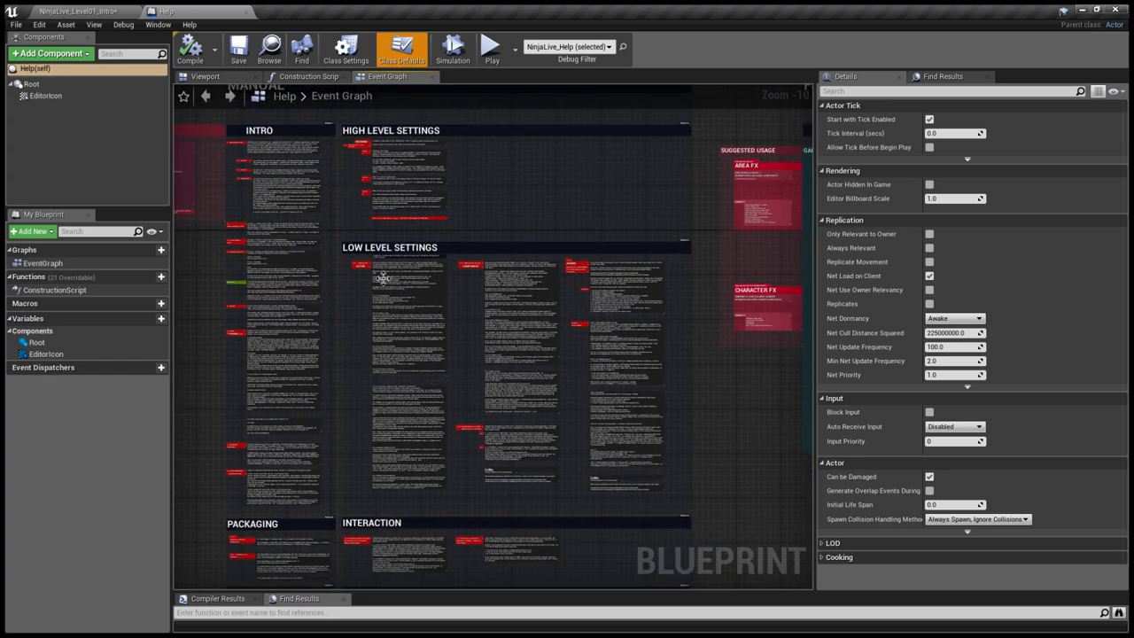
scroll("up", 3)
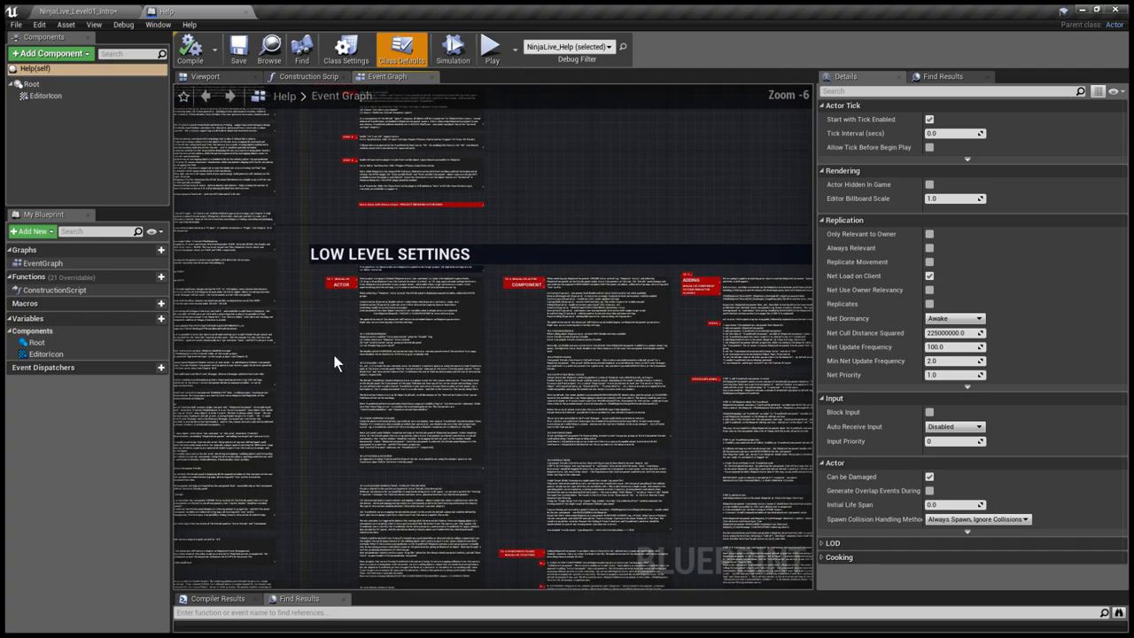
scroll("up", 3)
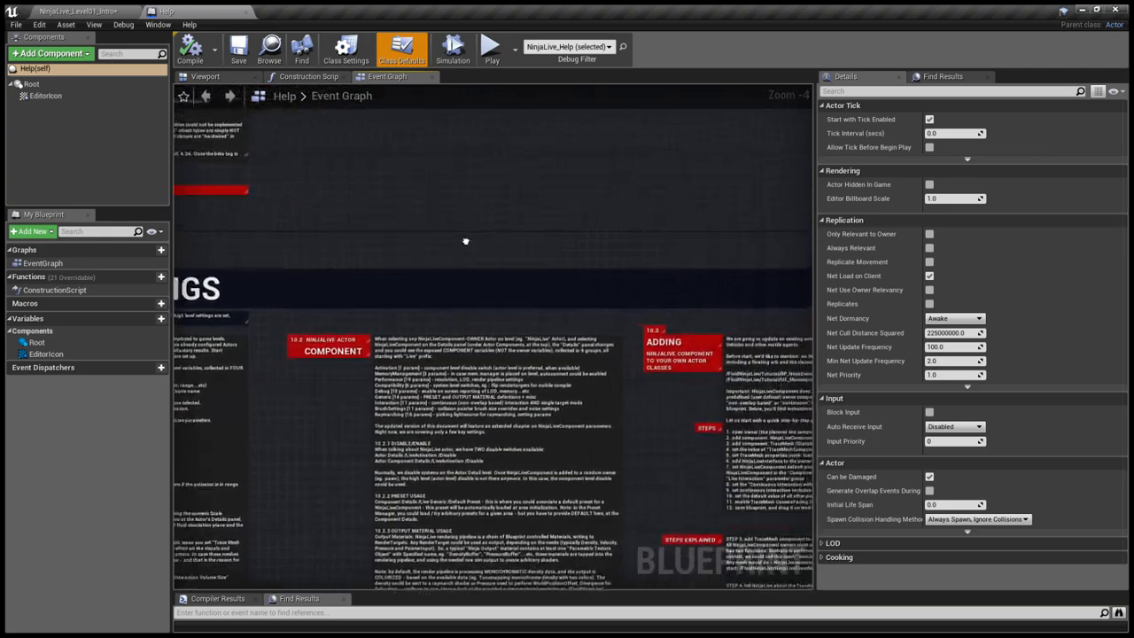
scroll("down", 3)
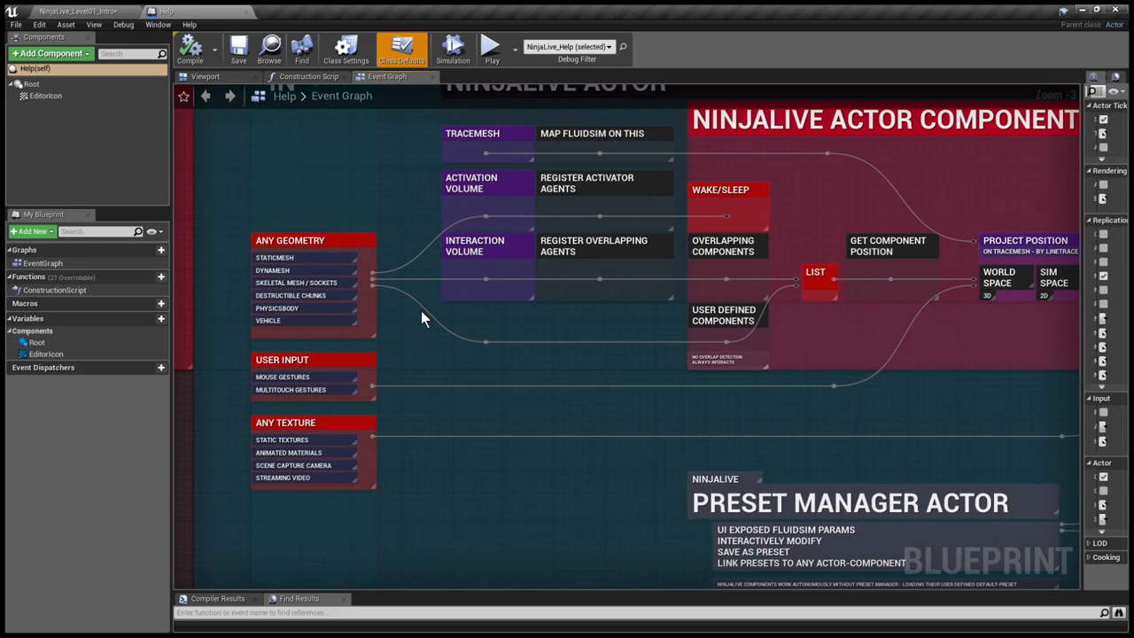
Zoom through the Help graph flowcharts to the FLUID SIMULATION: DATA FLOW chart.
scroll("up", 3)
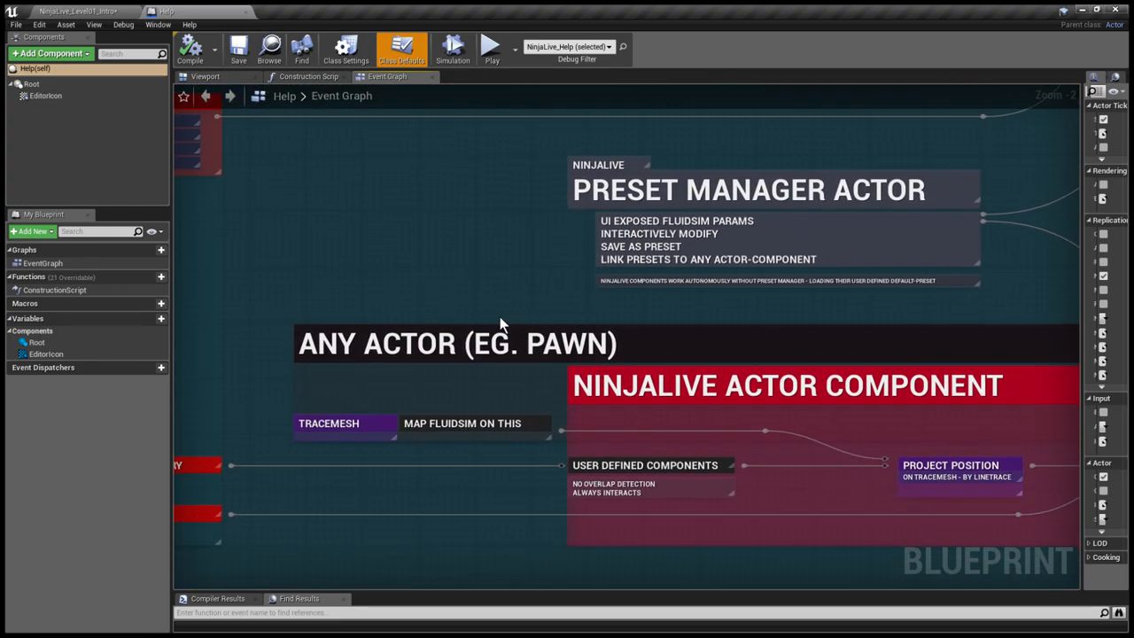
scroll("down", 3)
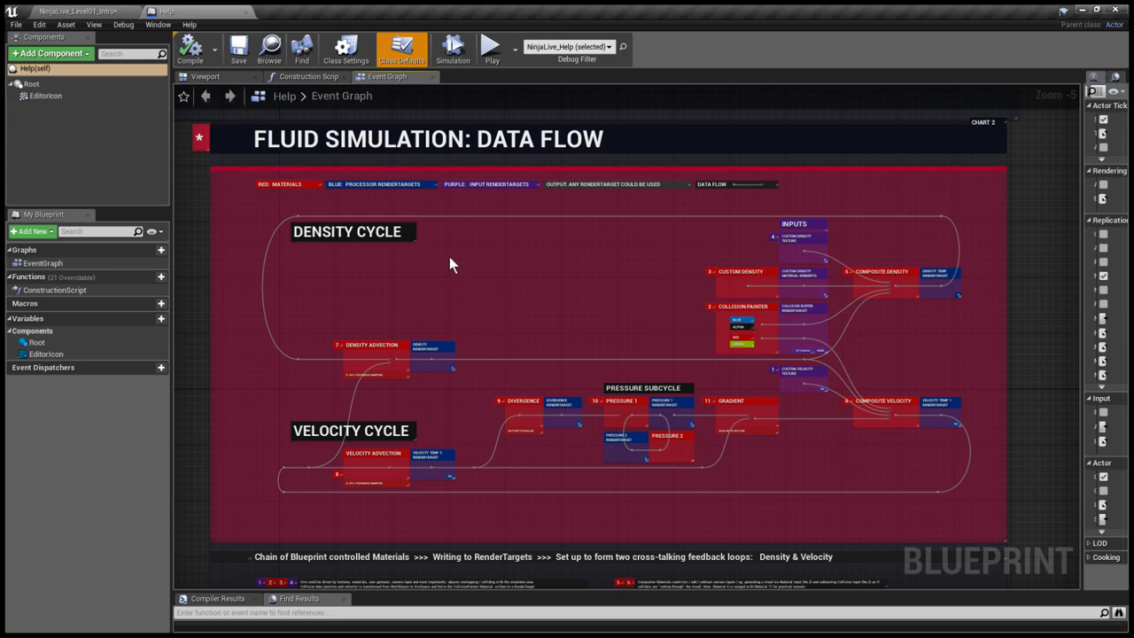
mouse_move(436, 276)
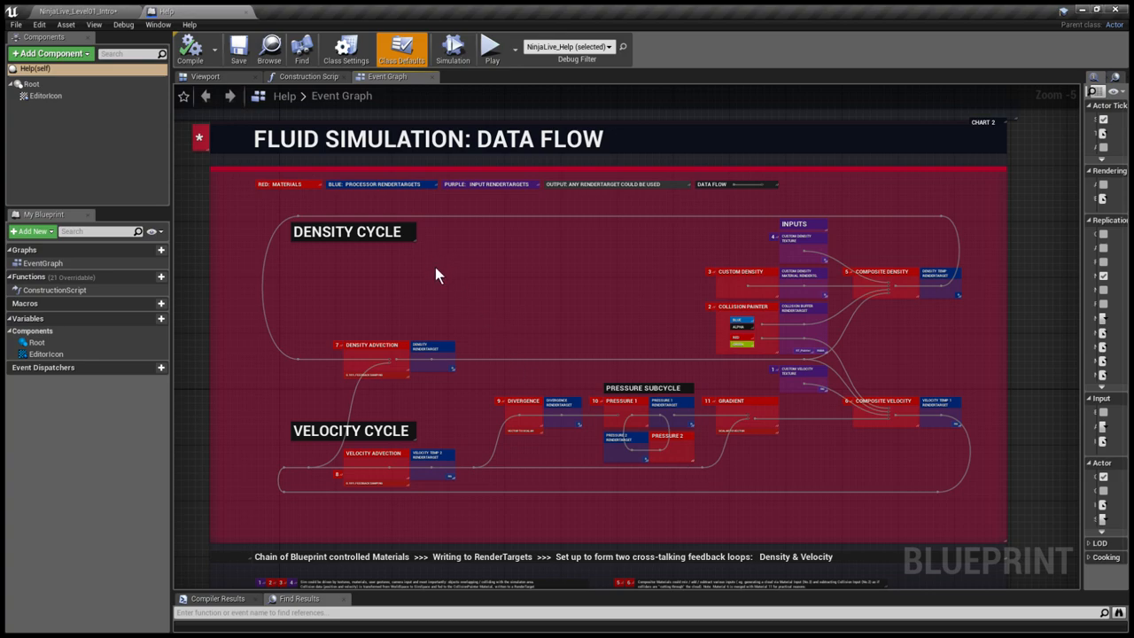
mouse_move(403, 440)
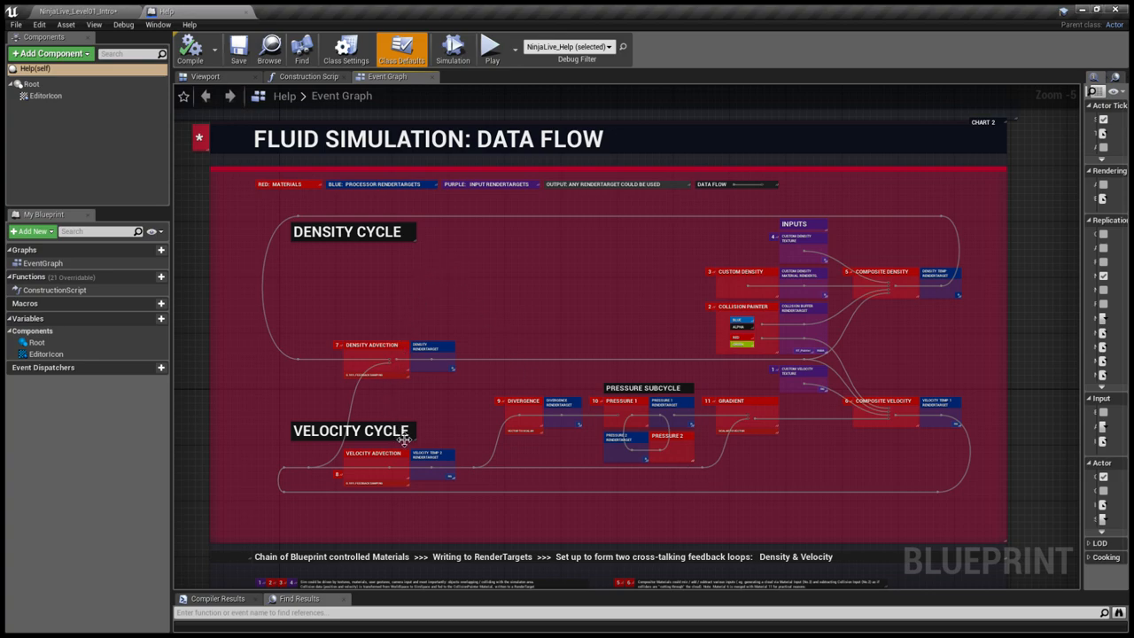
mouse_move(568, 476)
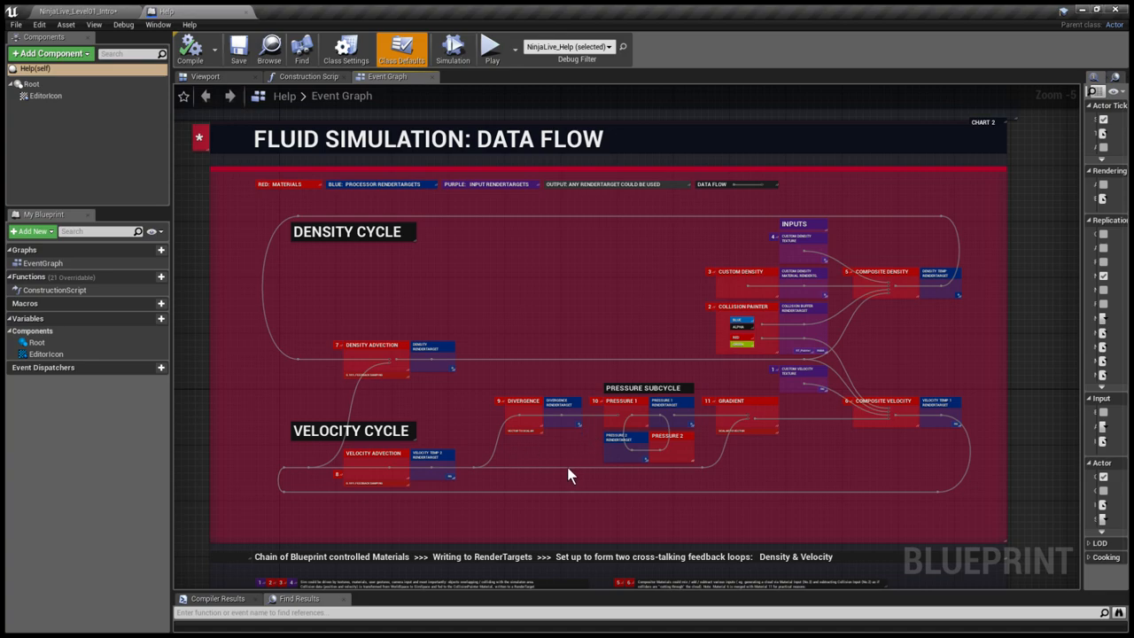
scroll("down", 3)
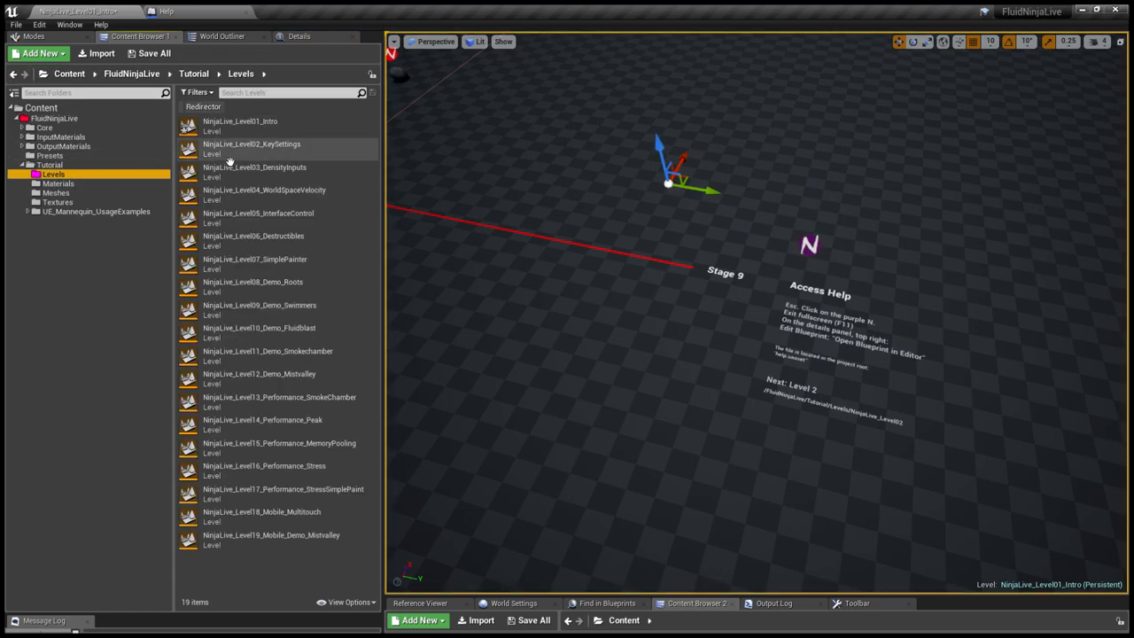
Open NinjaLive_Level02_KeySettings from the Tutorial/Levels folder.
double_click(251, 148)
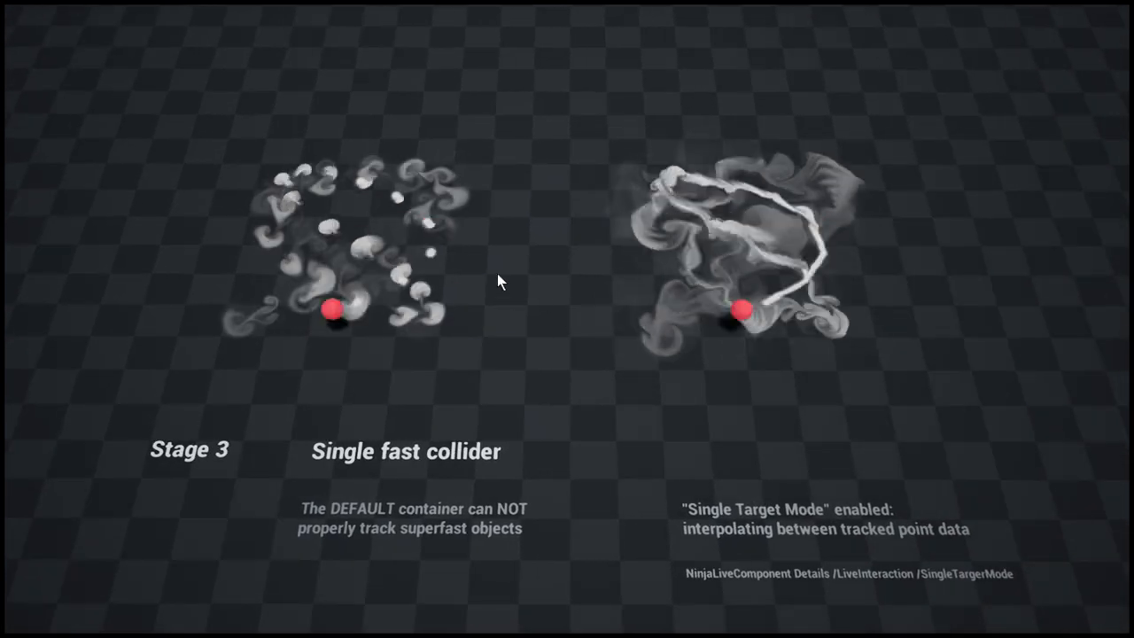
mouse_move(372, 259)
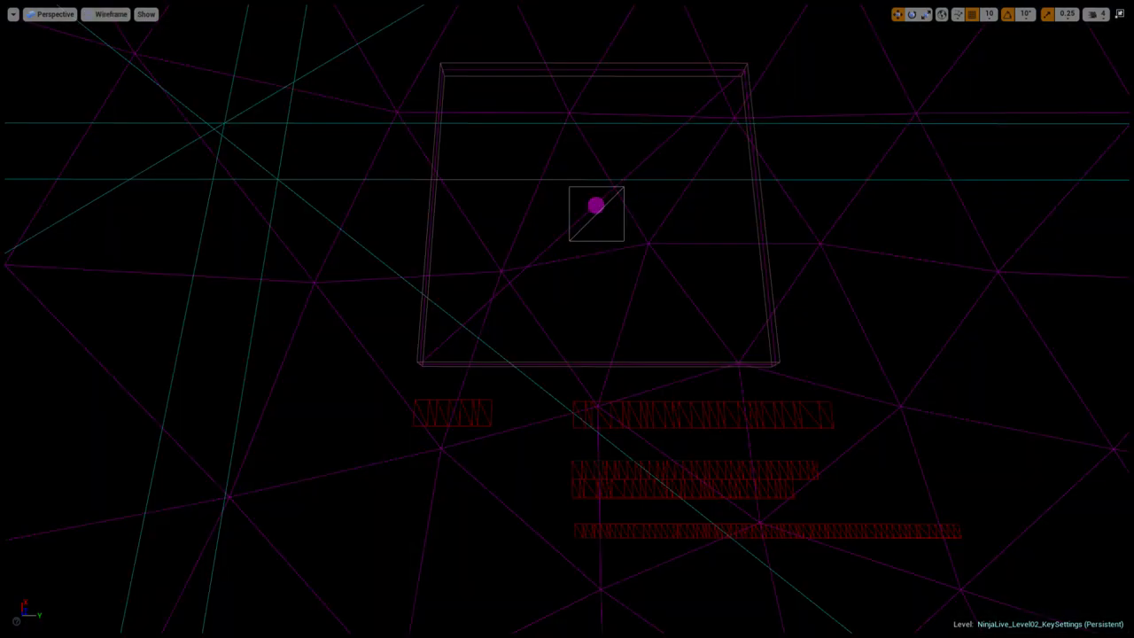
Start playing the KeySettings level to reach the Stage 5 time dilation demo.
left_click(101, 14)
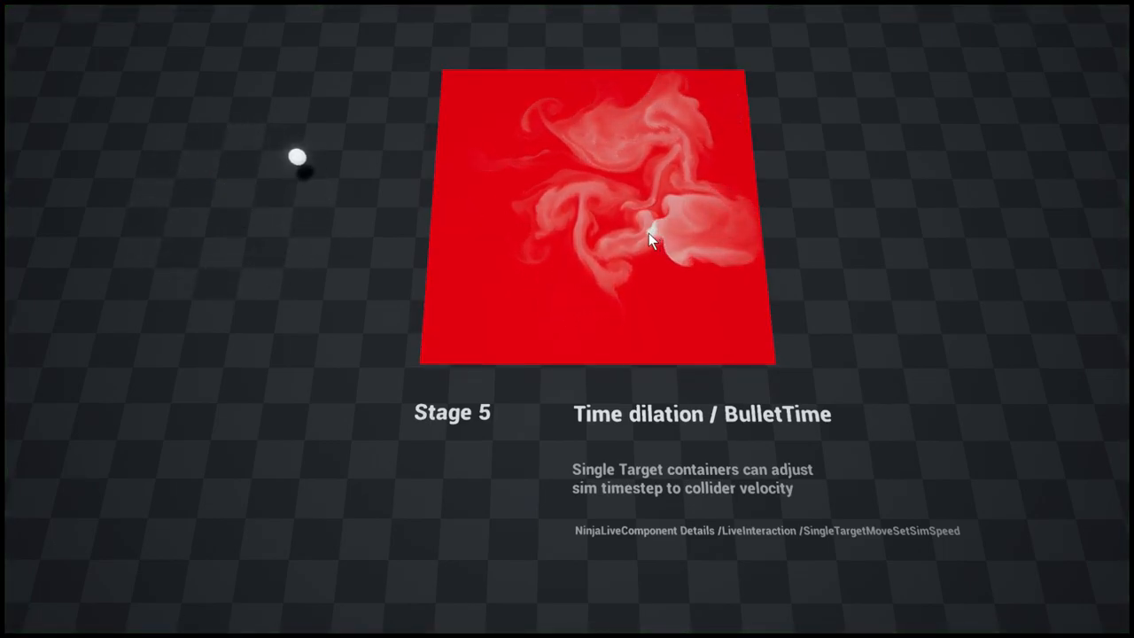
mouse_move(655, 334)
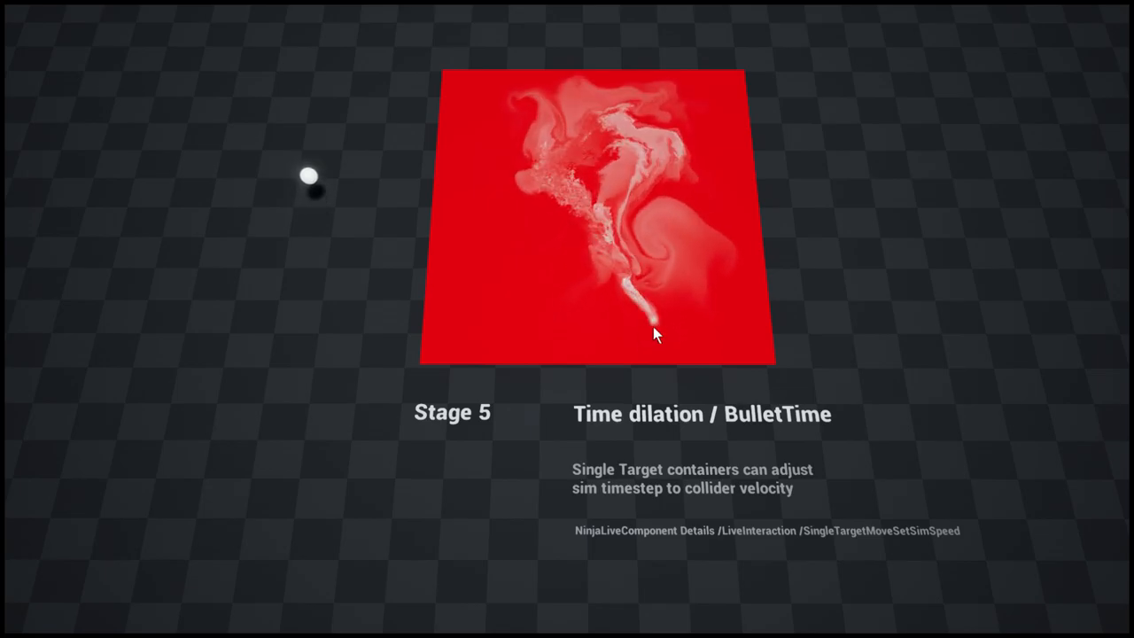
mouse_move(598, 177)
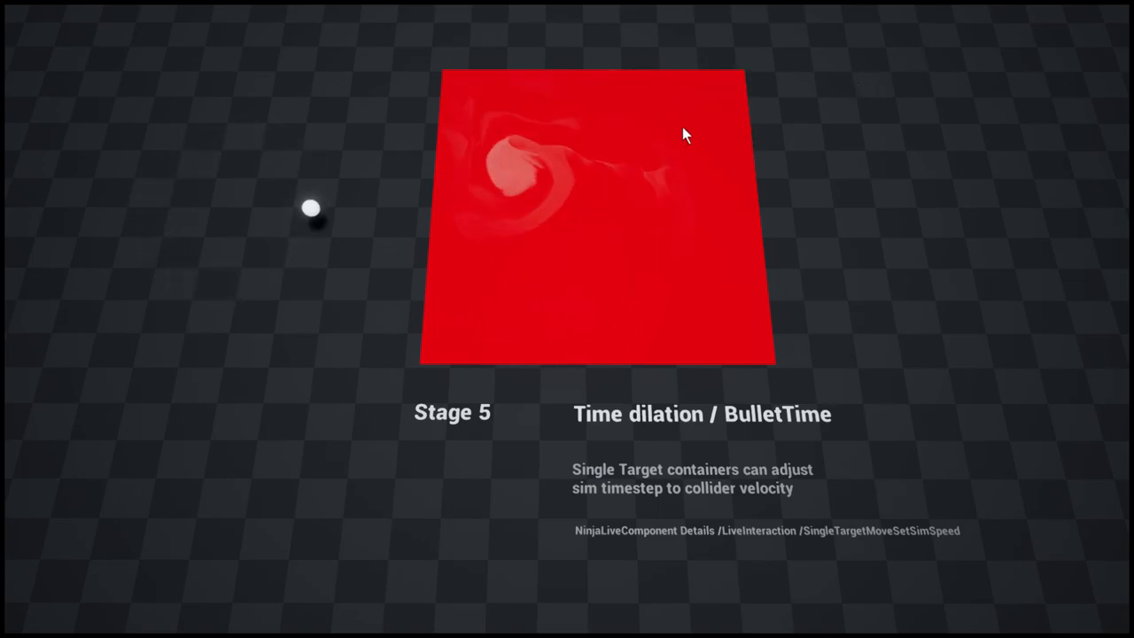
mouse_move(624, 270)
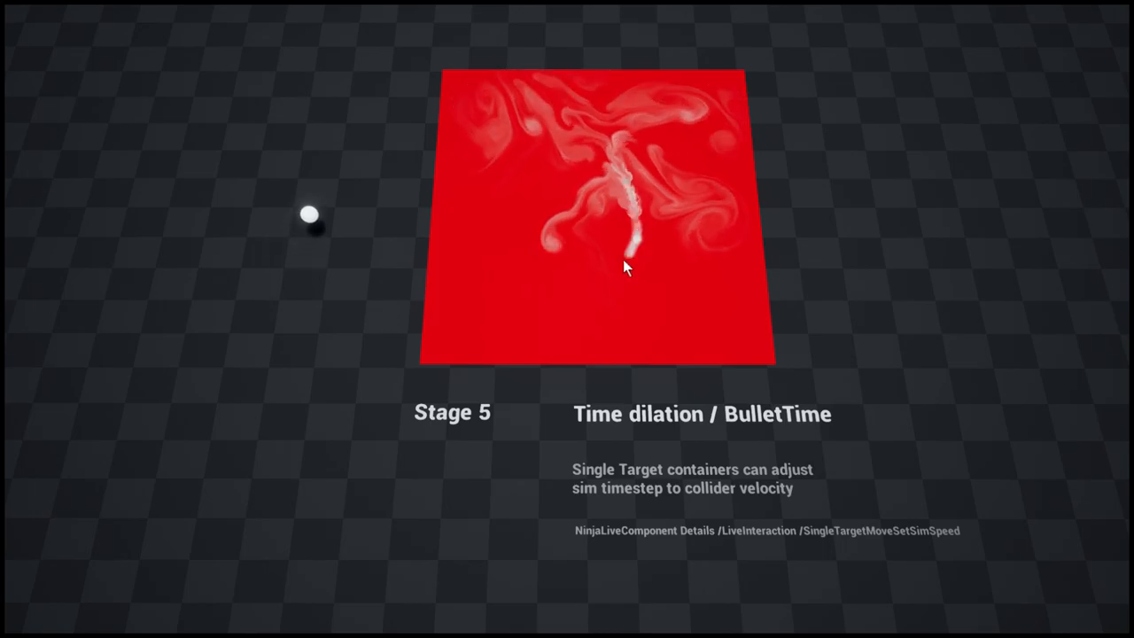
mouse_move(501, 187)
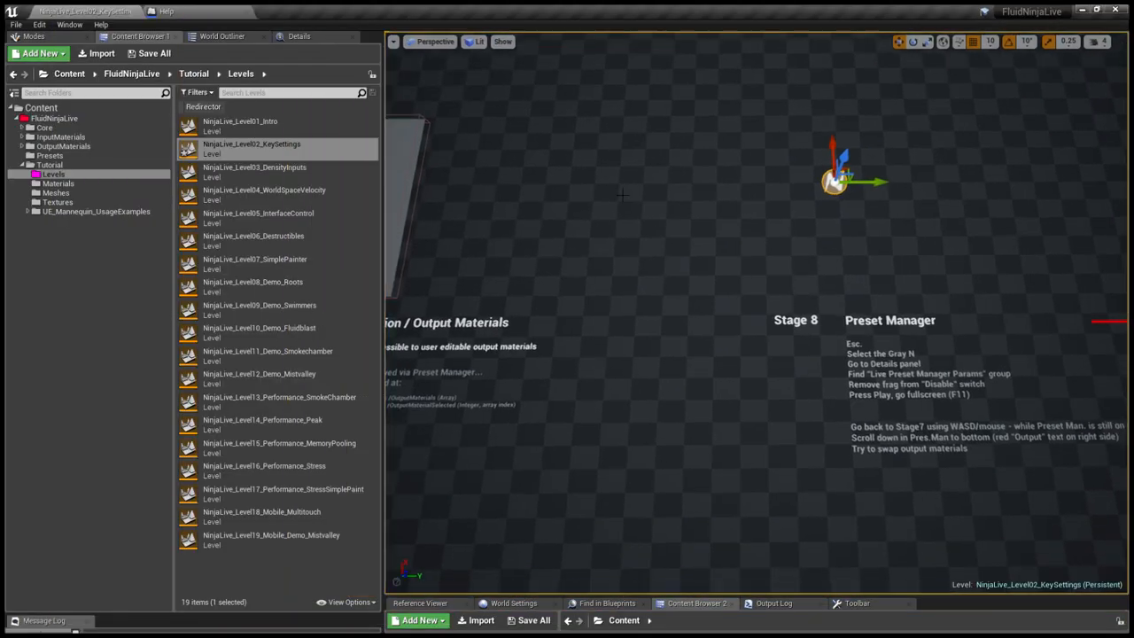
Untick Disable Preset Manager on the NinjaLive_PresetManager actor.
left_click(298, 36)
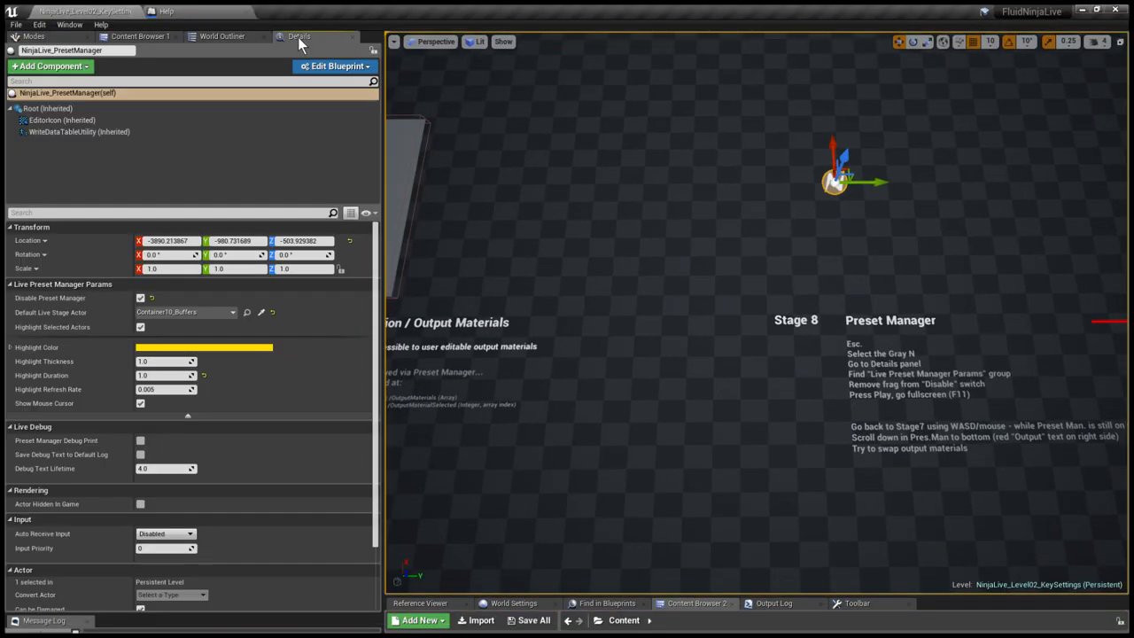
left_click(140, 298)
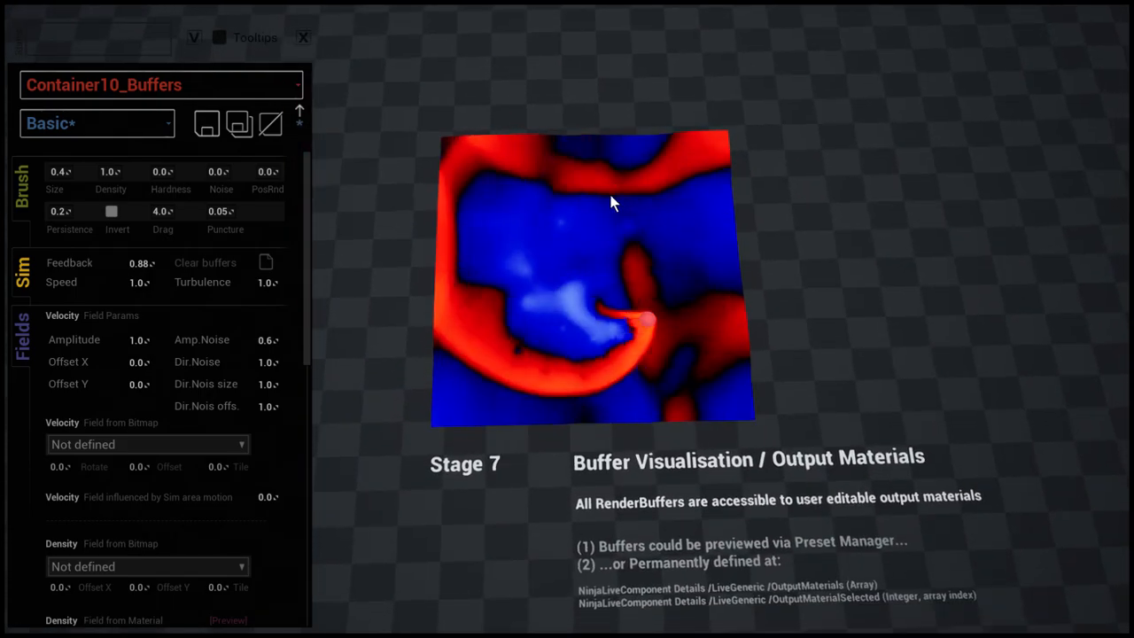
Preview Stage 7 through MI_DensityBuffer_Red, MI_VelocityBuffer, MI_PressureBuffer and MI_DivergenceBuffer outputs.
scroll("down", 3)
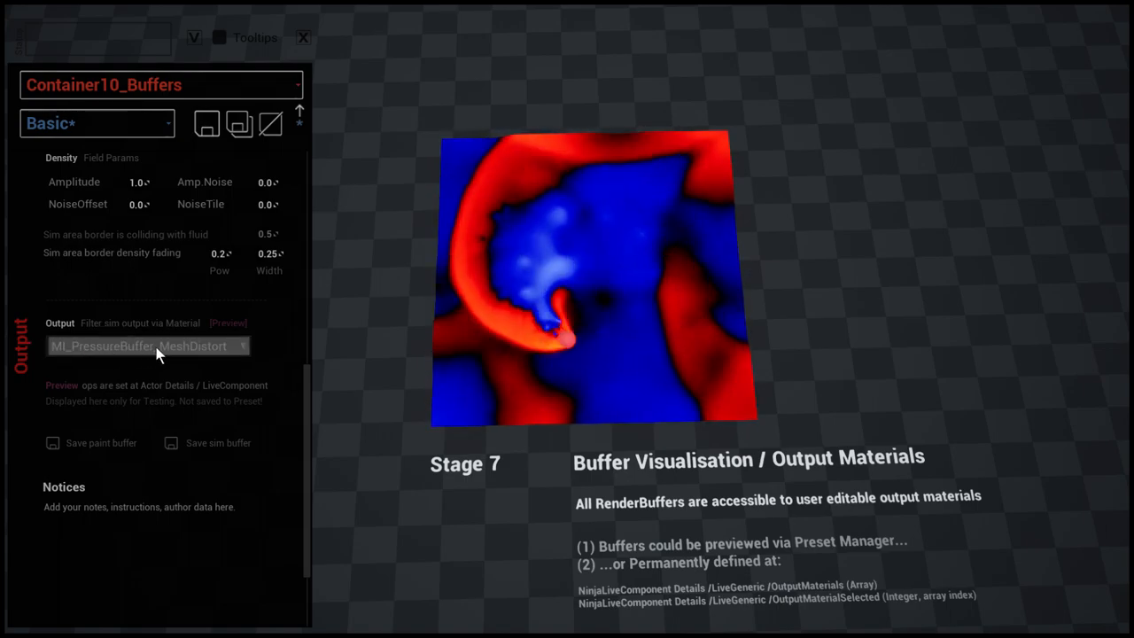
left_click(146, 346)
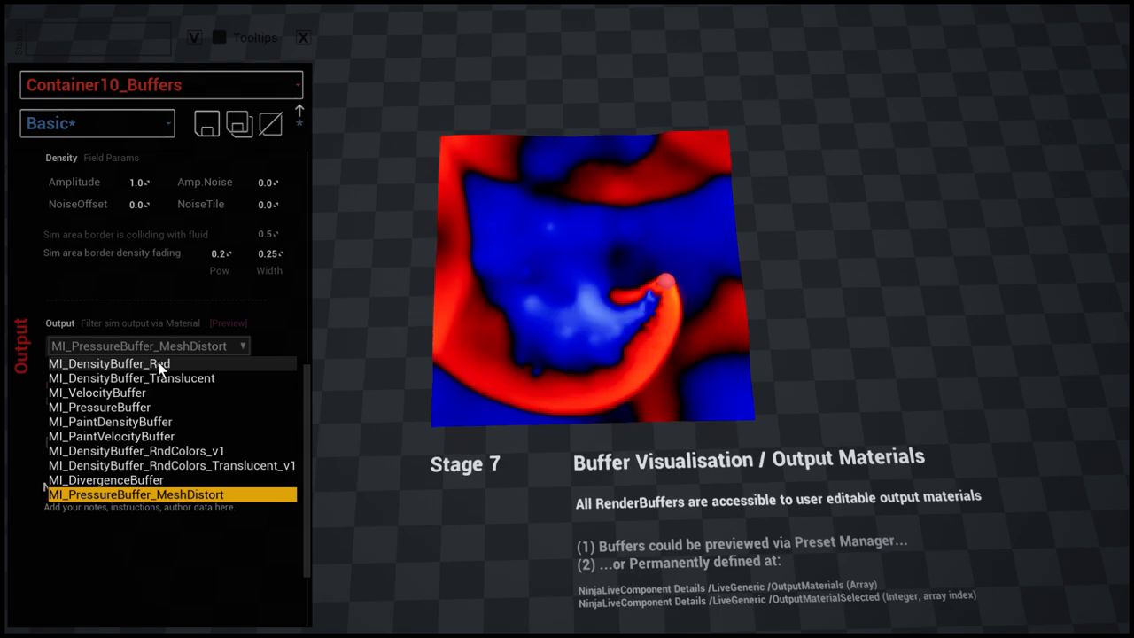
left_click(108, 363)
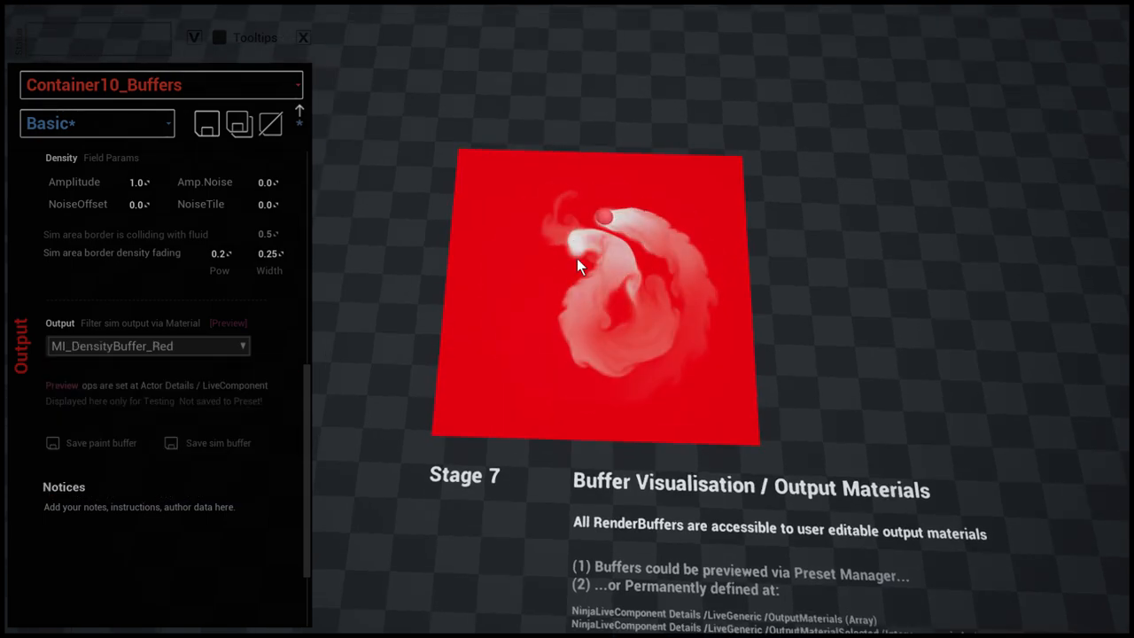
left_click(148, 345)
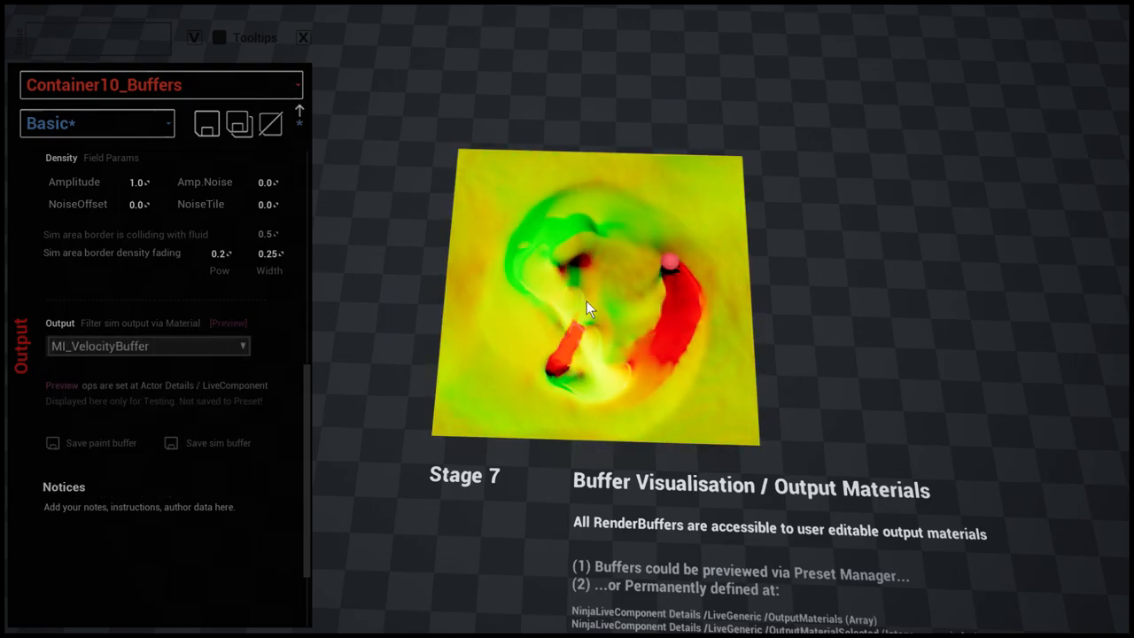
left_click(148, 346)
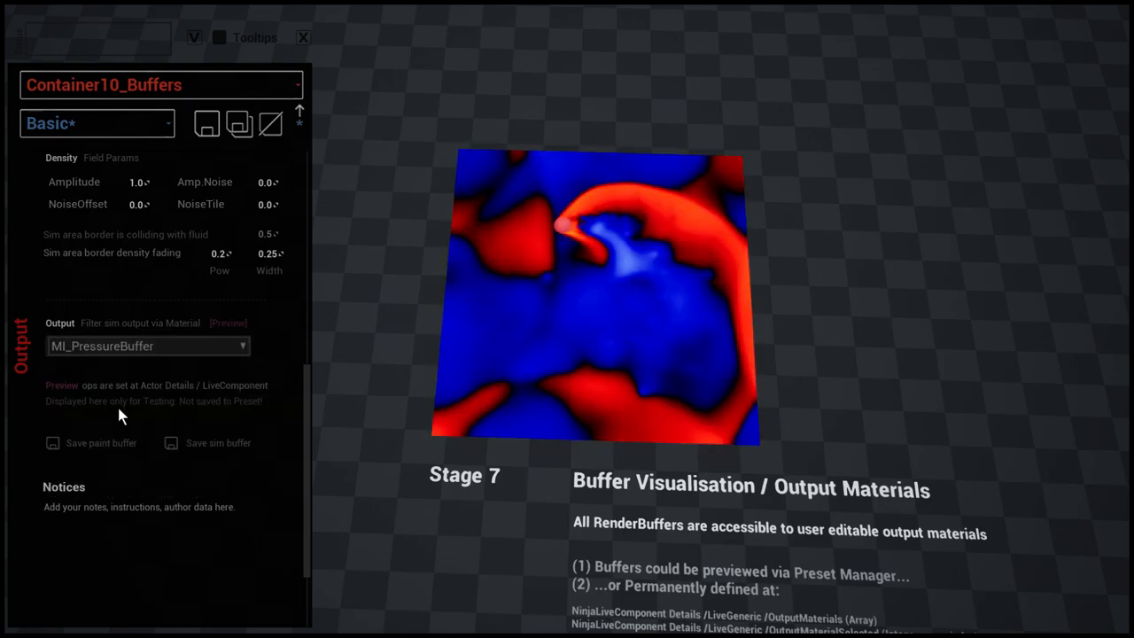
left_click(148, 346)
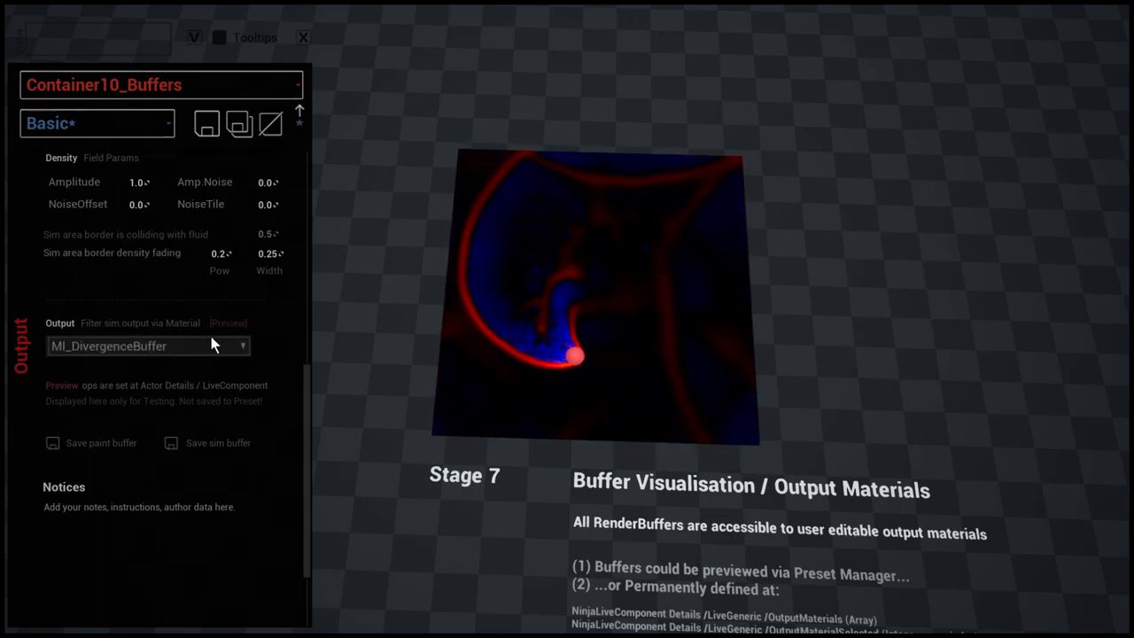
left_click(148, 346)
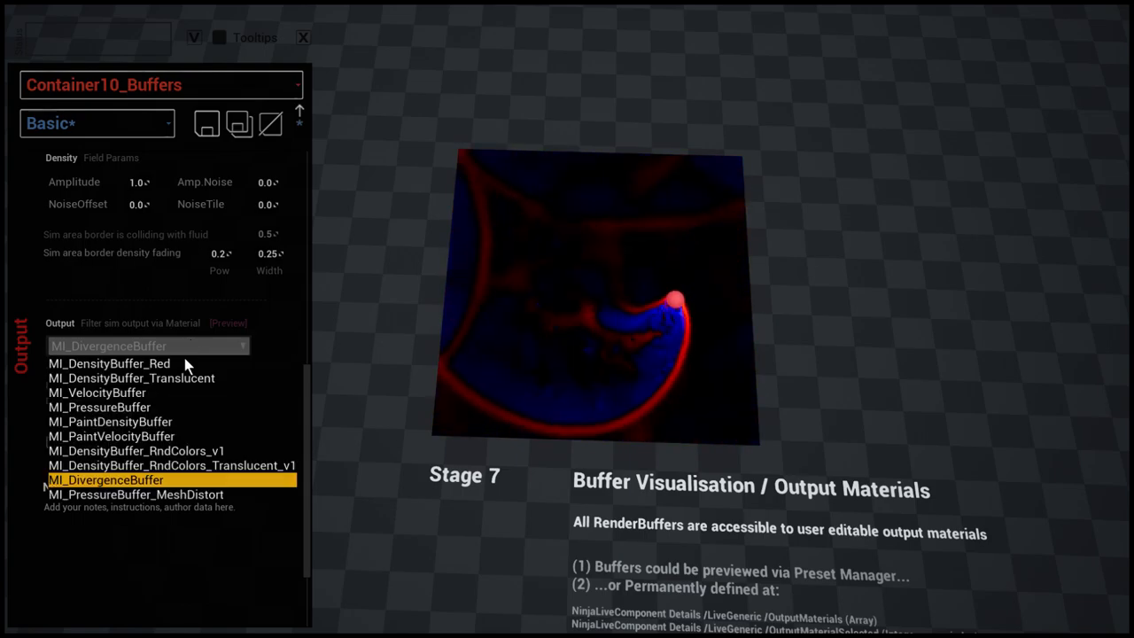
left_click(135, 494)
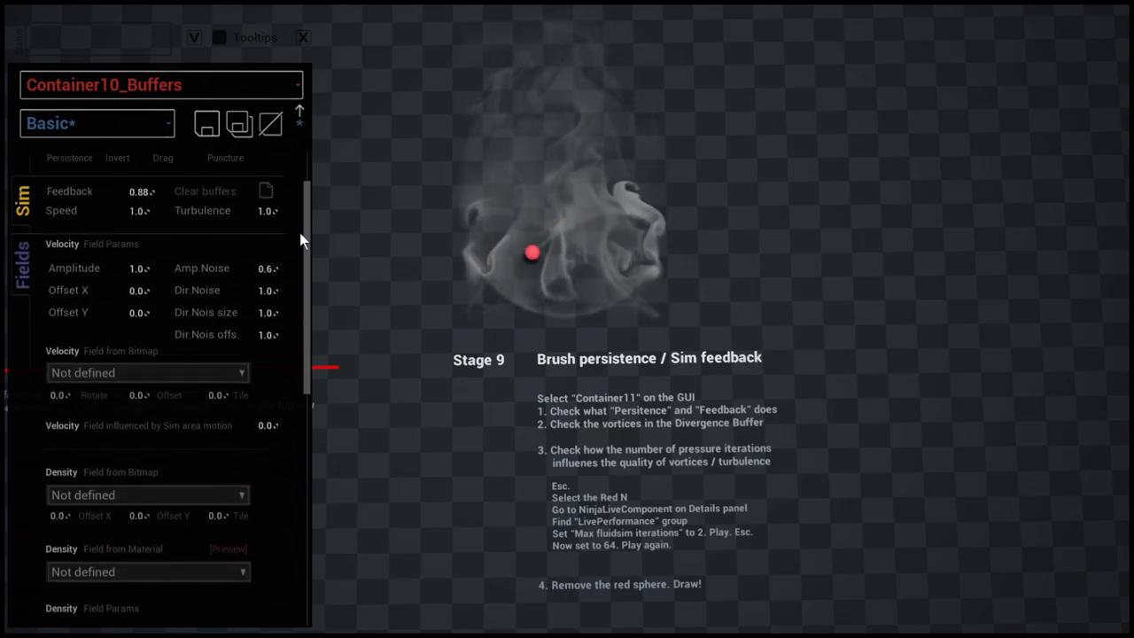
Choose Container11_Persistence from the Preset Manager's container dropdown.
scroll("up", 3)
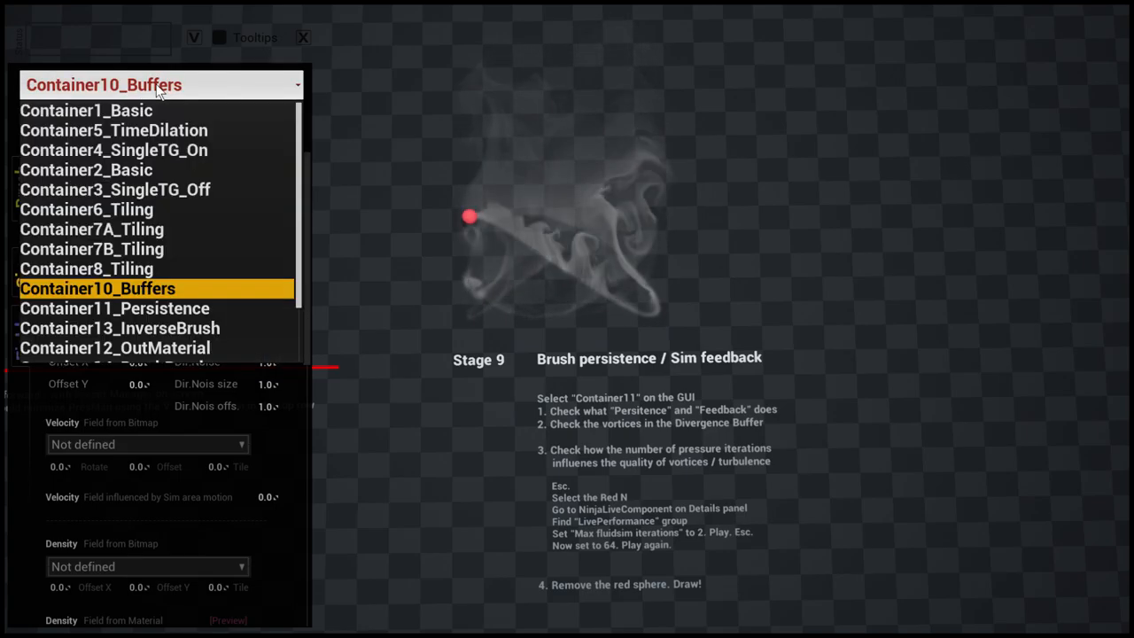
left_click(114, 307)
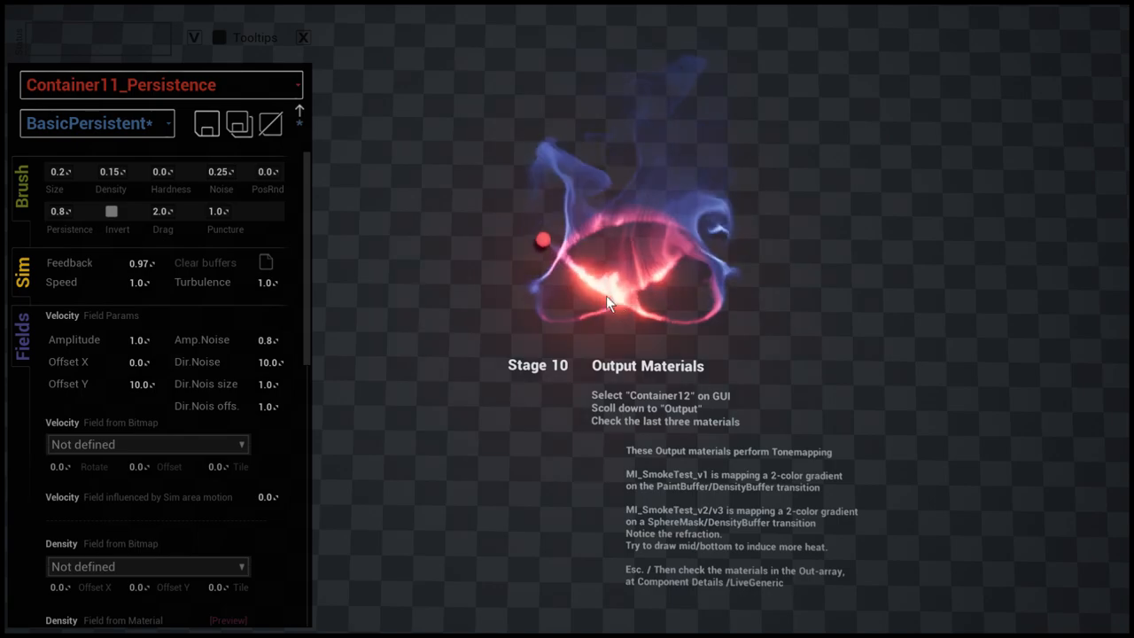
Switch the container to Container12_OutMaterial and scroll to preview its MI_SmokeTest_v3 output.
scroll("down", 3)
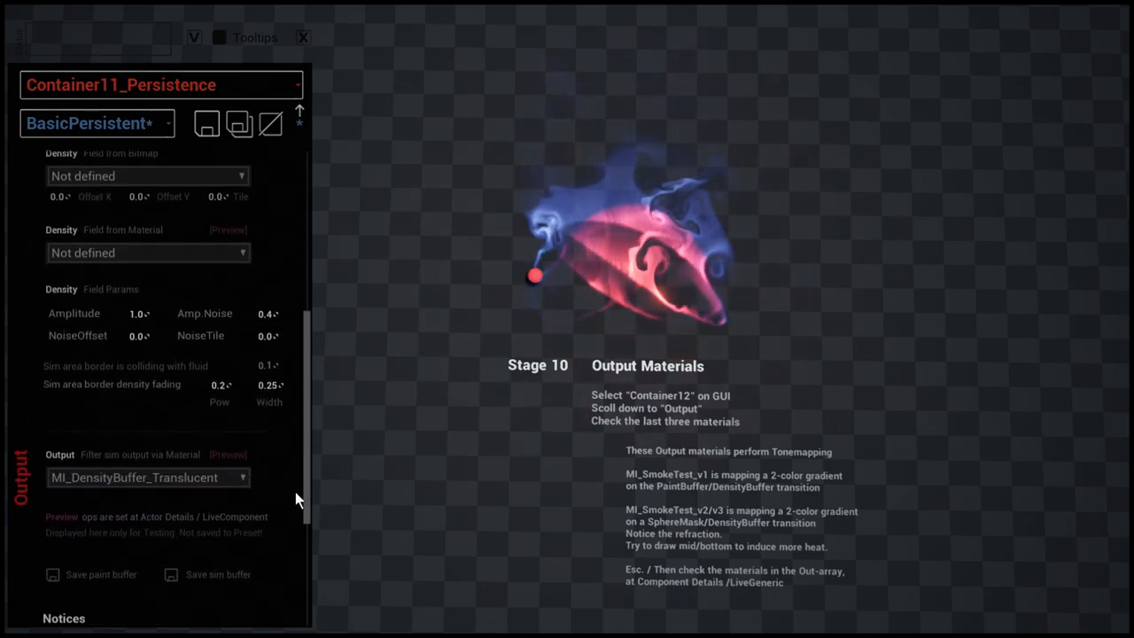
left_click(161, 84)
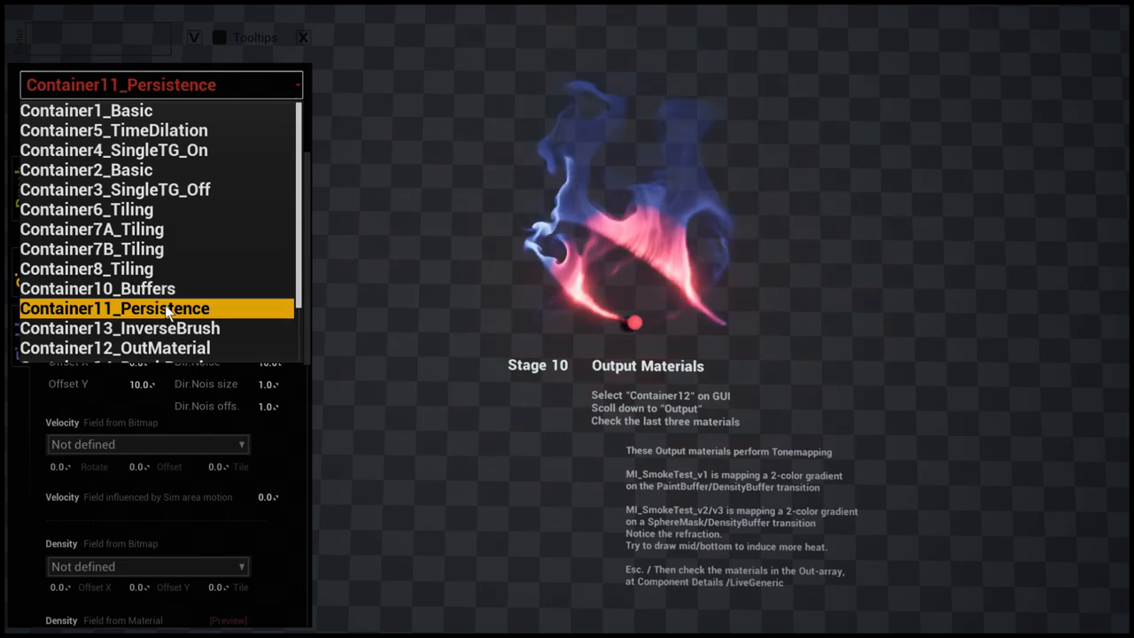
left_click(114, 347)
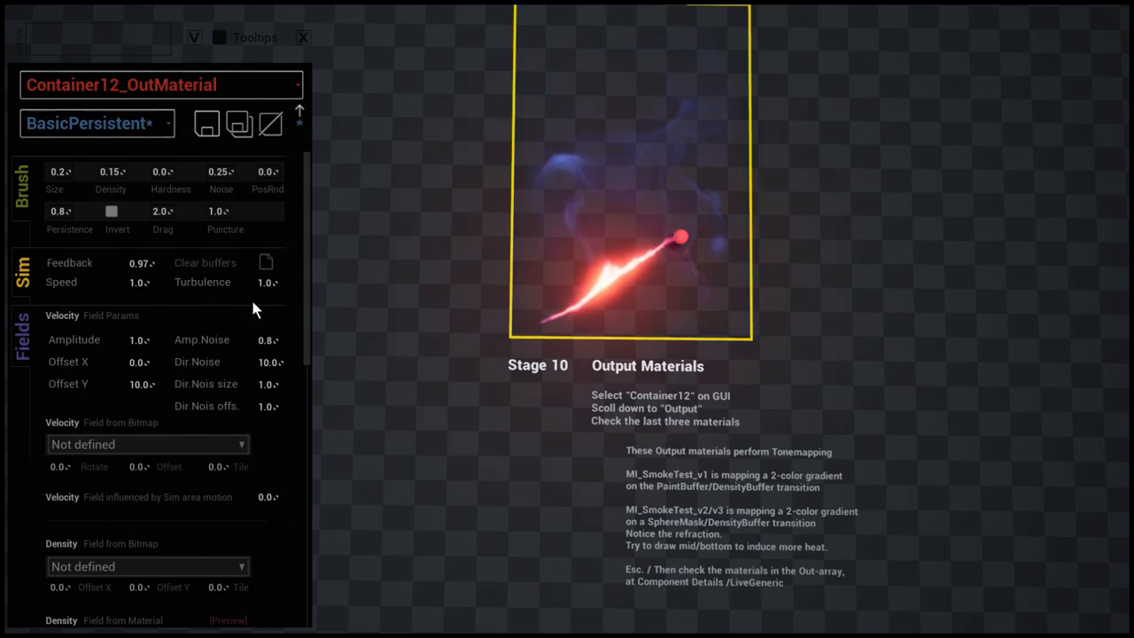
scroll("down", 3)
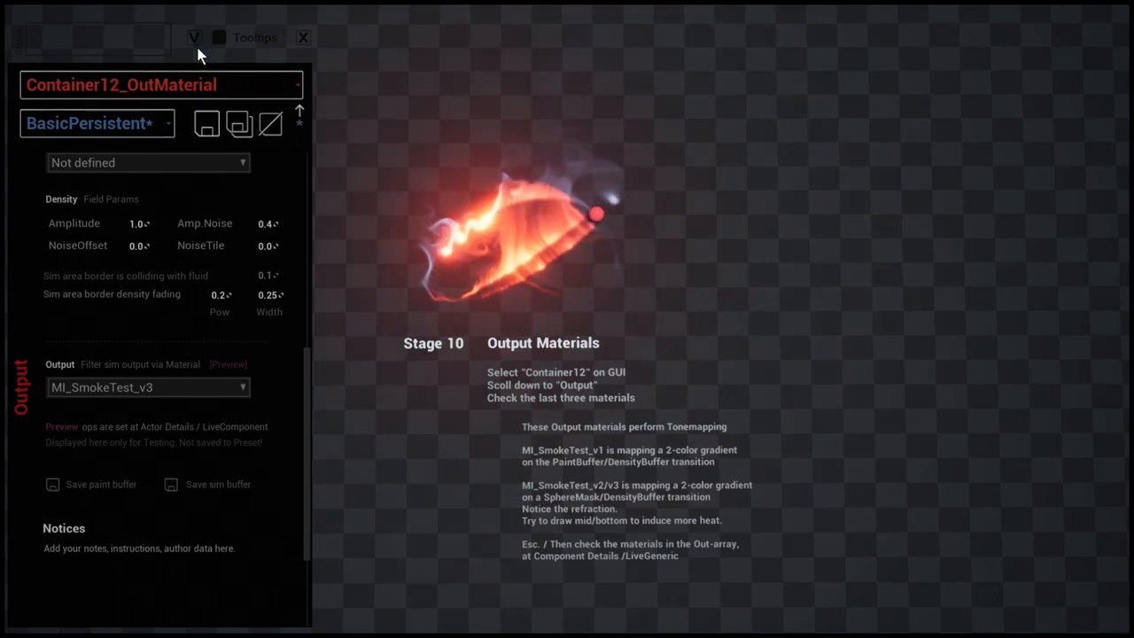
scroll("down", 3)
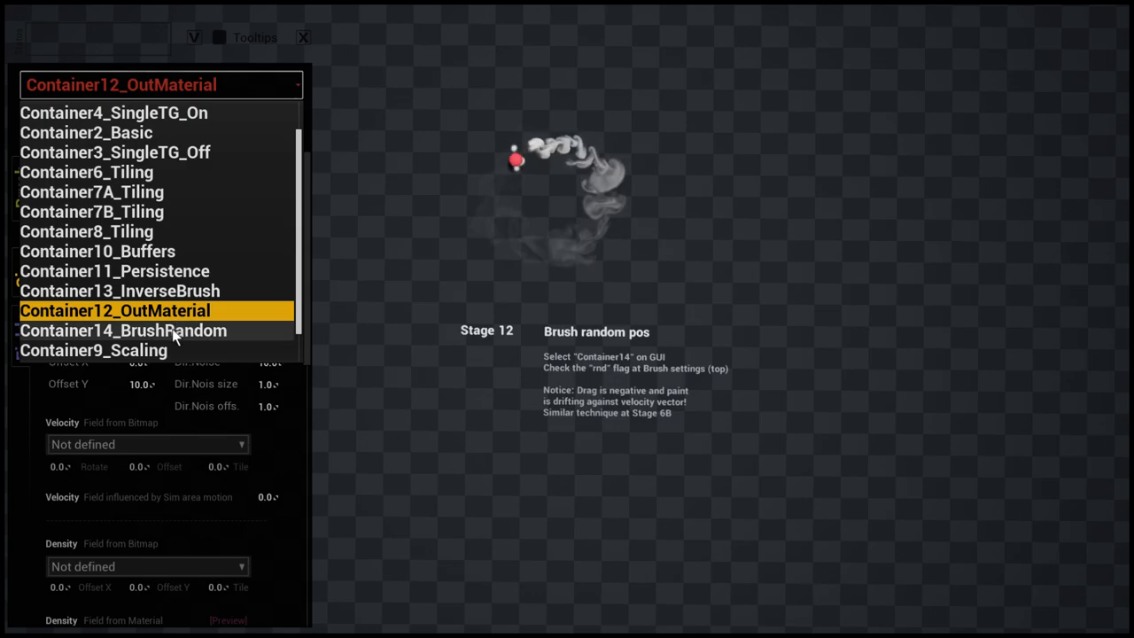
Select Container14_BrushRandom from the container list for the random brush demo.
left_click(123, 330)
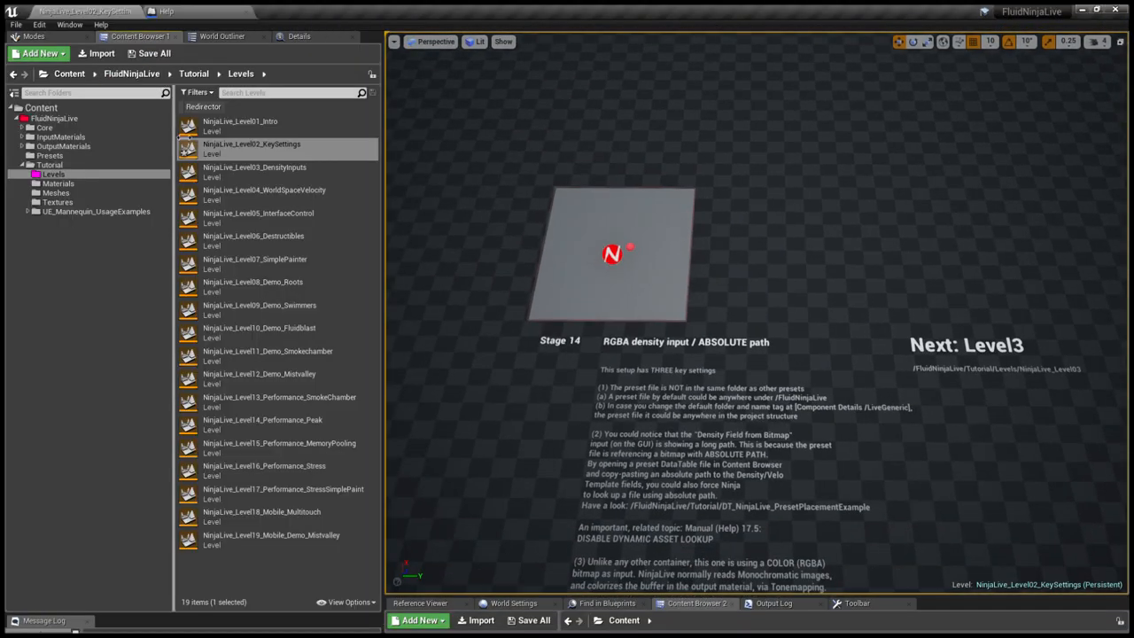
left_click(255, 171)
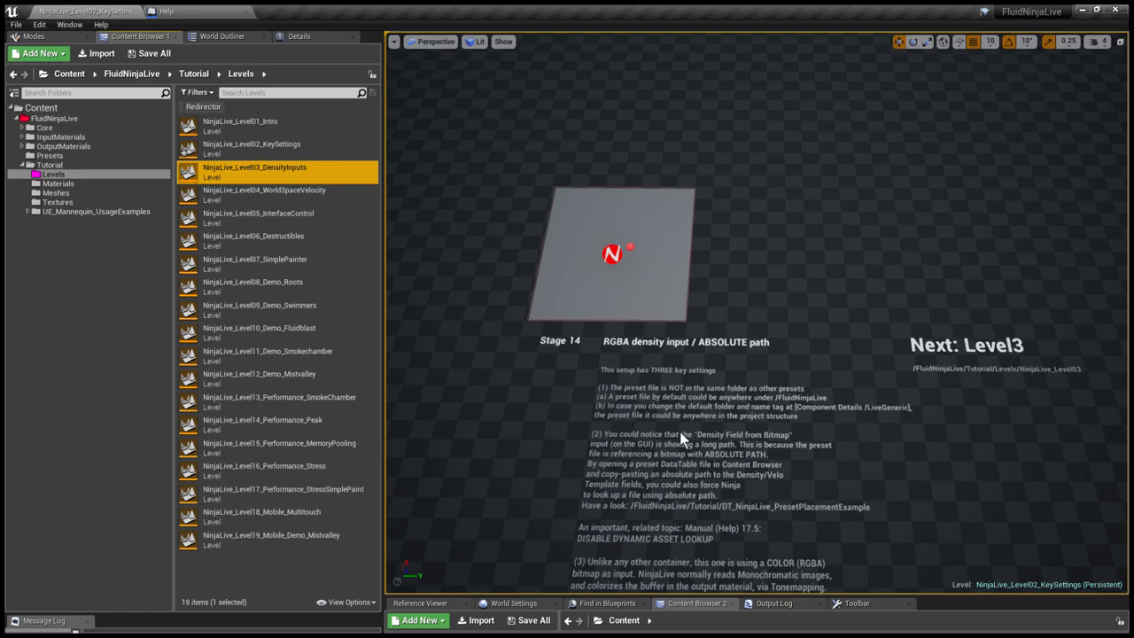
Load NinjaLive_Level03_DensityInputs from the Content Browser.
double_click(254, 170)
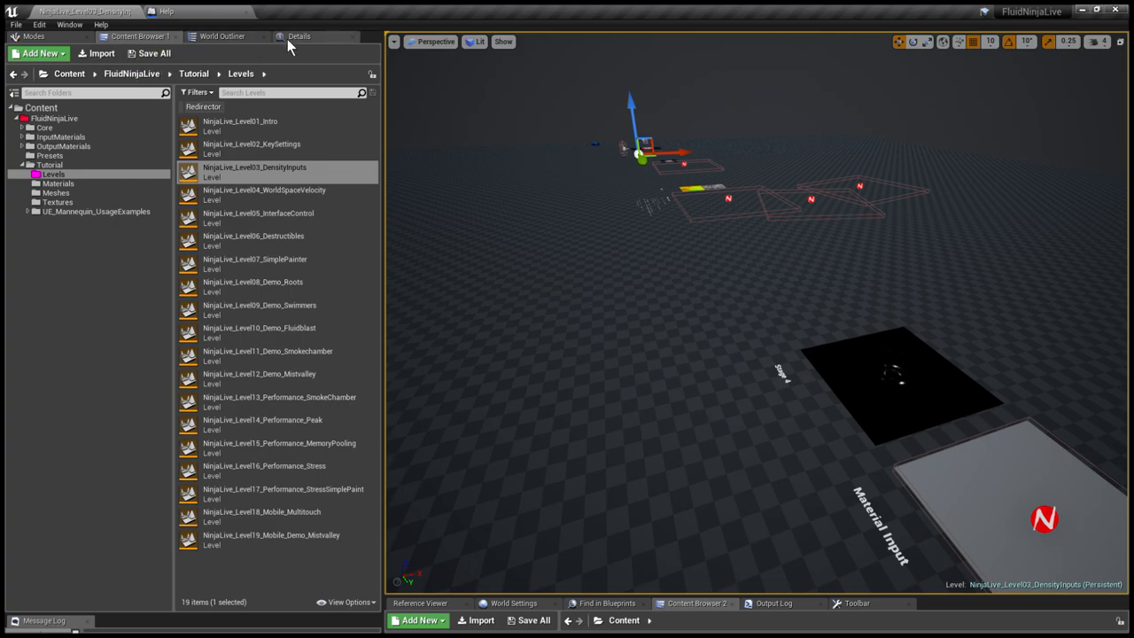
Show NinjaLive_Utilities details and toggle Possess Nearest Pawn under Live Tools Camera.
left_click(299, 36)
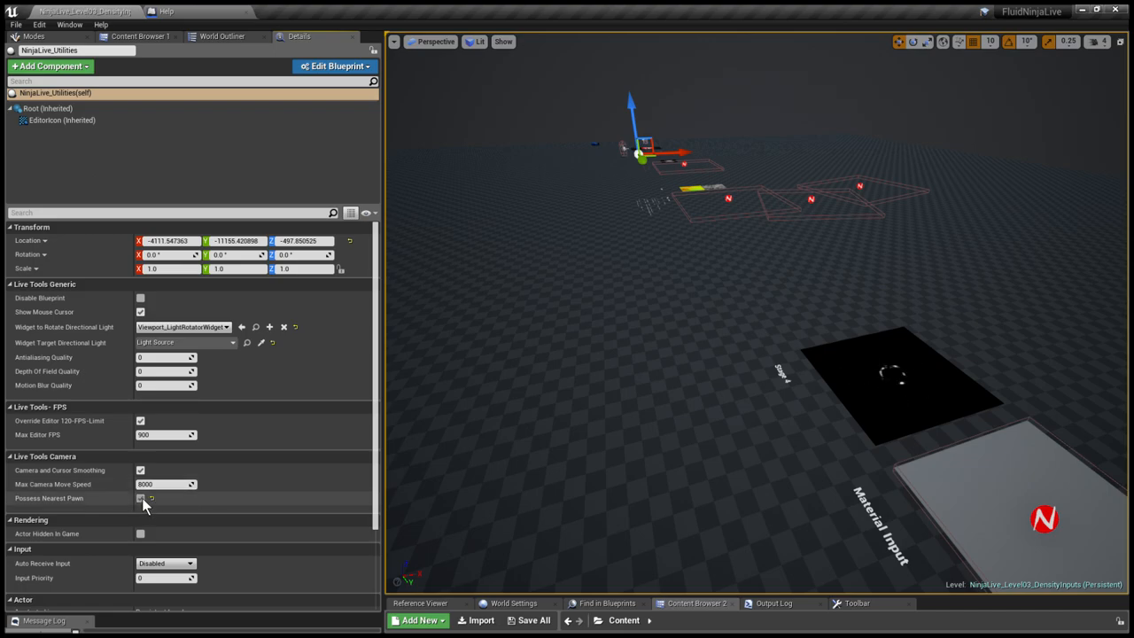
left_click(140, 497)
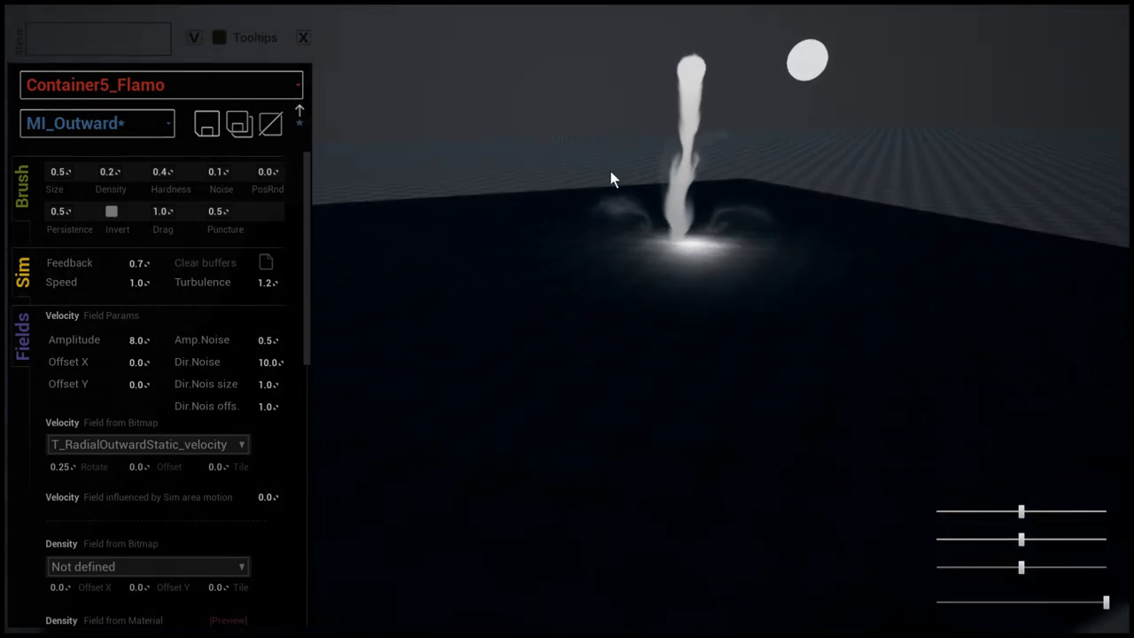
Move the viewport over to the Stage 8 Media Input notes.
left_click_drag(610, 180, 623, 227)
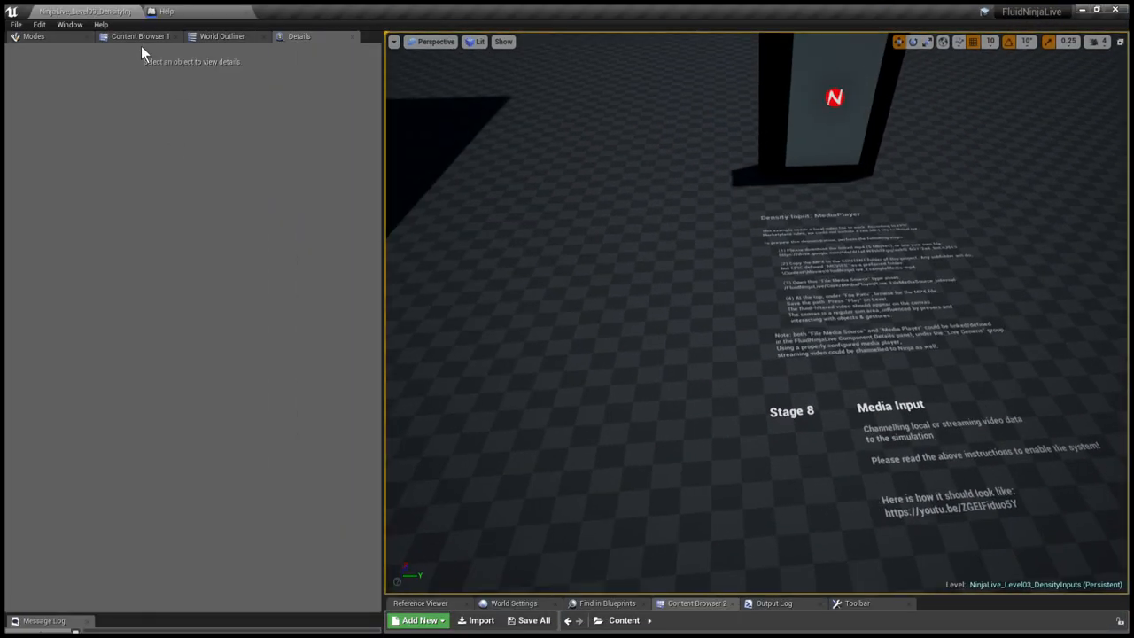
Return to the tutorial levels list and load NinjaLive_Level04_WorldSpaceVelocity.
left_click(139, 36)
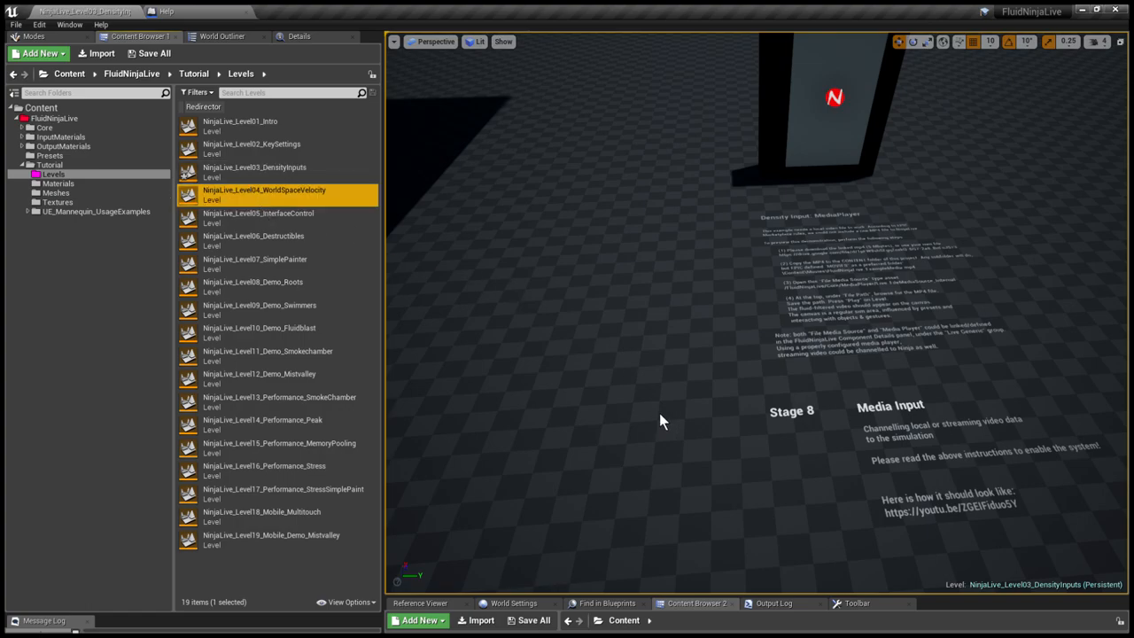
double_click(264, 193)
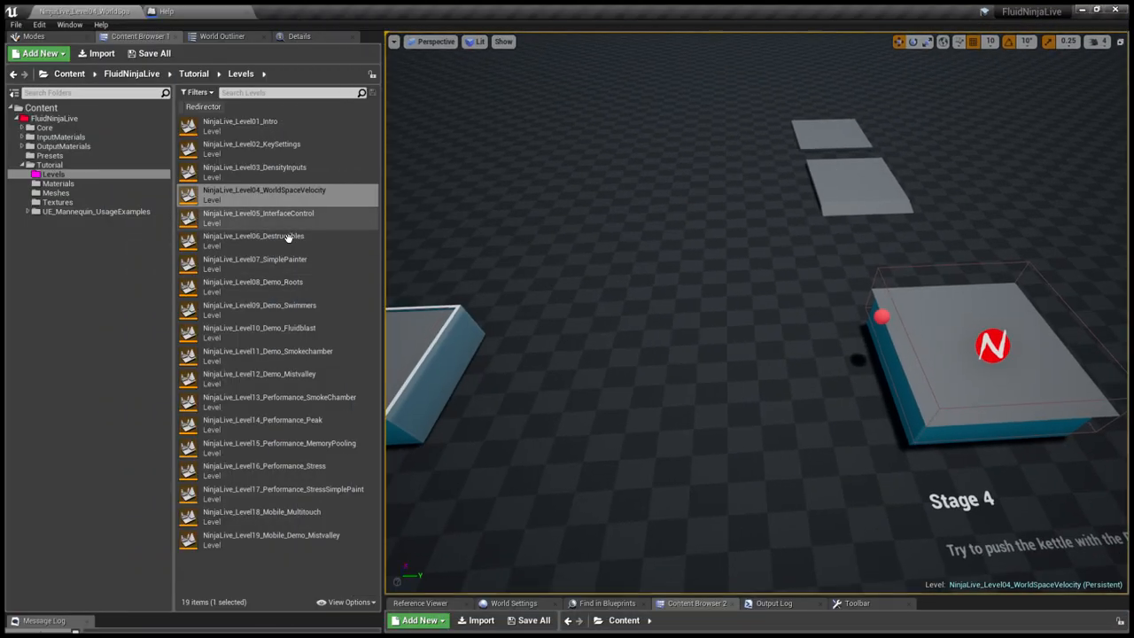
Load NinjaLive_Level05_InterfaceControl and view its Stage 2 and 3 demos full-window.
double_click(258, 217)
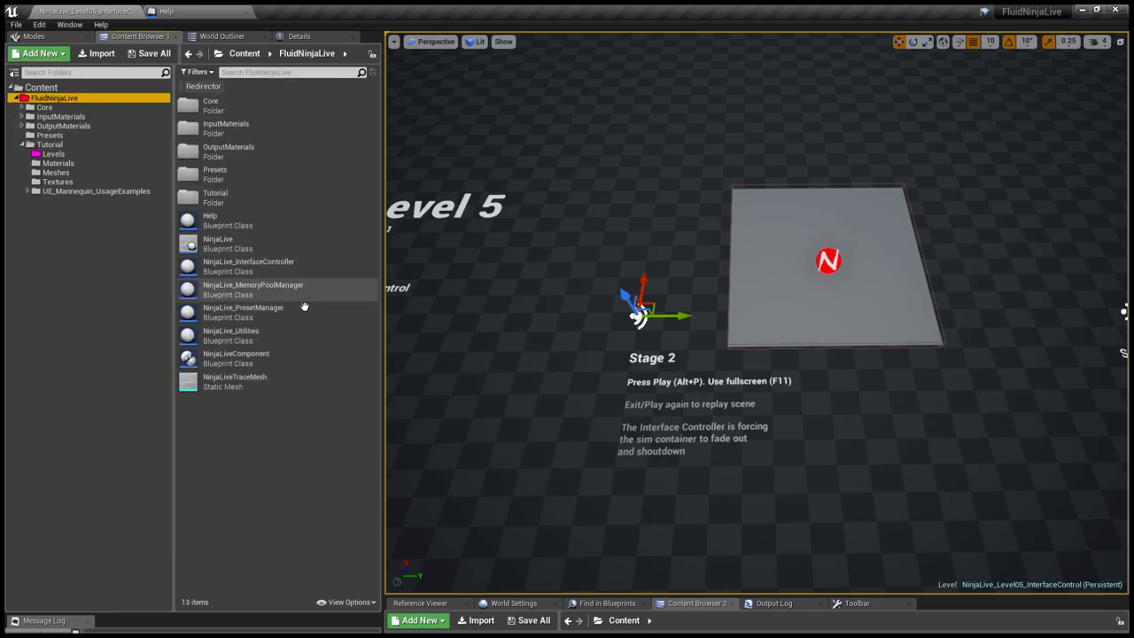
left_click(252, 266)
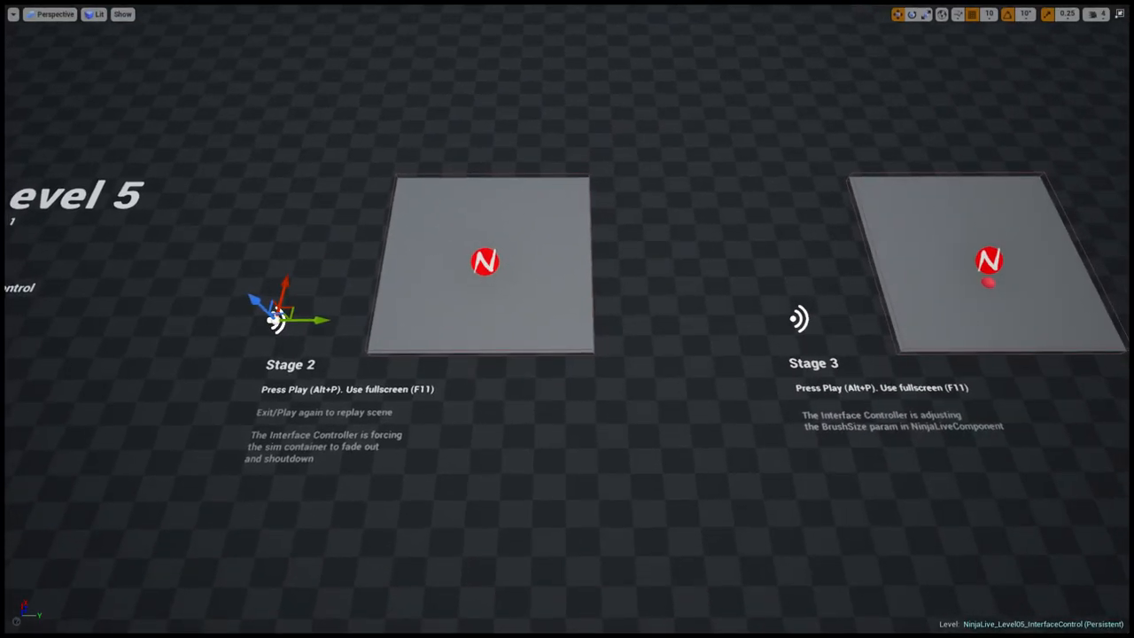
Pan the viewport across the Level 5 interface control stages.
left_click_drag(620, 355, 496, 354)
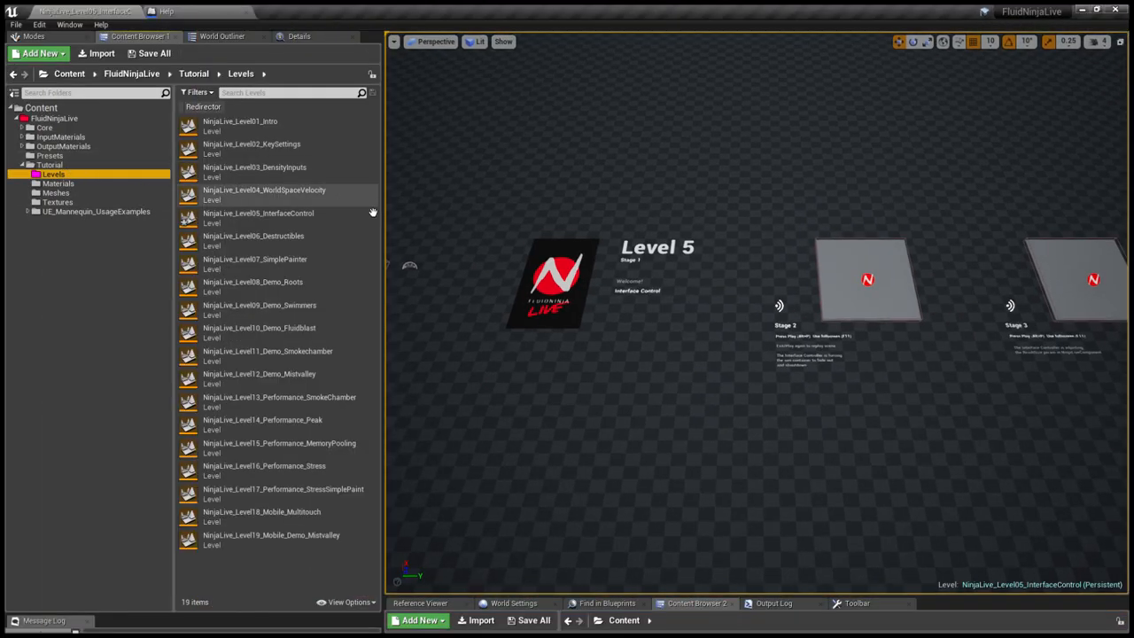
Select and load NinjaLive_Level06_Destructibles from the Tutorial > Levels folder.
left_click(265, 240)
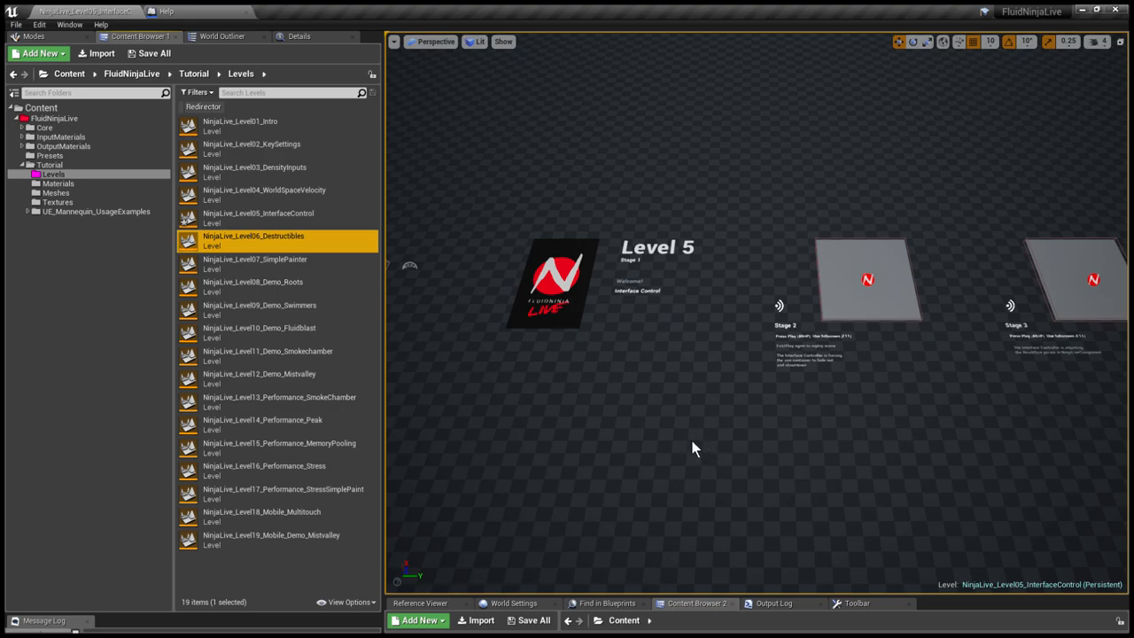
double_click(252, 236)
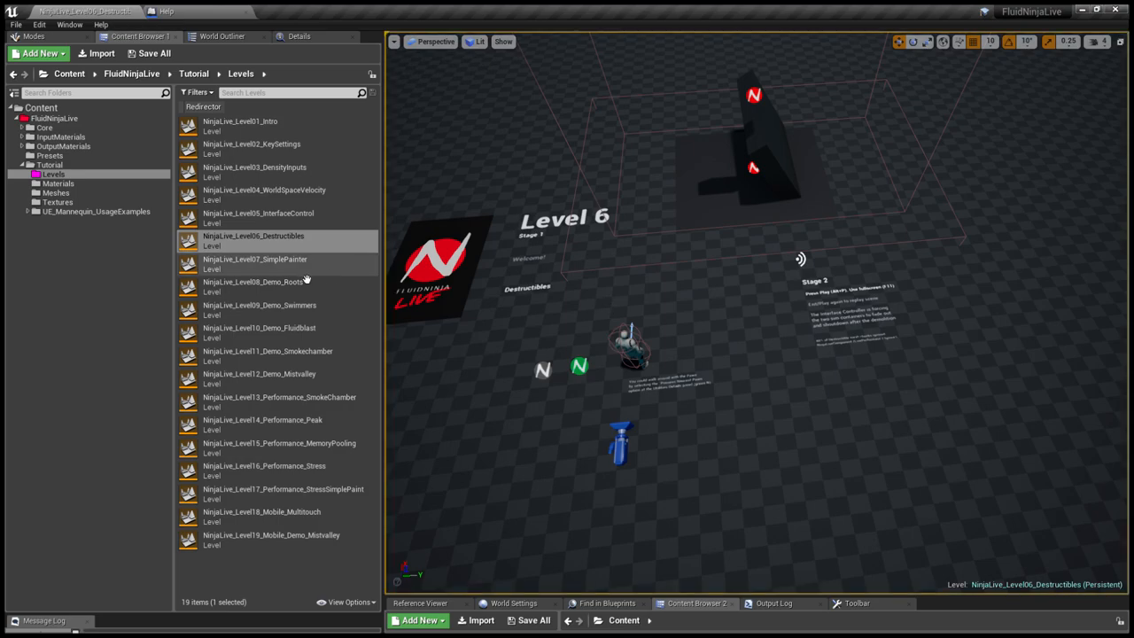
Load NinjaLive_Level07_SimplePainter from the Levels folder.
double_click(254, 259)
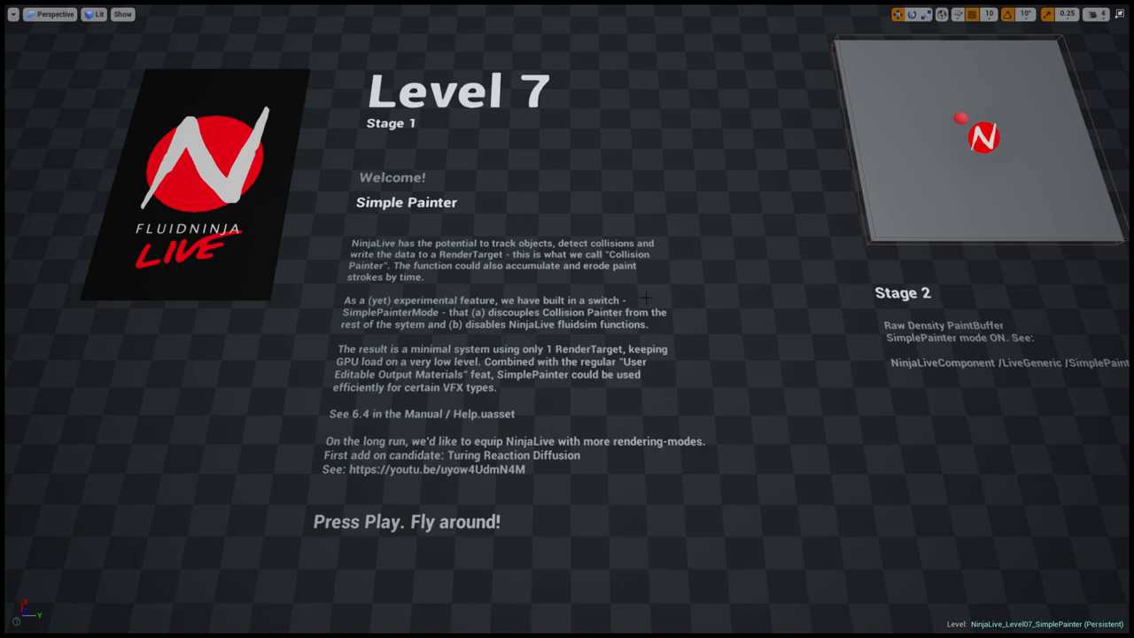
mouse_move(634, 211)
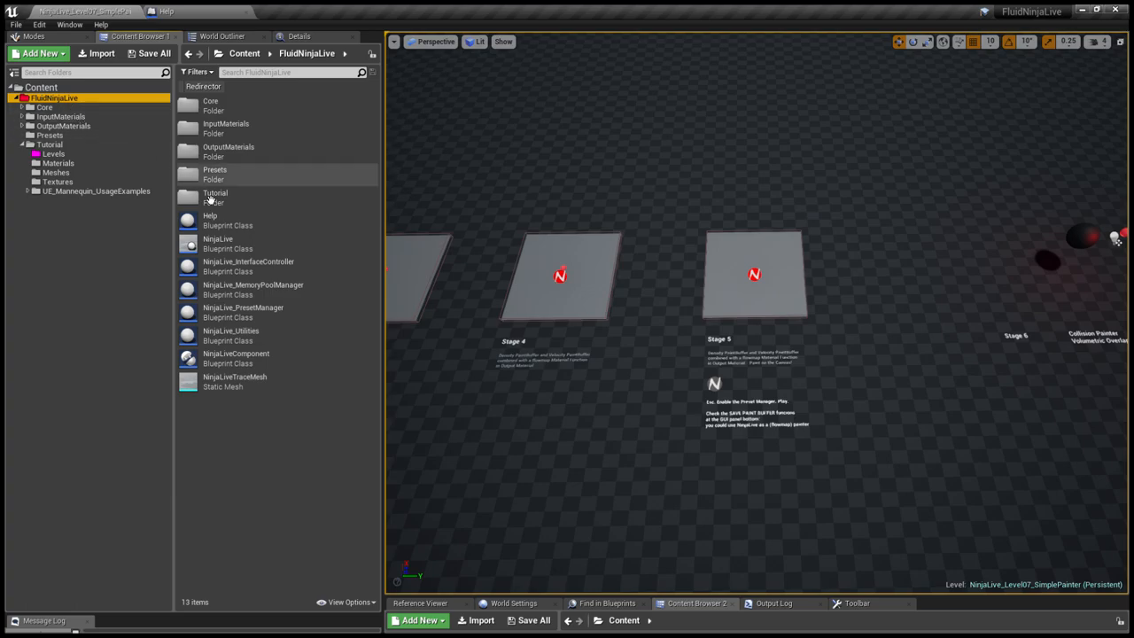
Play Level07, paint the Stage 5 canvas with SimplePainter3, and scroll the GUI to Output.
left_click(244, 311)
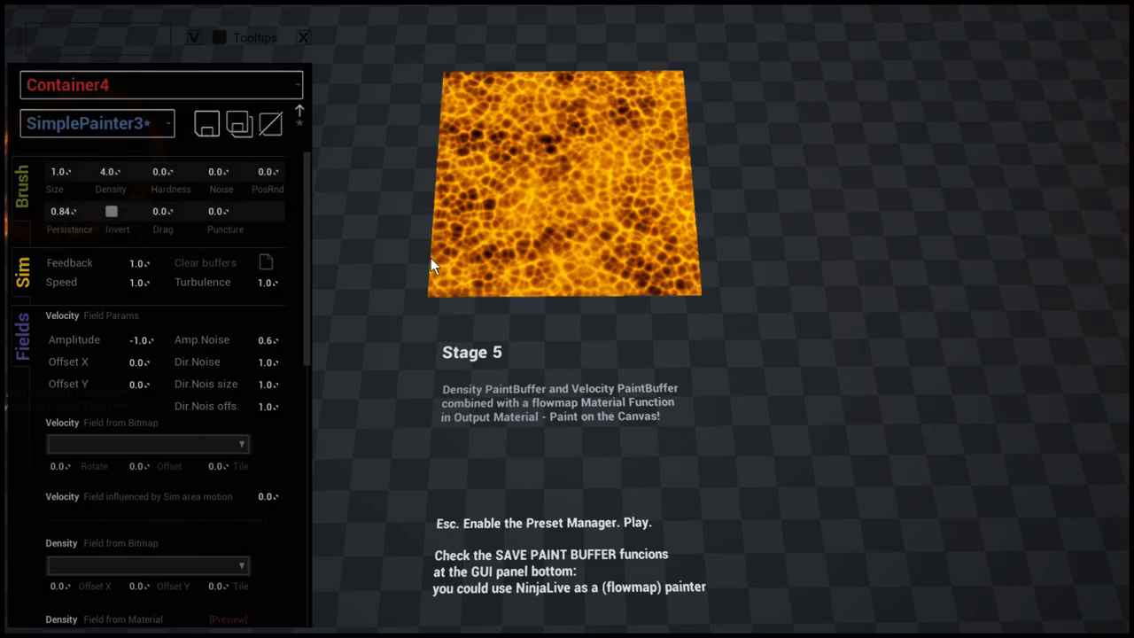
mouse_move(443, 326)
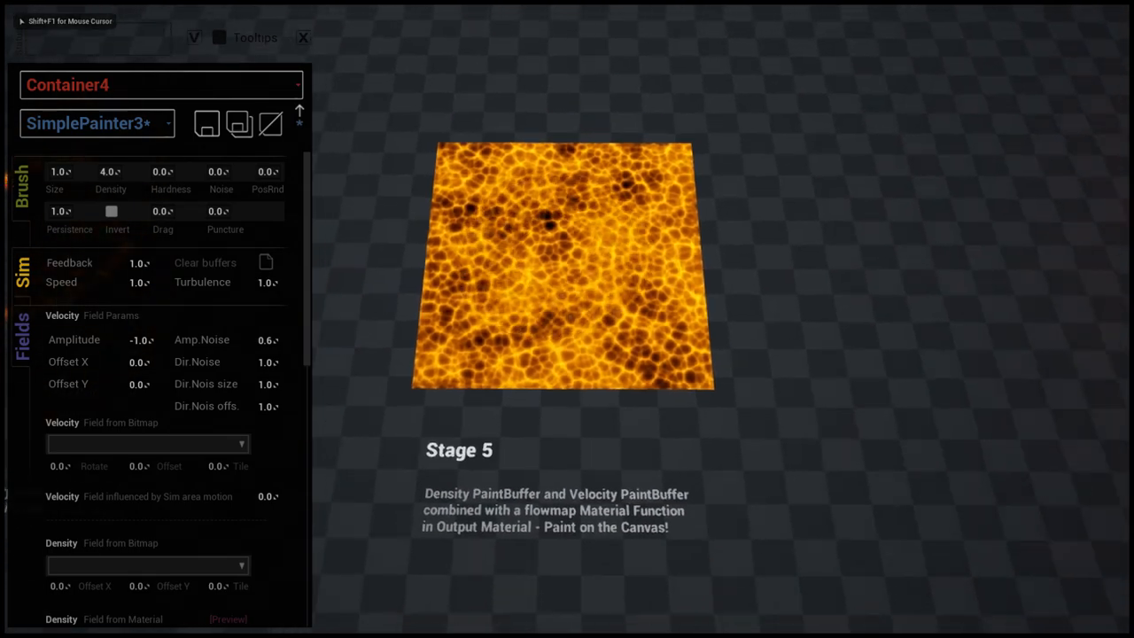
scroll("down", 3)
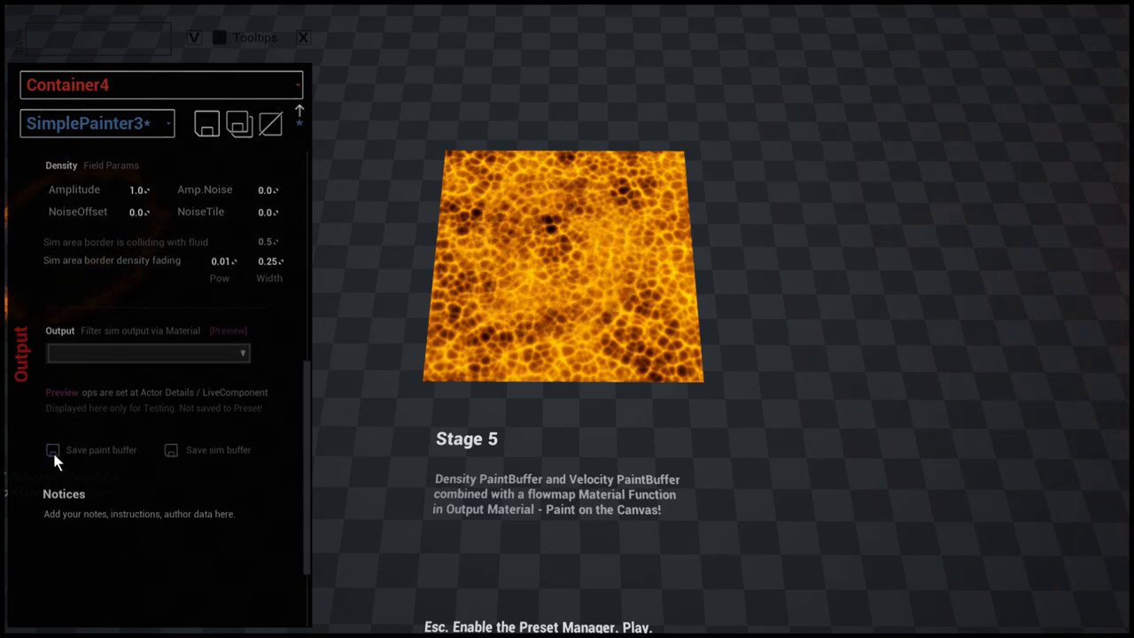
mouse_move(833, 525)
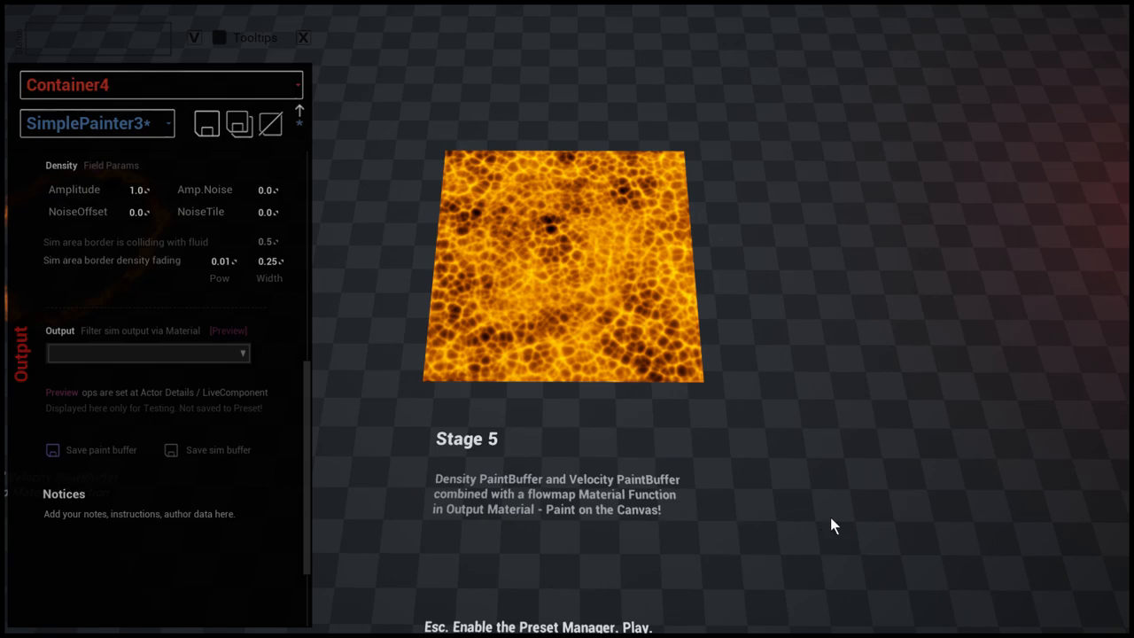
mouse_move(855, 513)
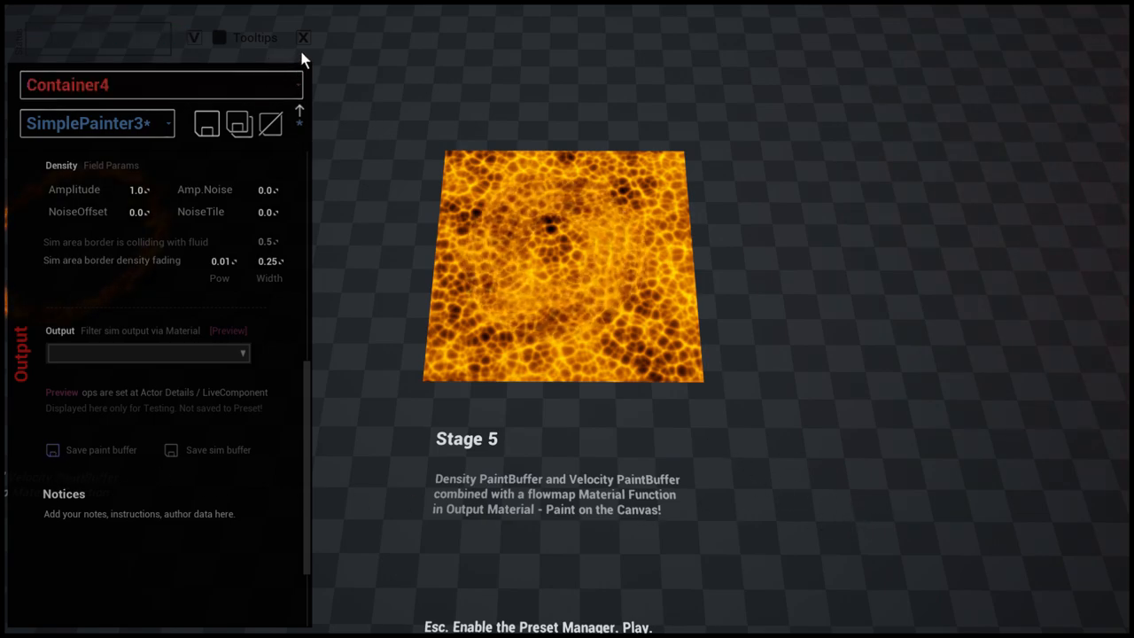
Stop play and open T_SimplePainter3_Velocity_PaintBuffer_28 from the Presets folder.
left_click(303, 37)
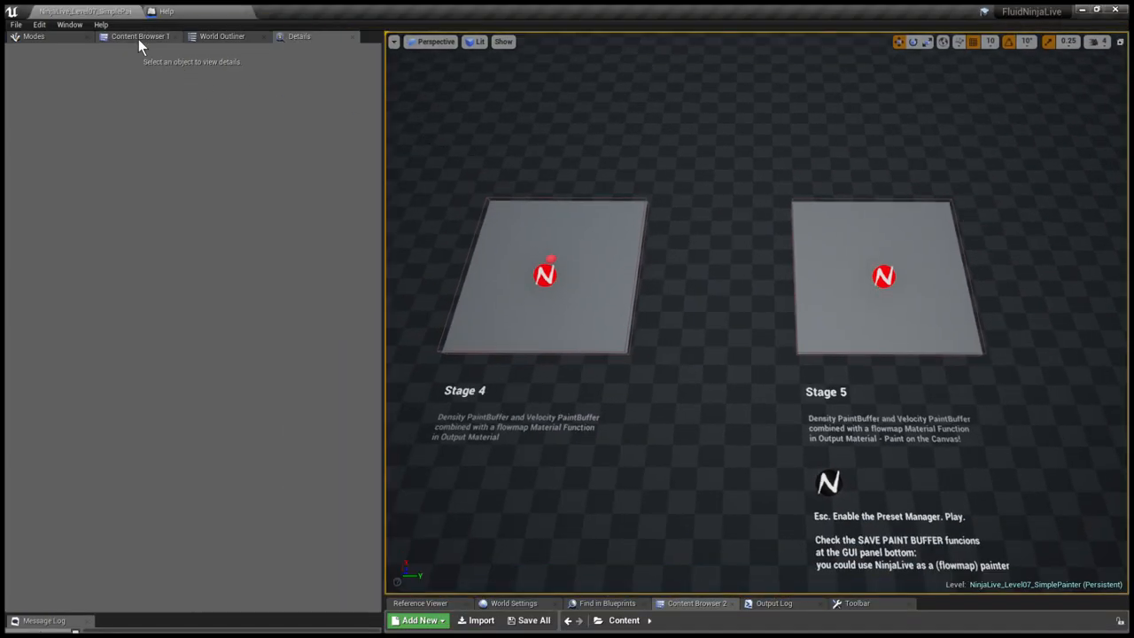
left_click(139, 37)
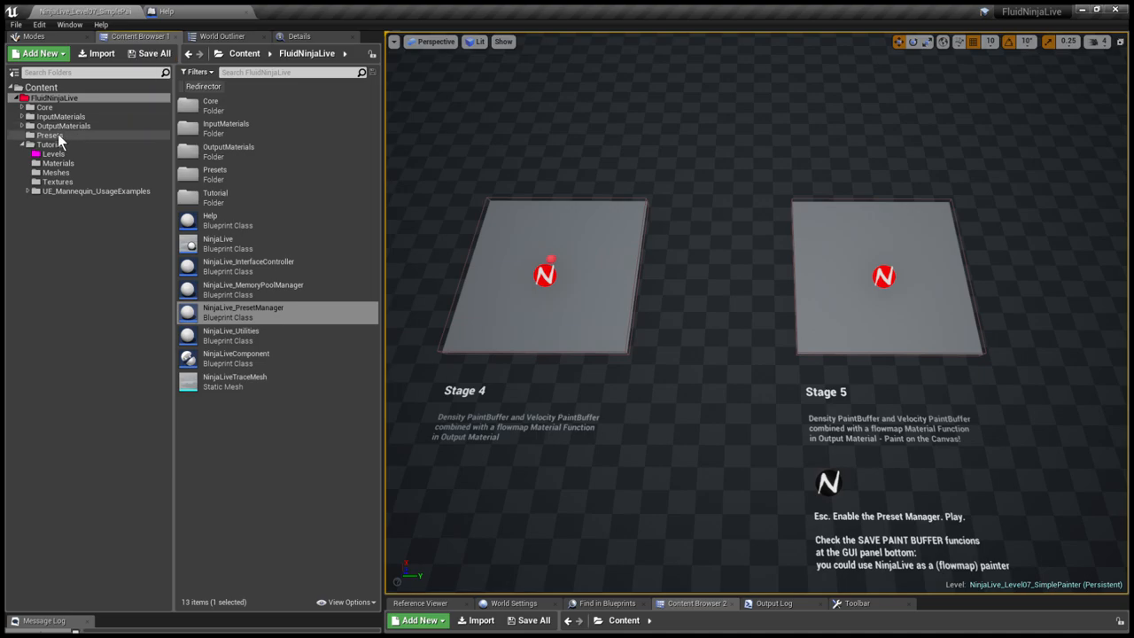
left_click(49, 134)
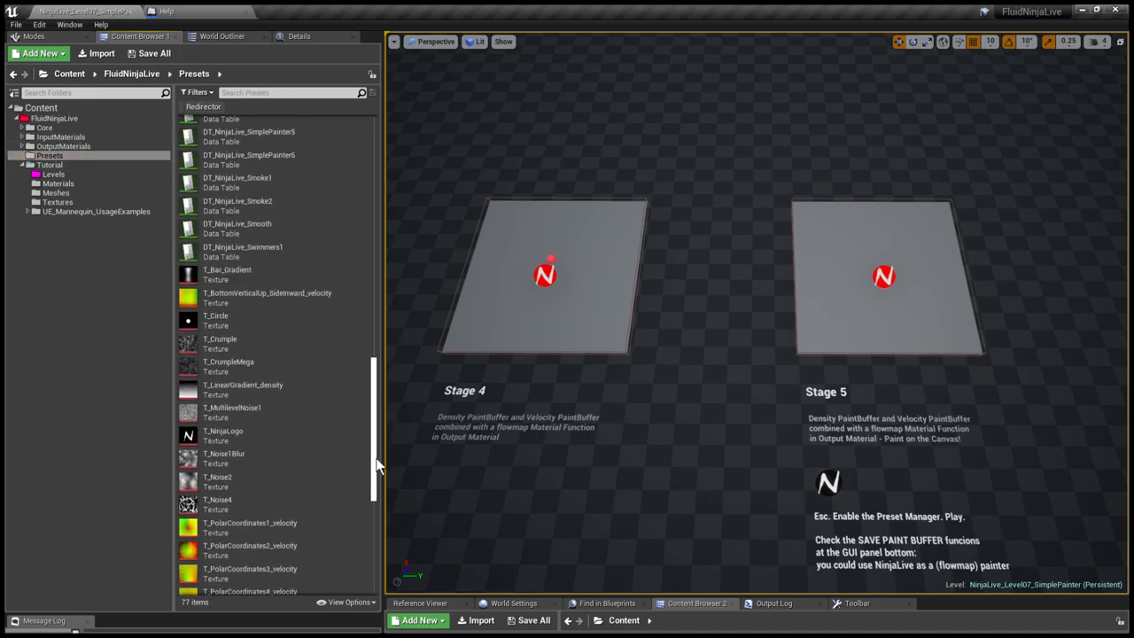
scroll("down", 3)
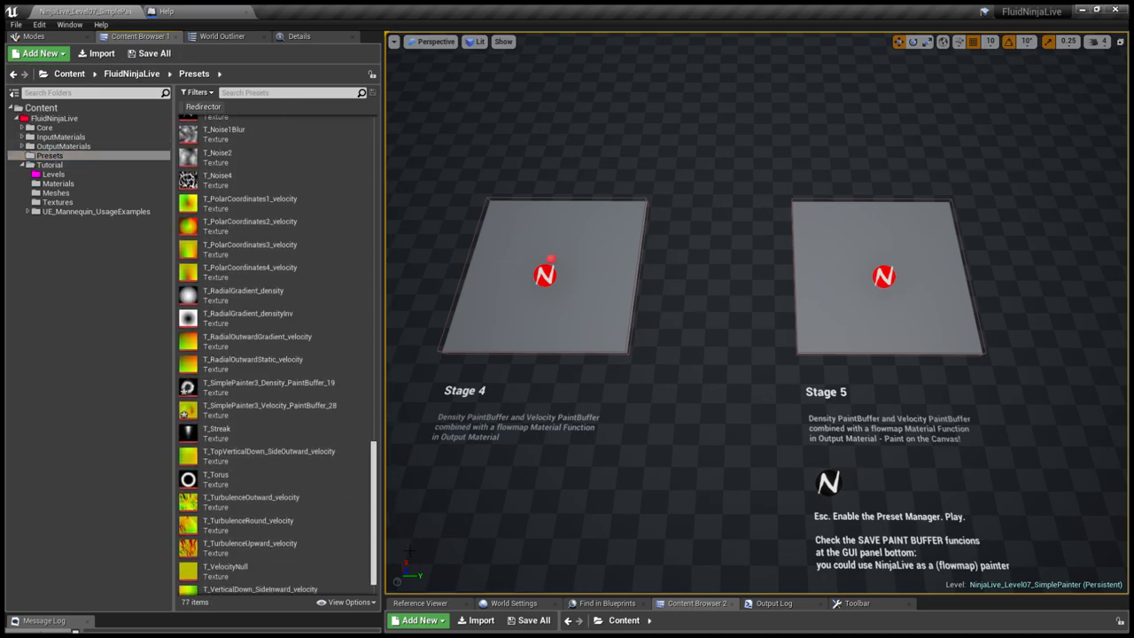
left_click(269, 409)
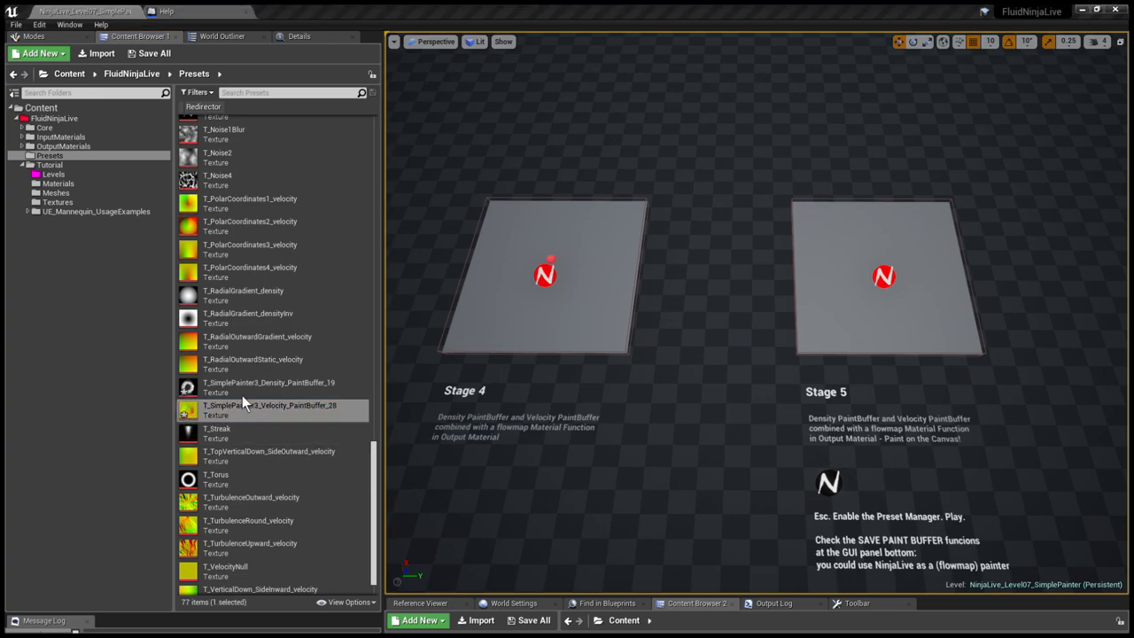
double_click(270, 410)
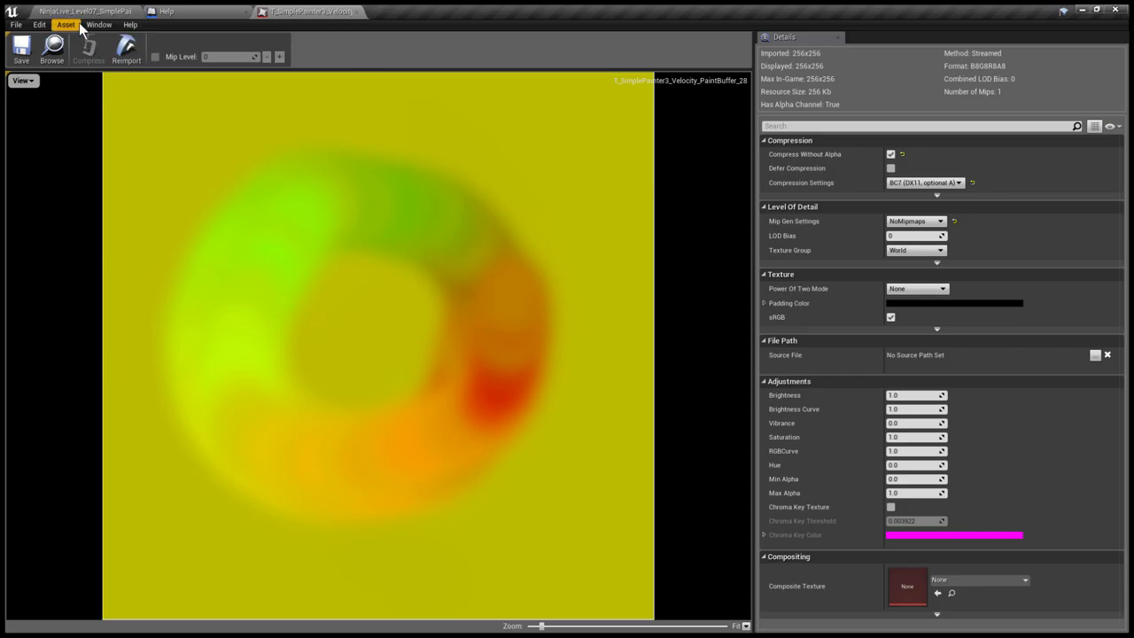
Inspect the T_SimplePainter3_Density texture, then return to the Level07 editor tab.
left_click(85, 11)
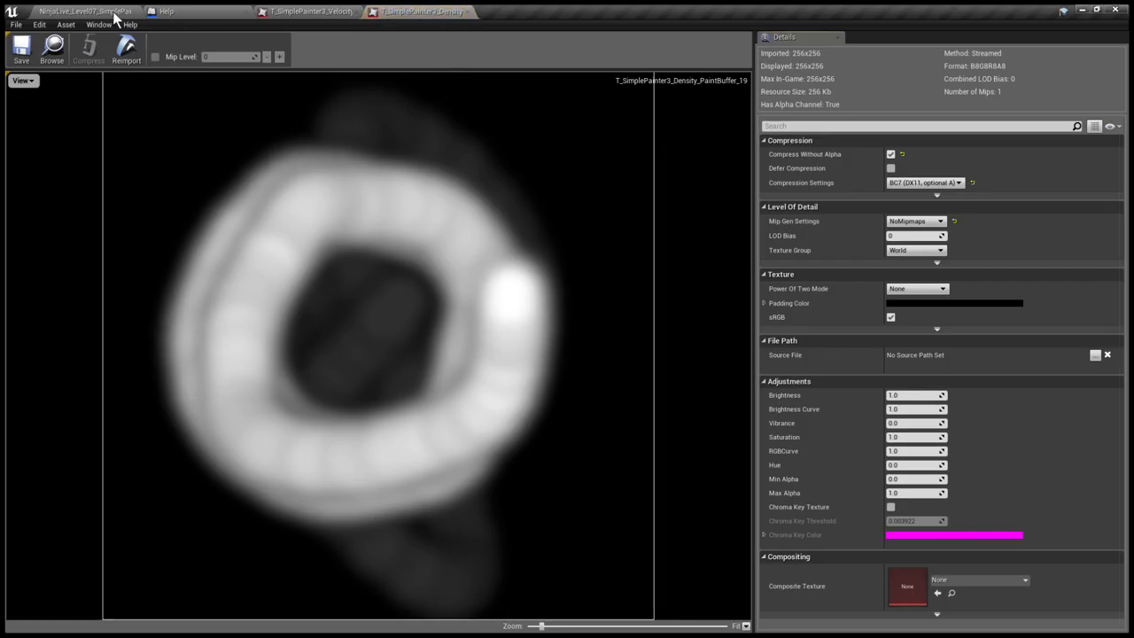
left_click(84, 11)
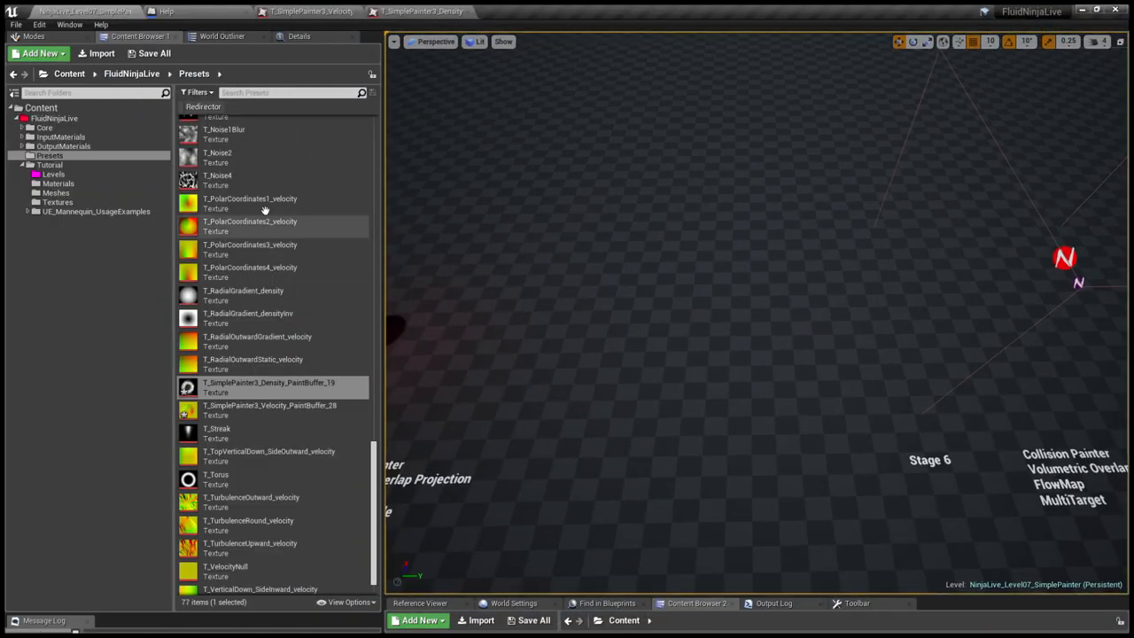
Open NinjaLive_Level08_Demo_Roots from Tutorial > Levels and test it in play mode.
left_click(53, 173)
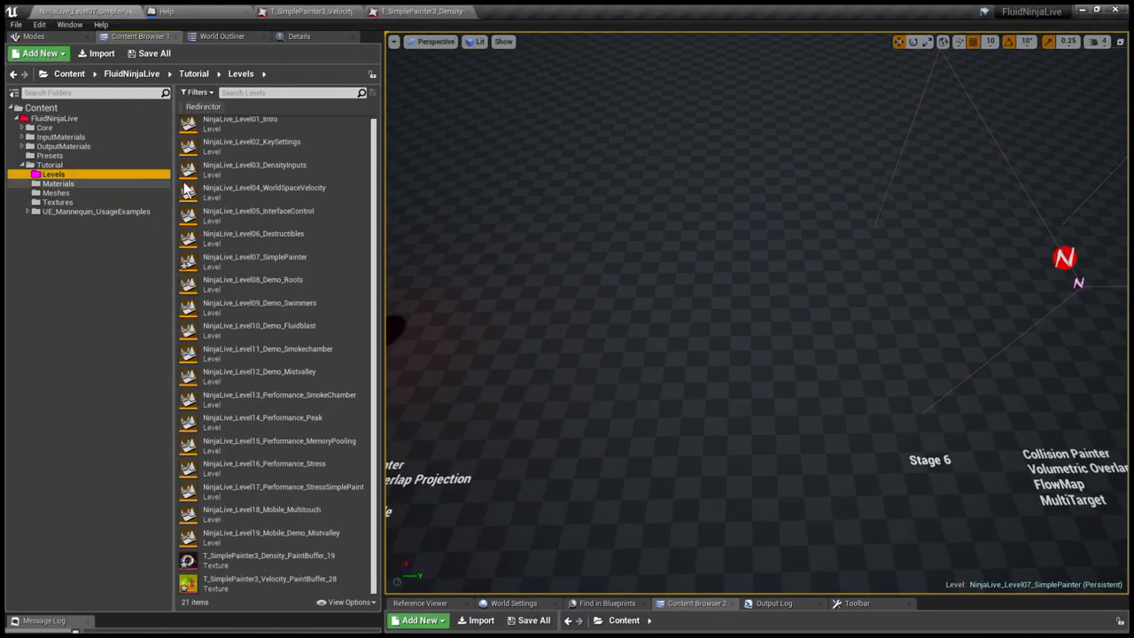
mouse_move(292, 284)
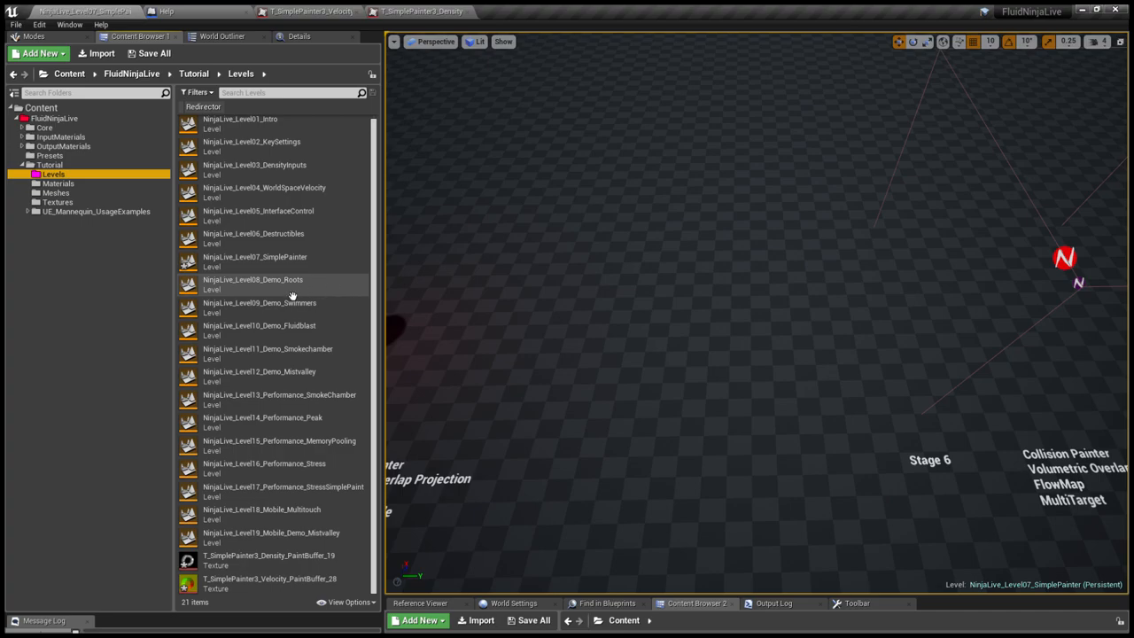
left_click(252, 281)
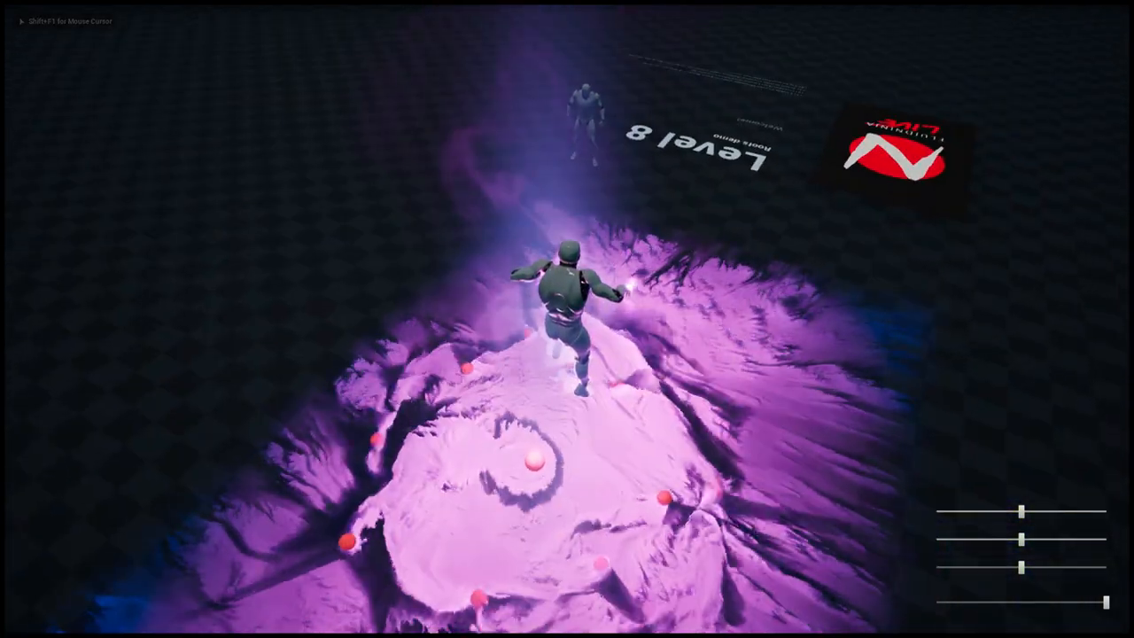
mouse_move(576, 505)
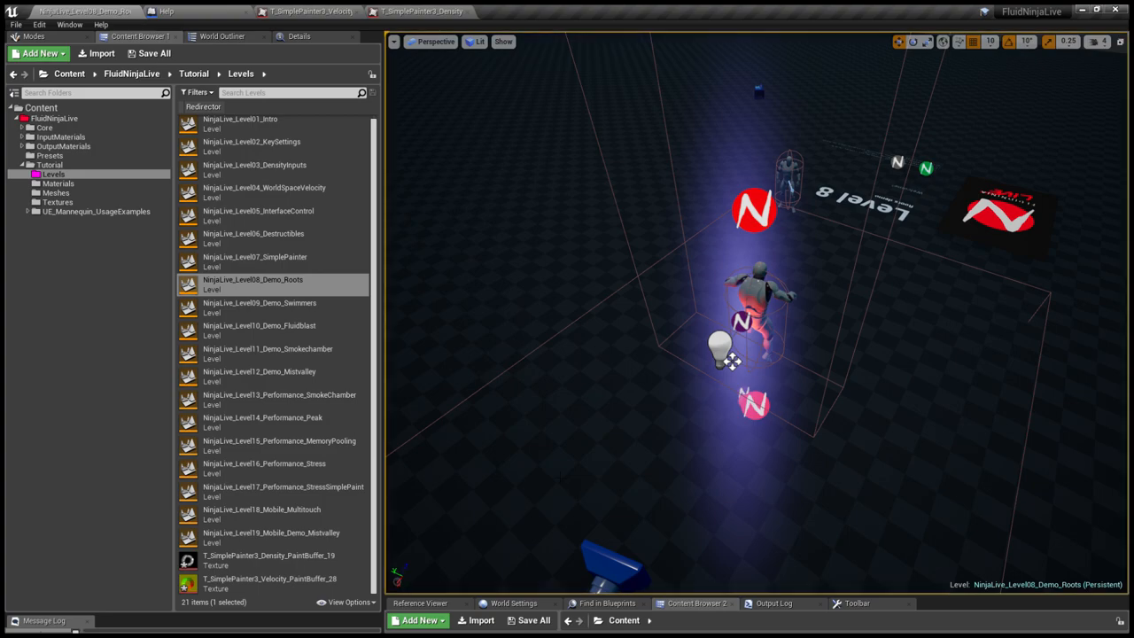
Load NinjaLive_Level09_Demo_Swimmers from the Content Browser Levels folder.
left_click(260, 307)
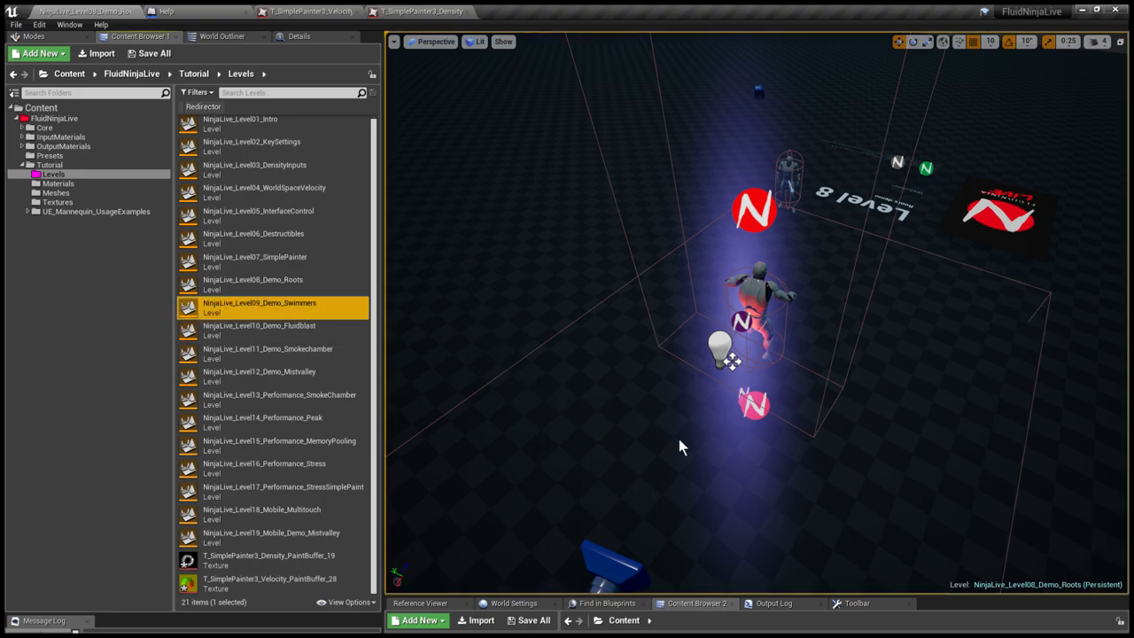
double_click(259, 305)
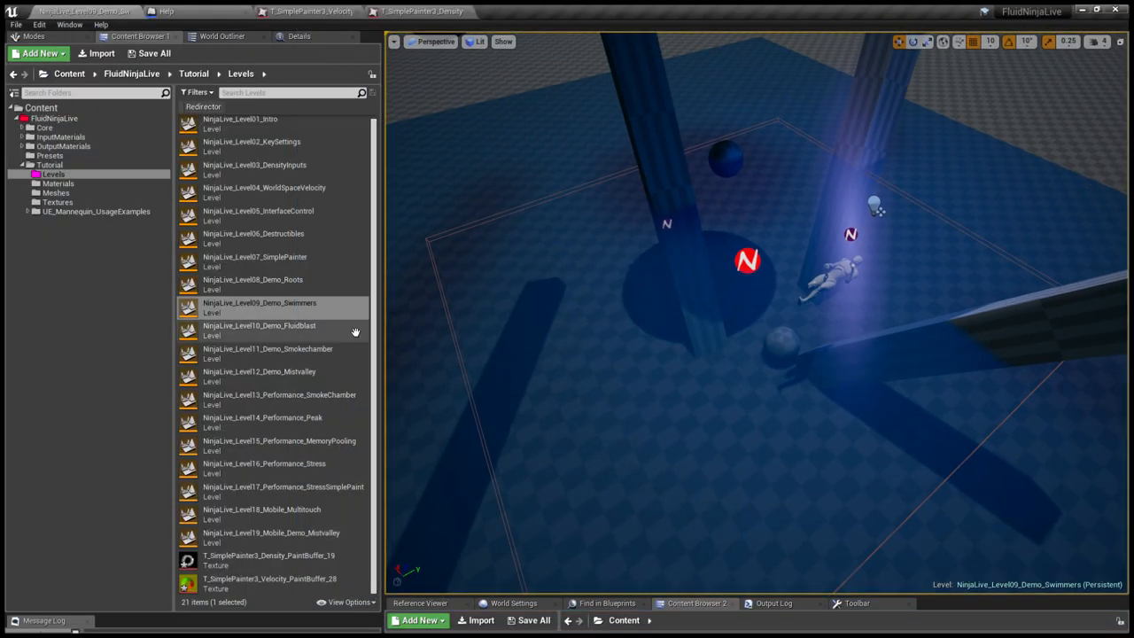
Load NinjaLive_Level10_Demo_Fluidblast from the Content Browser.
left_click(259, 329)
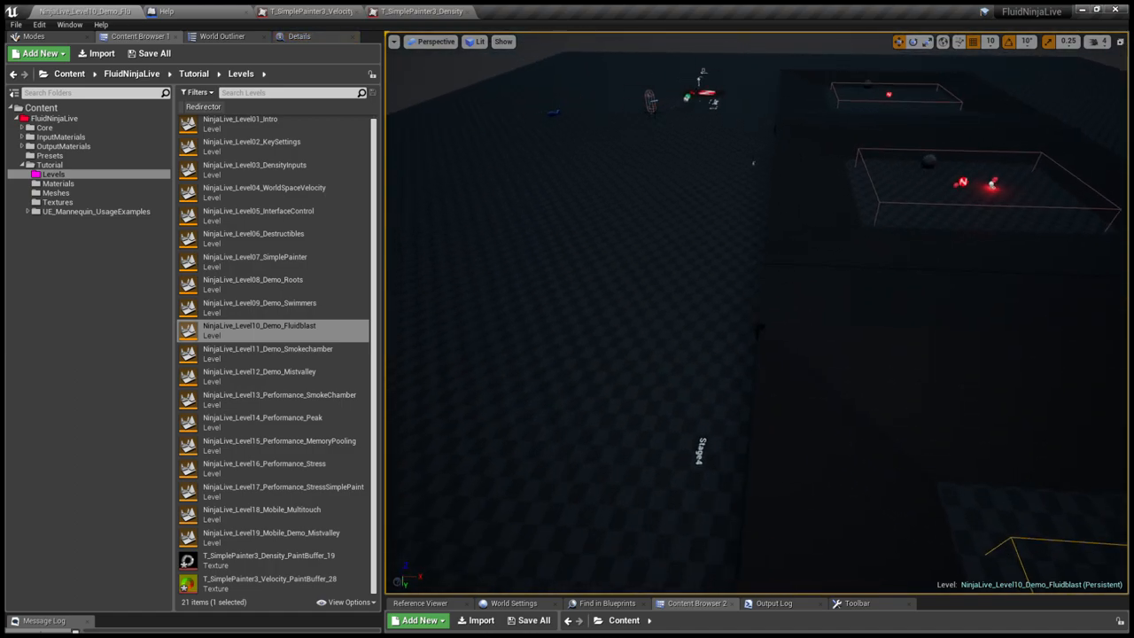
Select Container3_FluidblastRed in the World Outliner and expand its NinjaLiveComponent Live Raymarching settings.
left_click(855, 195)
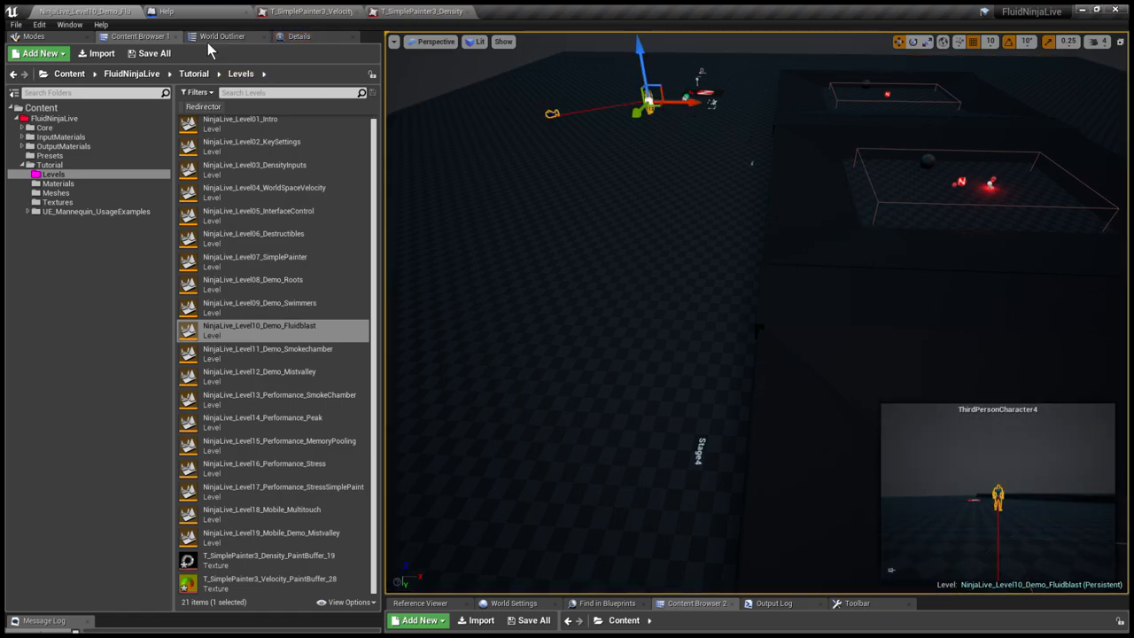
left_click(223, 36)
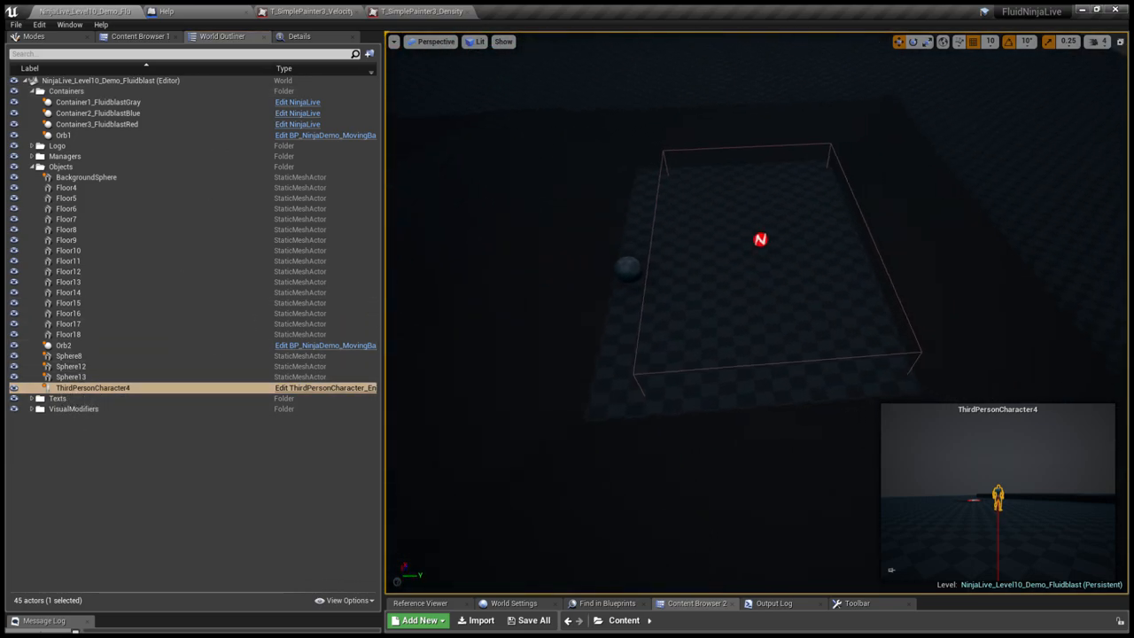
left_click(96, 124)
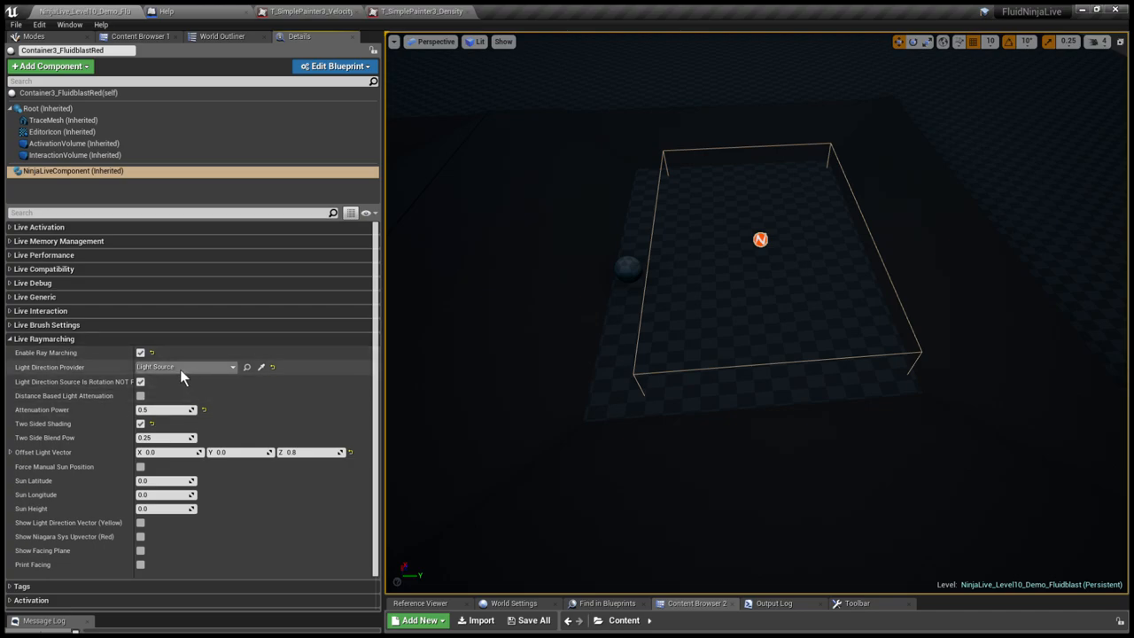
mouse_move(198, 201)
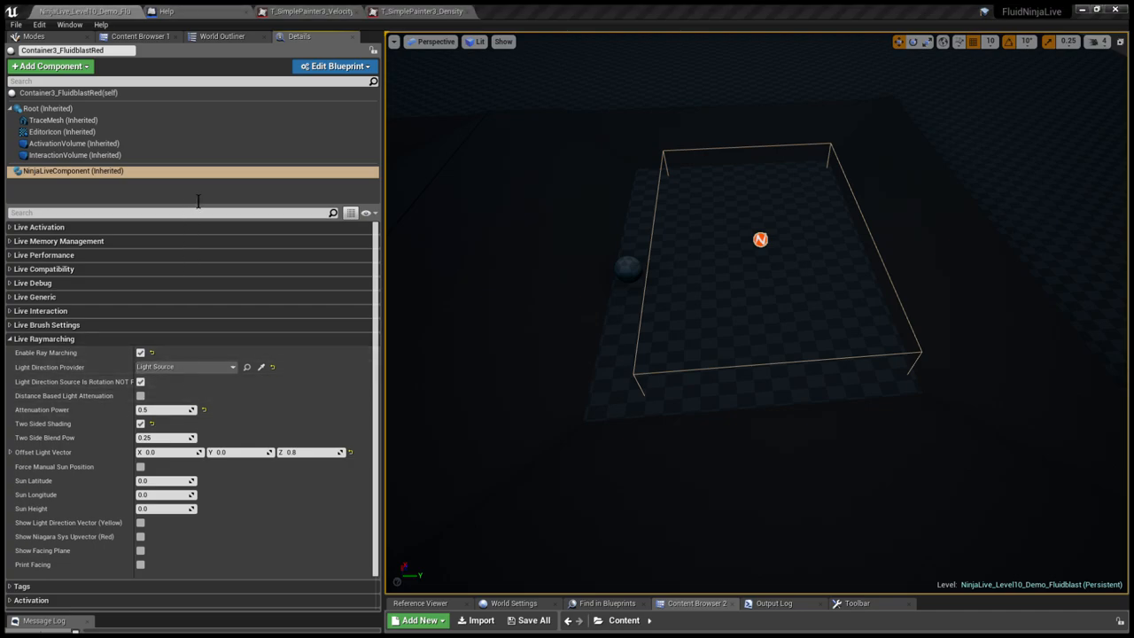
mouse_move(182, 237)
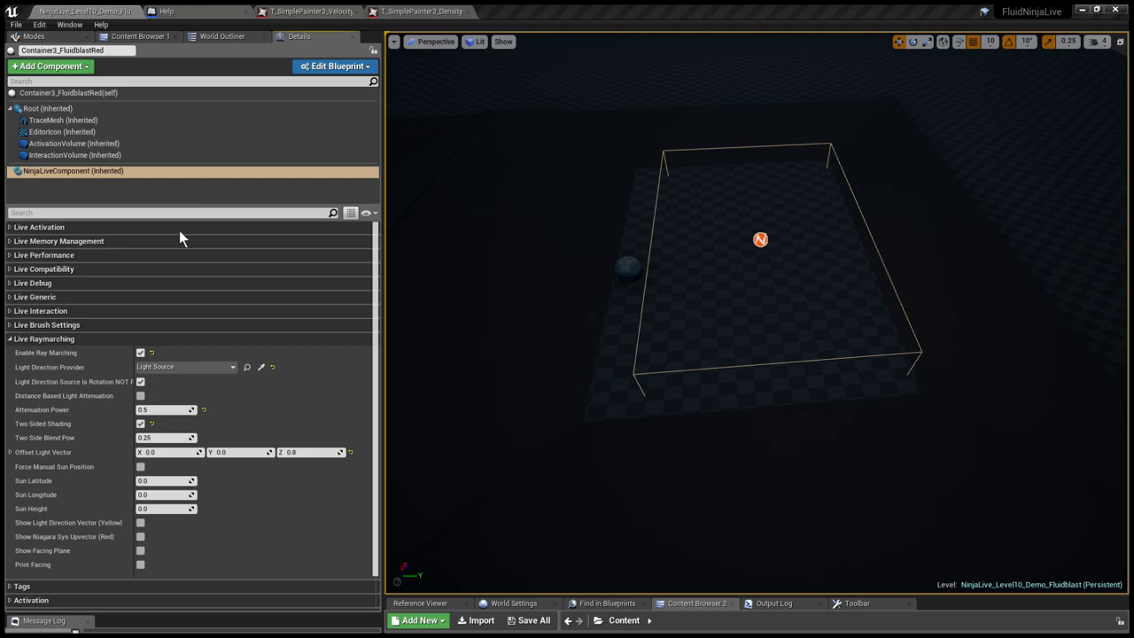
left_click(185, 367)
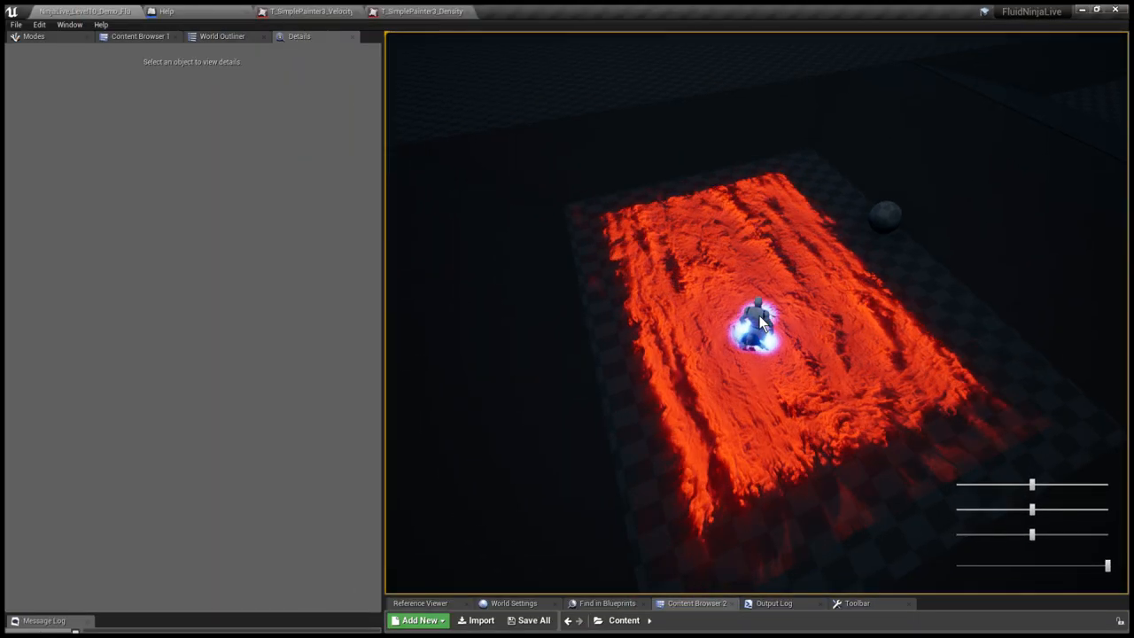
Play the Fluidblast level, stop it, and return to the Tutorial Levels list.
left_click(222, 36)
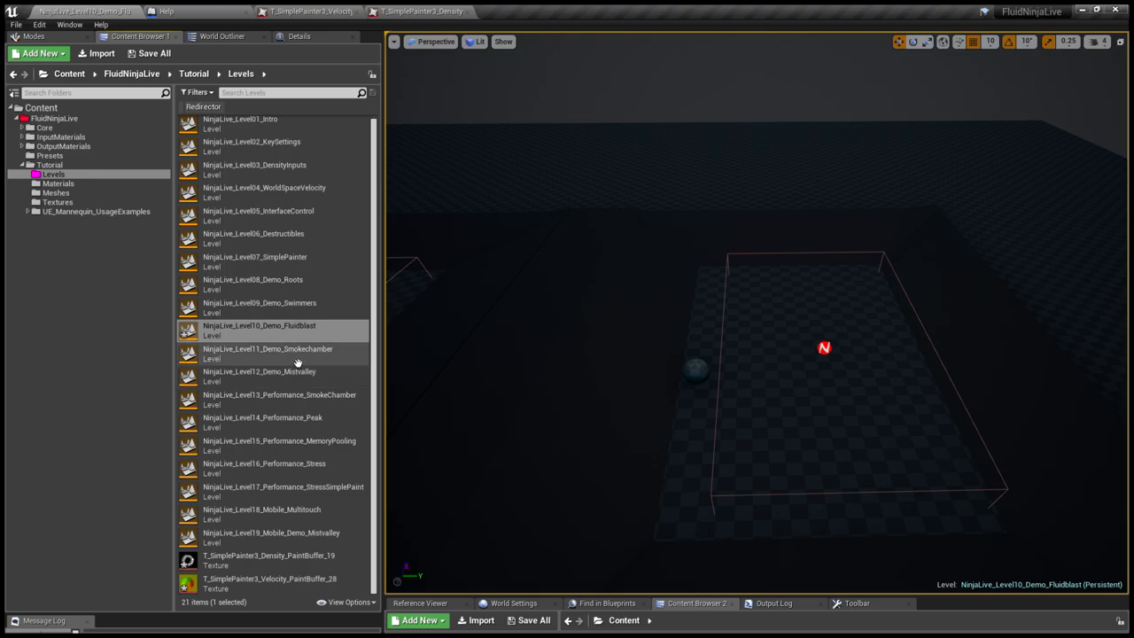
Open the Level11 Smokechamber demo and move the upper dark sphere within the chamber.
left_click(270, 353)
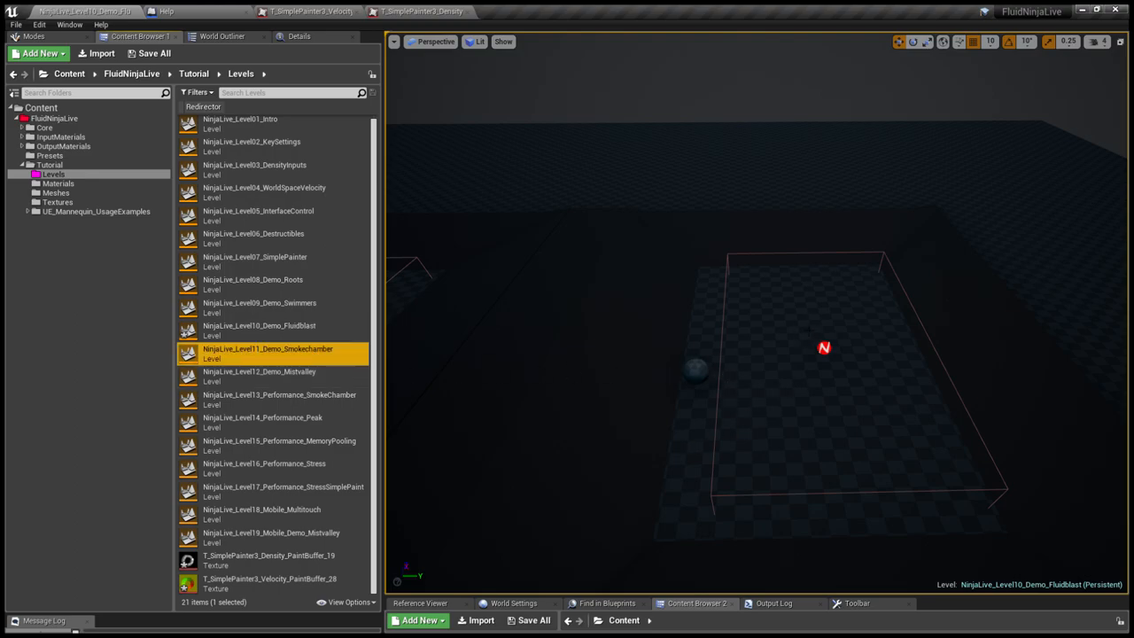
double_click(269, 348)
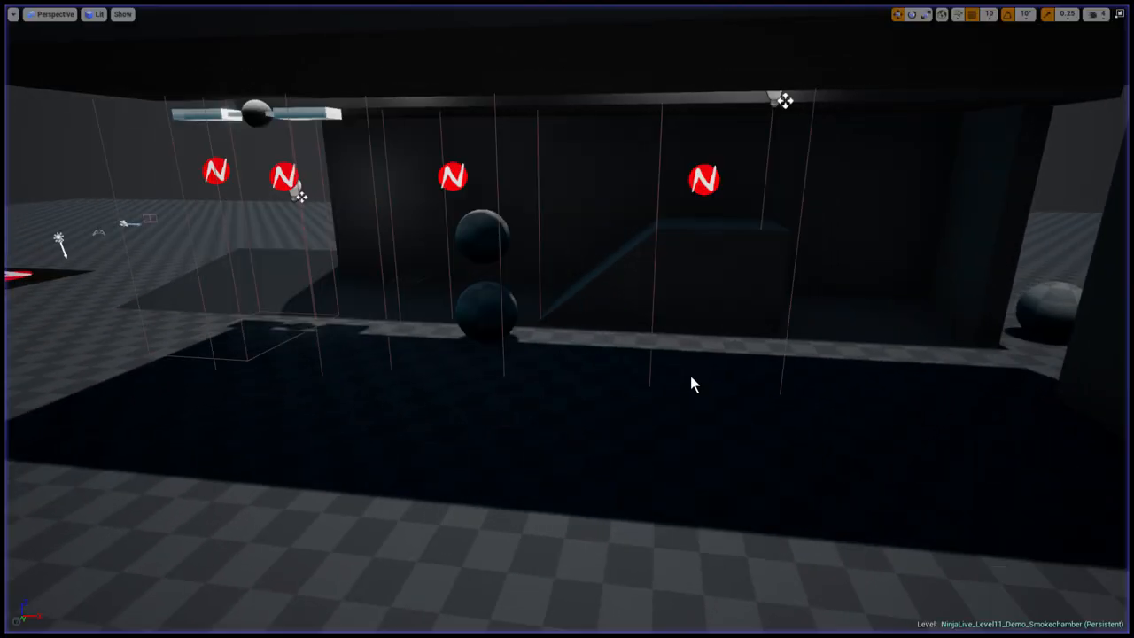
left_click(483, 239)
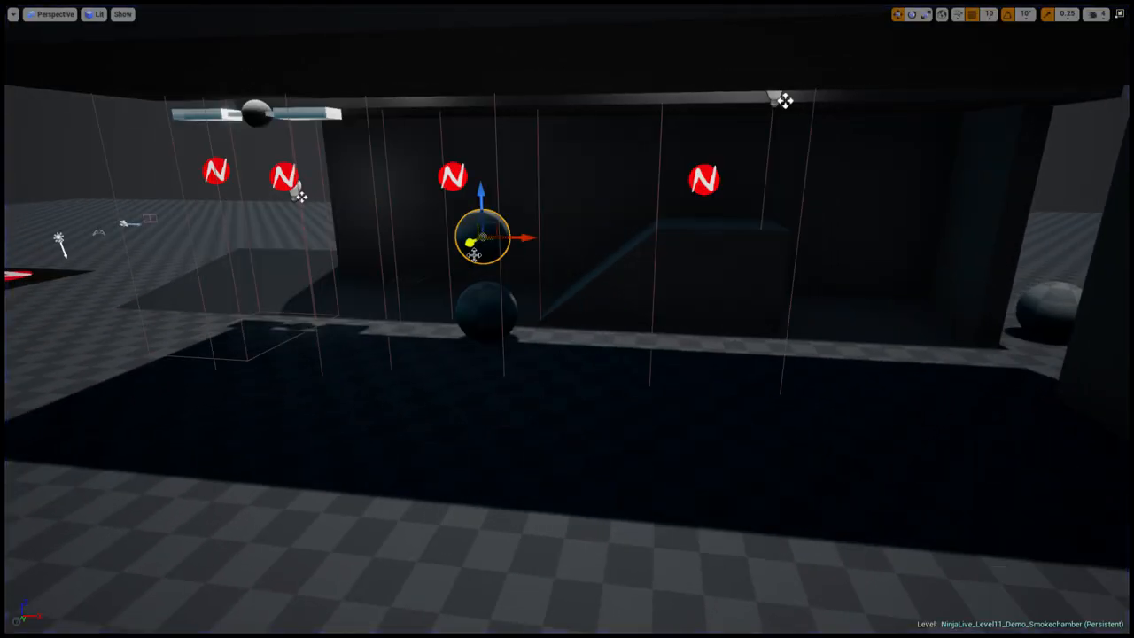
left_click_drag(478, 239, 177, 372)
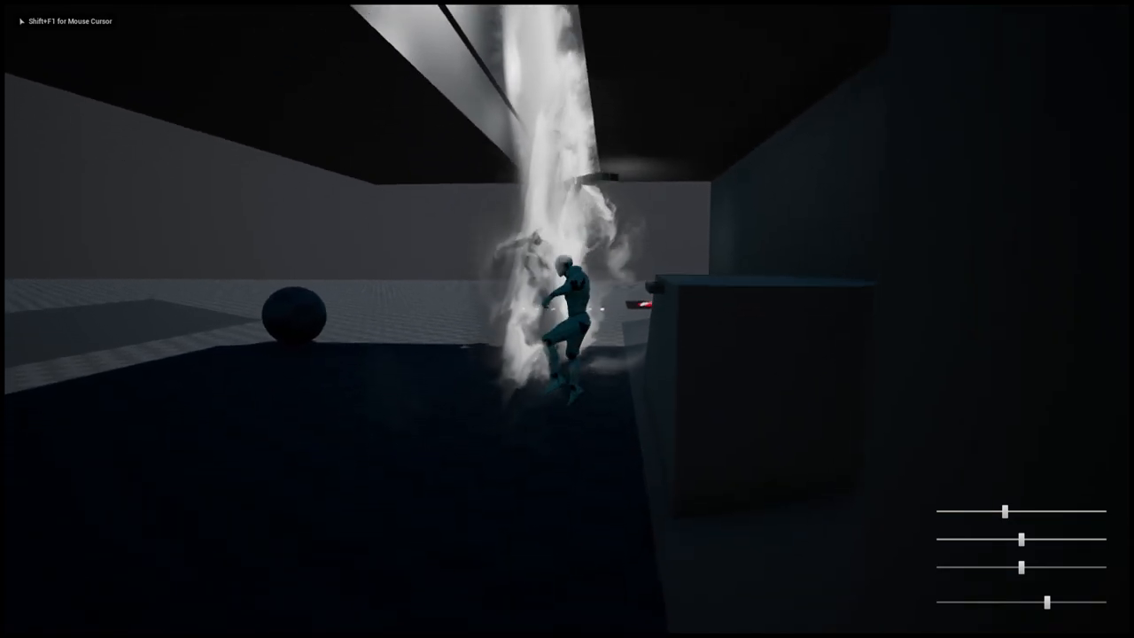
mouse_move(567, 319)
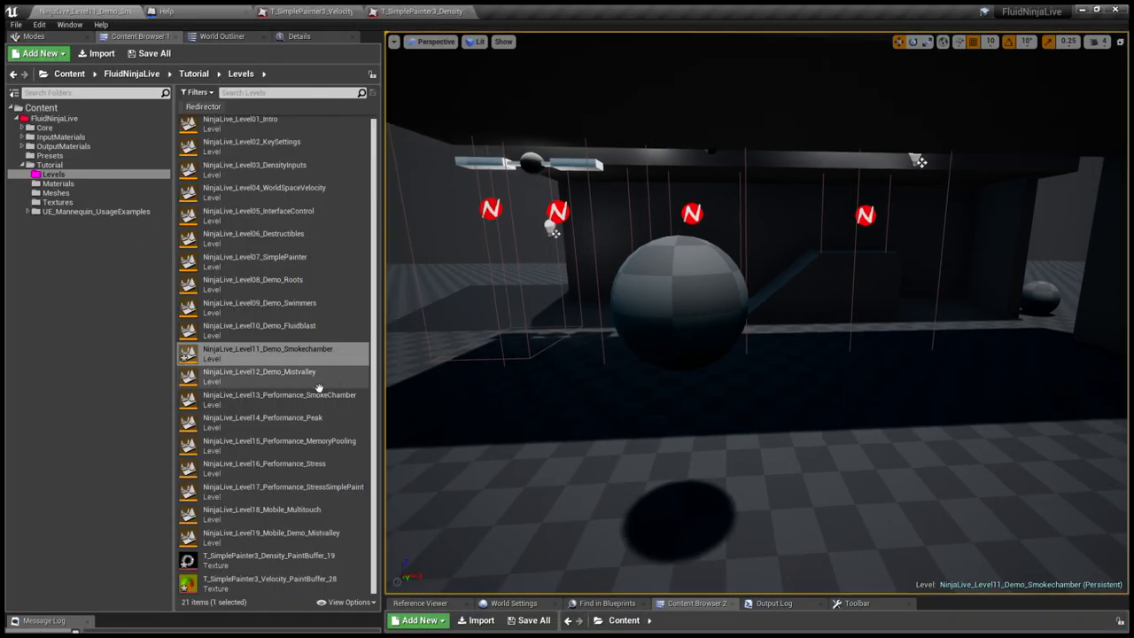
Open and play NinjaLive_Level12_Demo_Mistvalley, then select the Level13 SmokeChamber performance level.
left_click(274, 373)
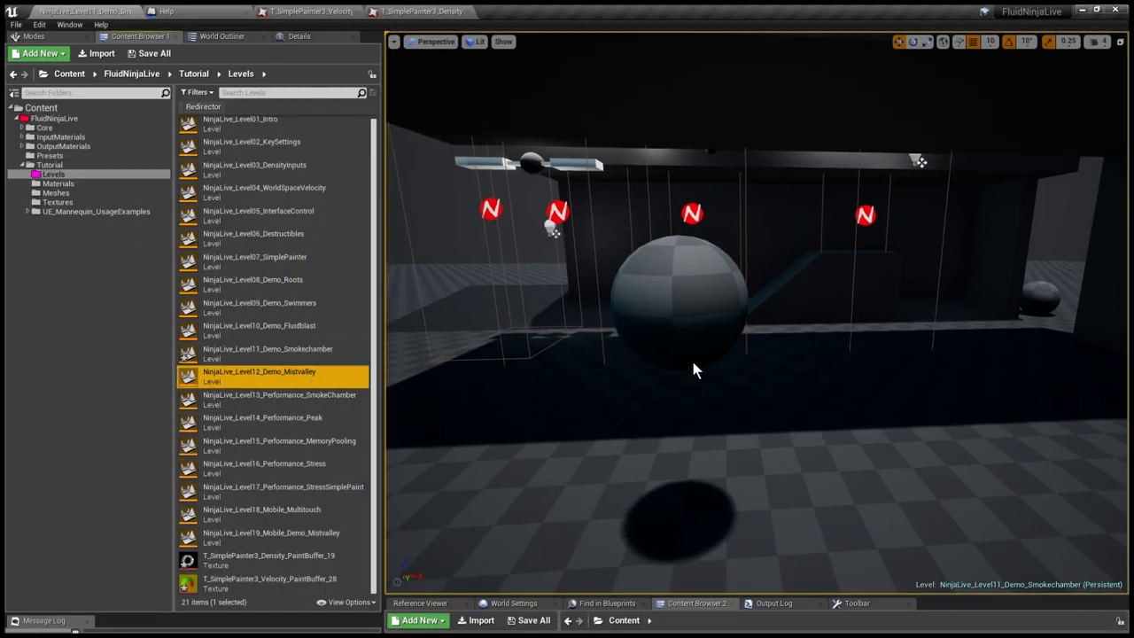
double_click(258, 372)
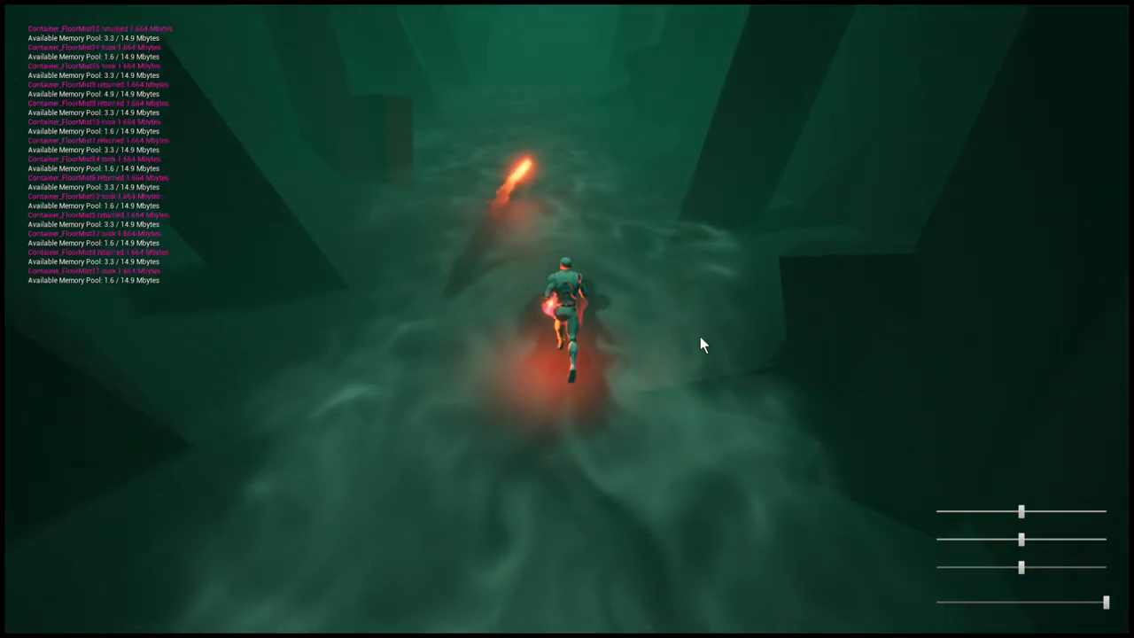
mouse_move(419, 363)
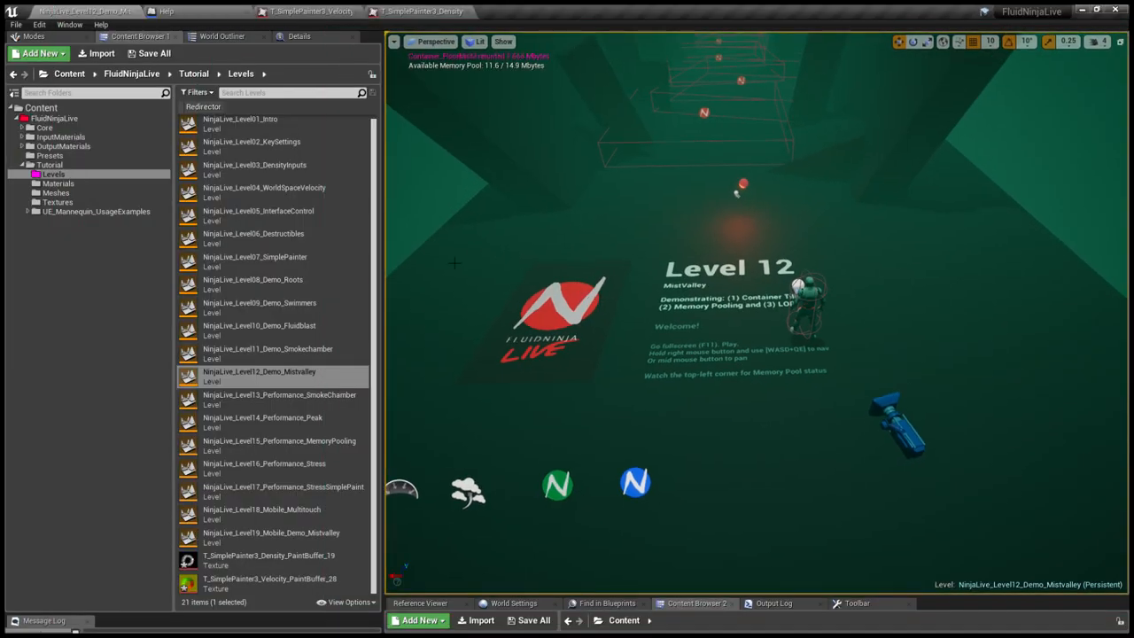
left_click(279, 398)
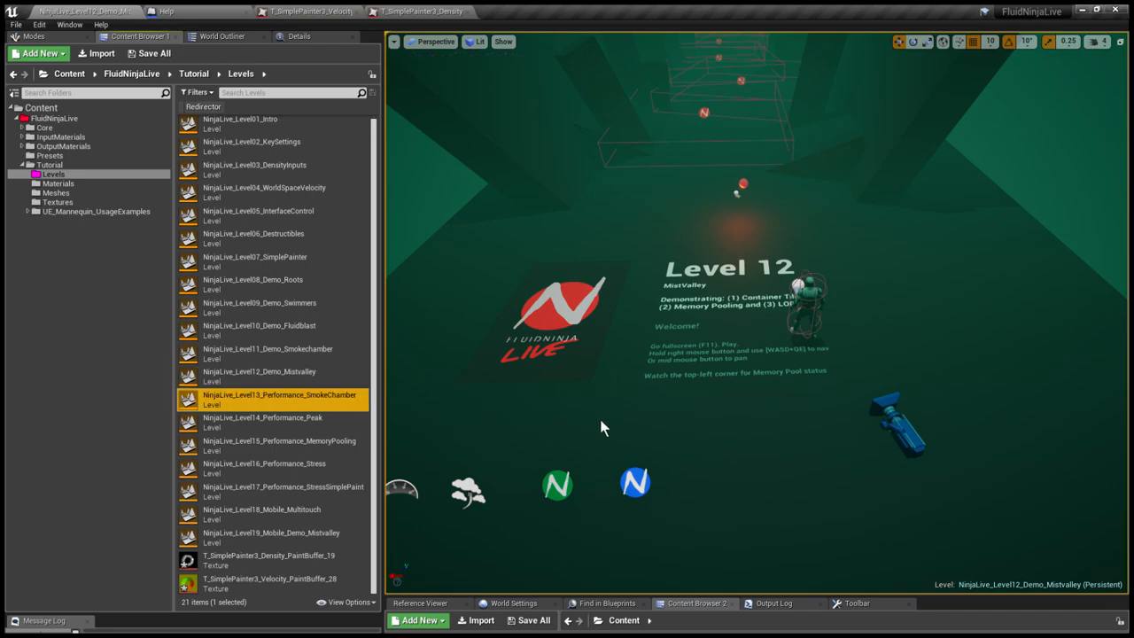
Load NinjaLive_Level13_Performance_SmokeChamber from the Content Browser Levels folder.
double_click(279, 399)
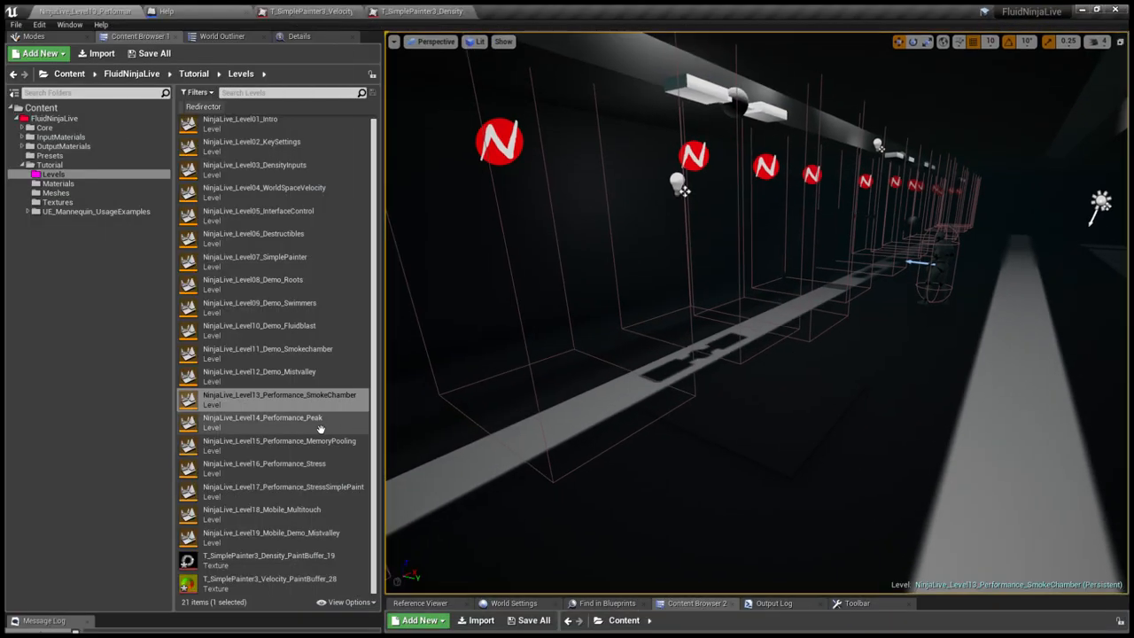
Load NinjaLive_Level14_Performance_Peak from the Content Browser.
double_click(262, 417)
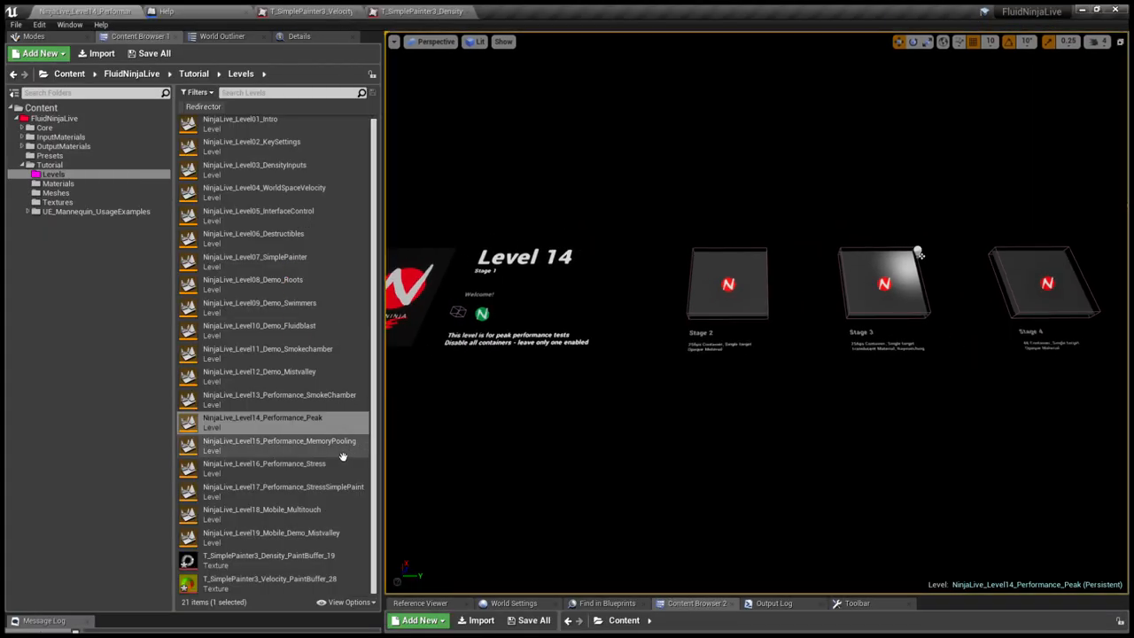
Load NinjaLive_Level15_Performance_MemoryPooling, then select Level16_Performance_Stress in the Content Browser.
double_click(279, 444)
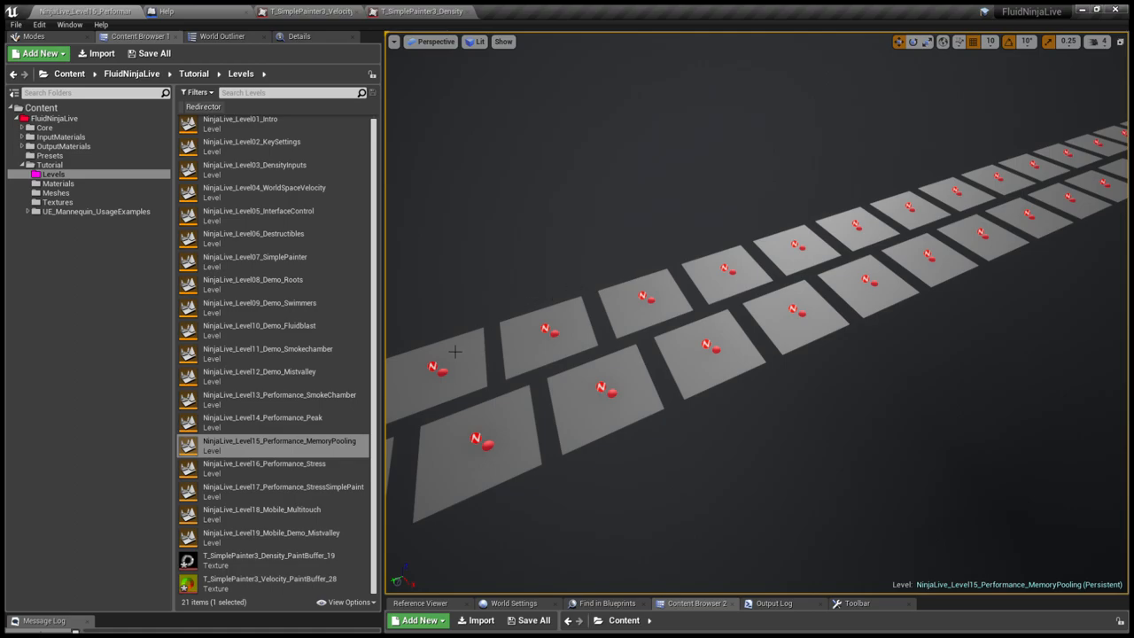
left_click(274, 468)
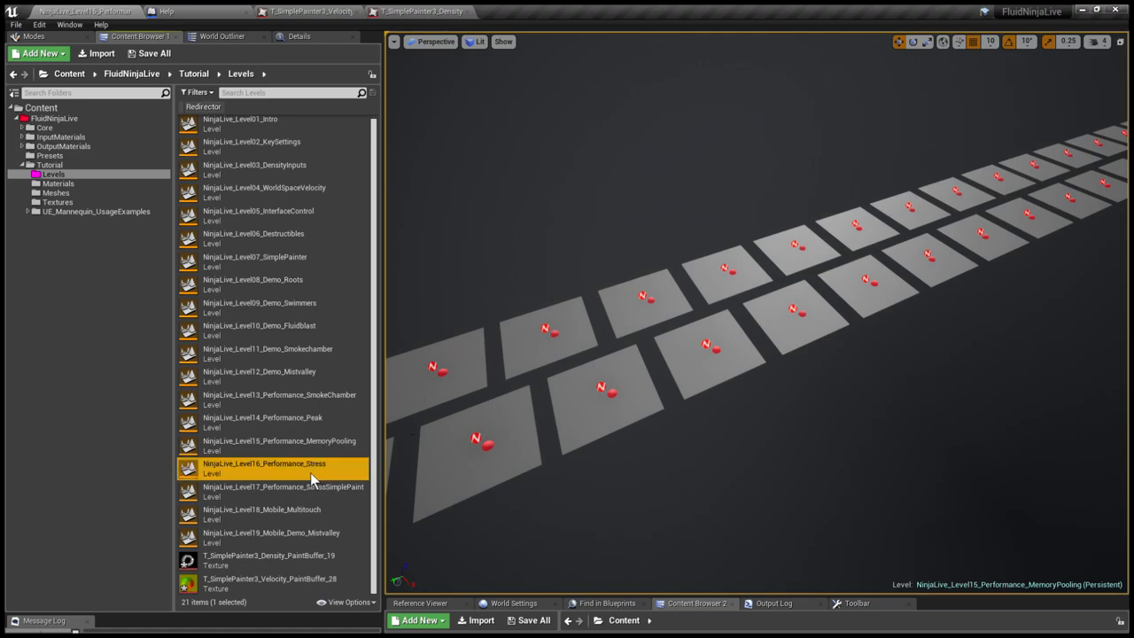
Load NinjaLive_Level16_Performance_Stress from the Content Browser.
double_click(264, 463)
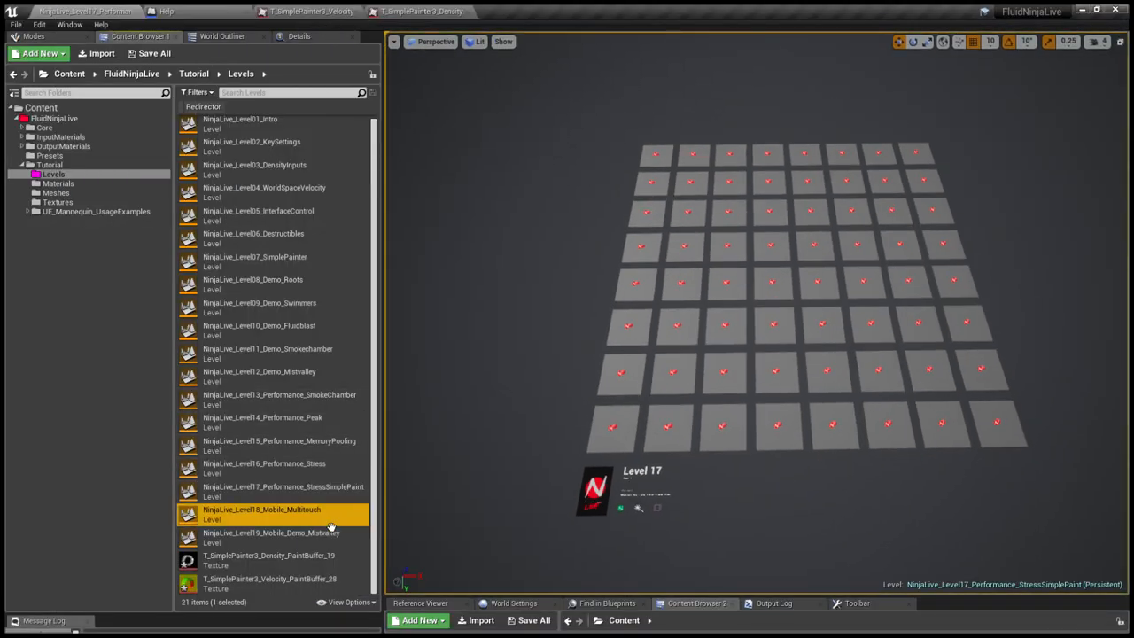
Load NinjaLive_Level18_Mobile_Multitouch, then select Level19_Mobile_Demo_Mistvalley in the Content Browser.
double_click(261, 512)
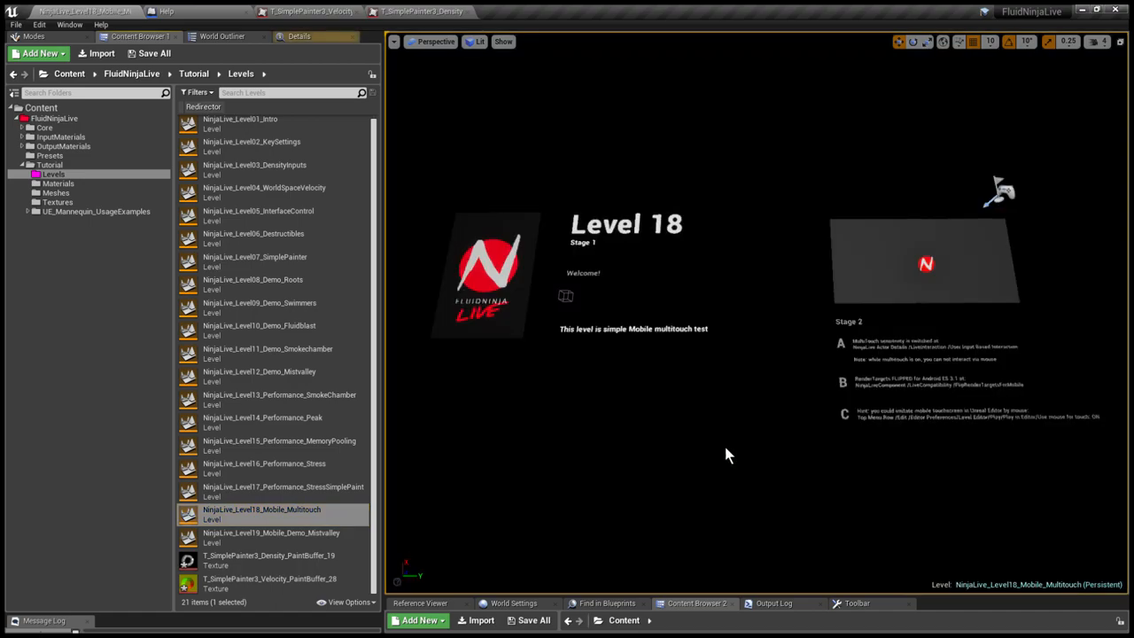
mouse_move(819, 332)
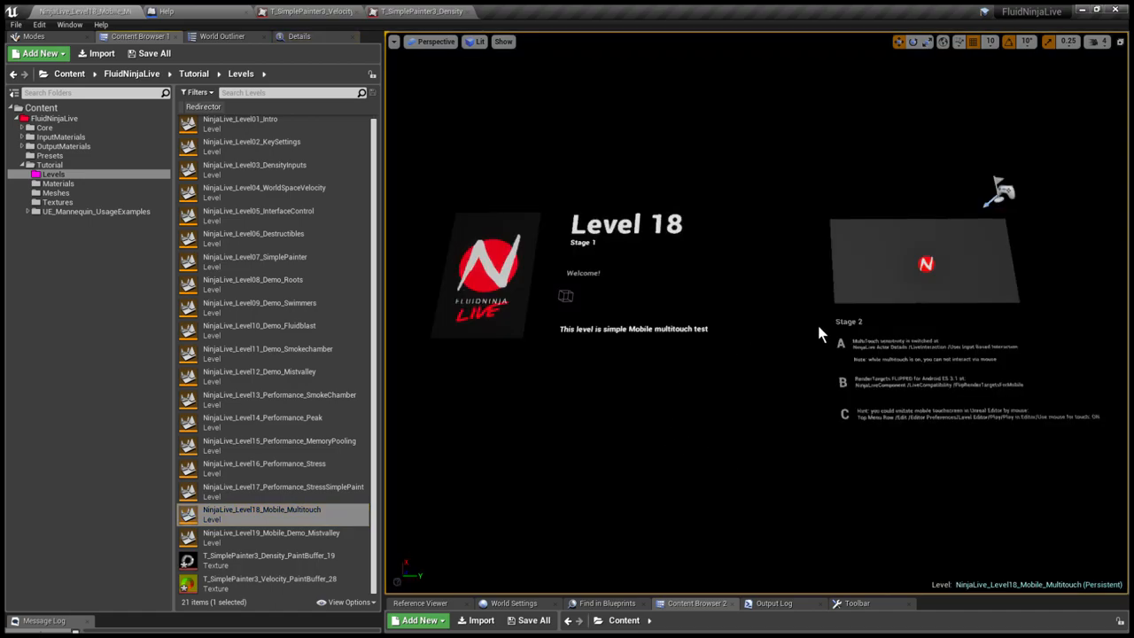
mouse_move(1030, 272)
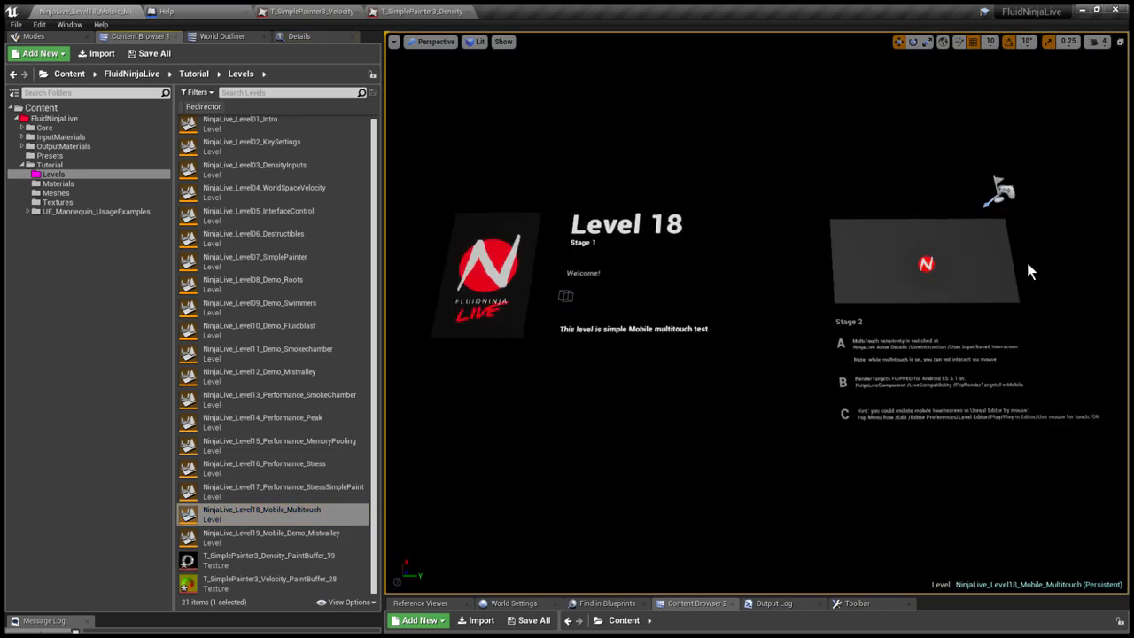
left_click(271, 537)
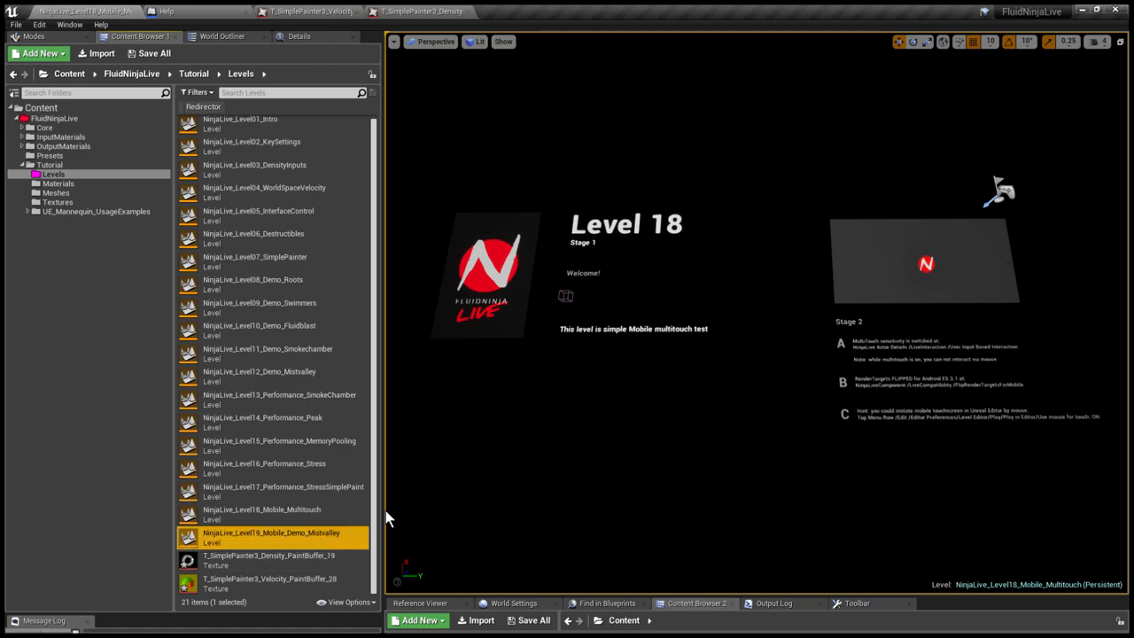
Load NinjaLive_Level19_Mobile_Demo_Mistvalley from the Content Browser.
double_click(272, 533)
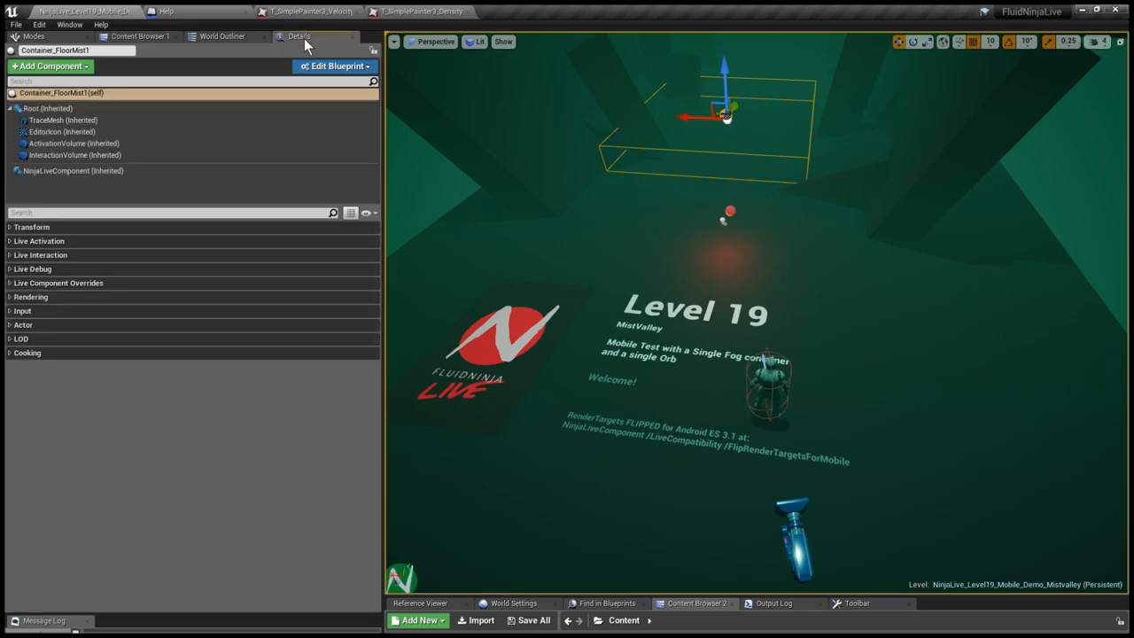
Select NinjaLiveComponent (Inherited) and expand Live Compatibility to reveal Flip Render Targets for Mobile.
left_click(73, 171)
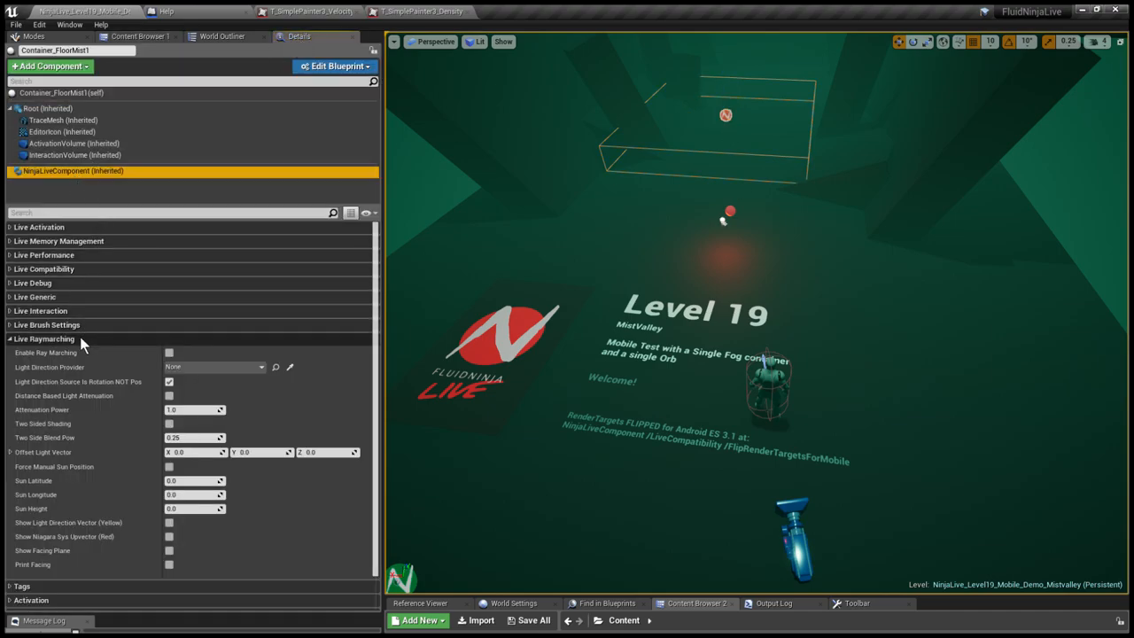
left_click(44, 268)
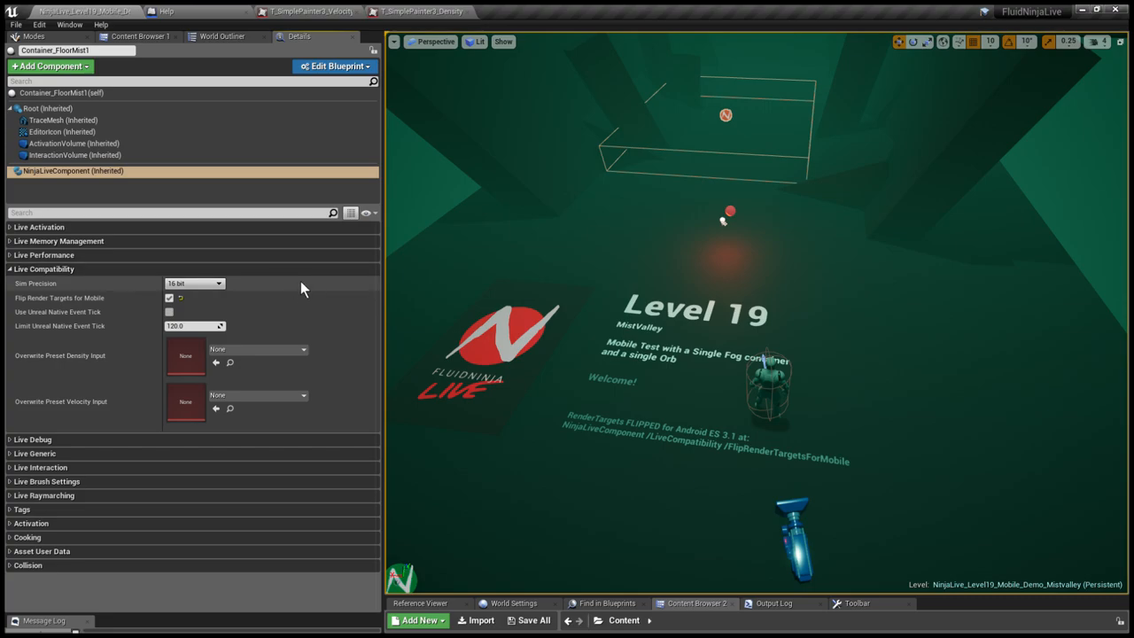
mouse_move(82, 306)
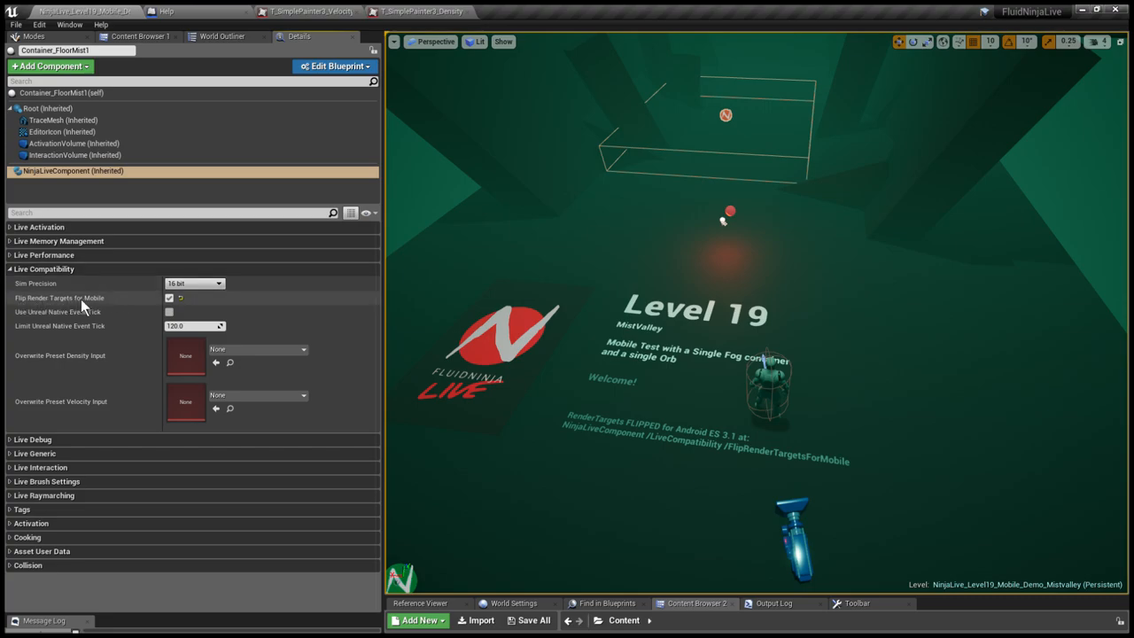
mouse_move(102, 309)
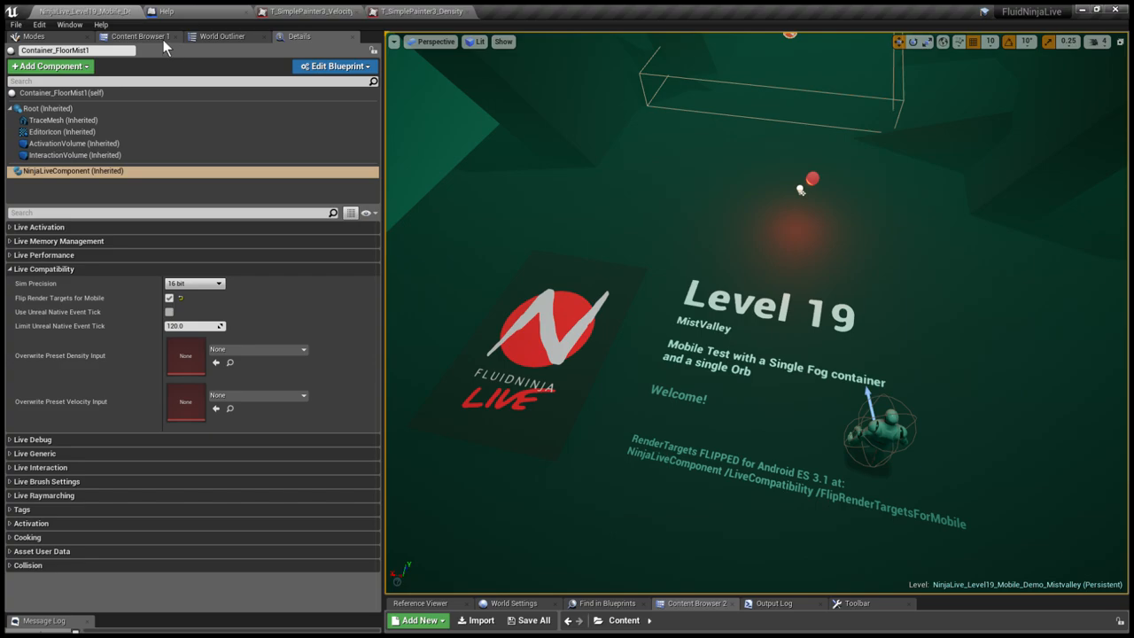
Switch between the Content Browser and Modes tabs to reach the Help blueprint's Event Graph.
left_click(139, 36)
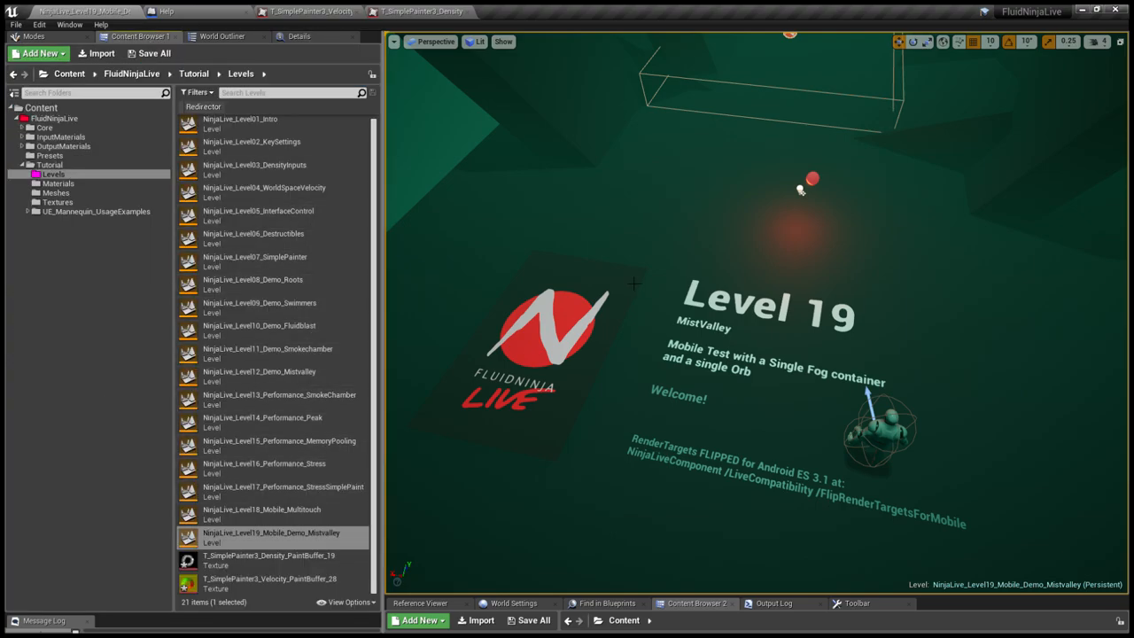
mouse_move(850, 224)
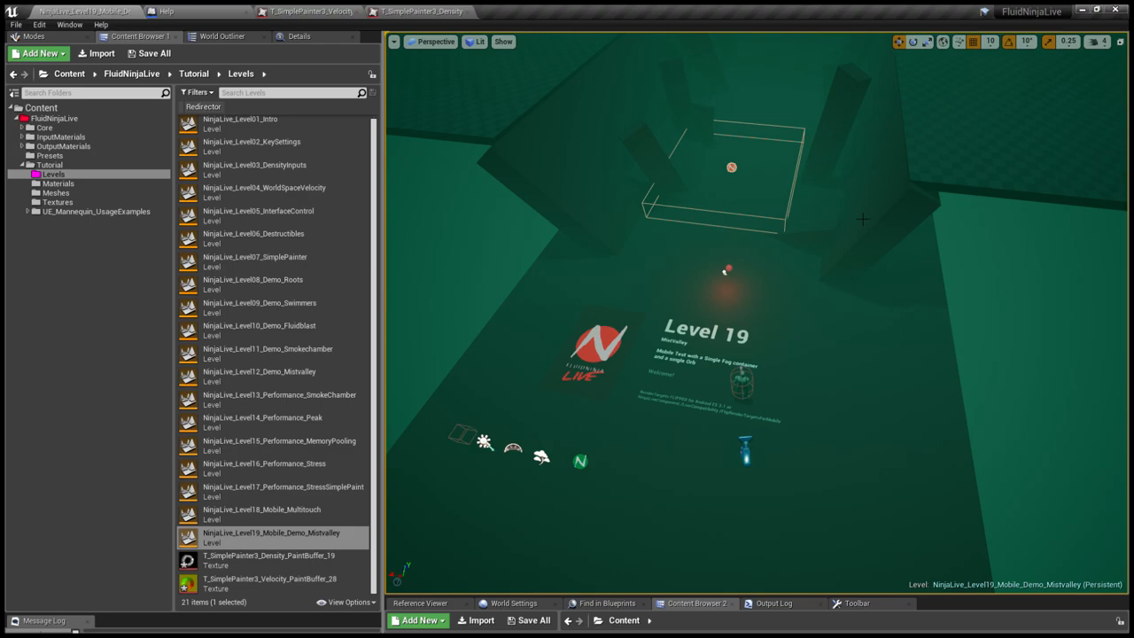
mouse_move(759, 320)
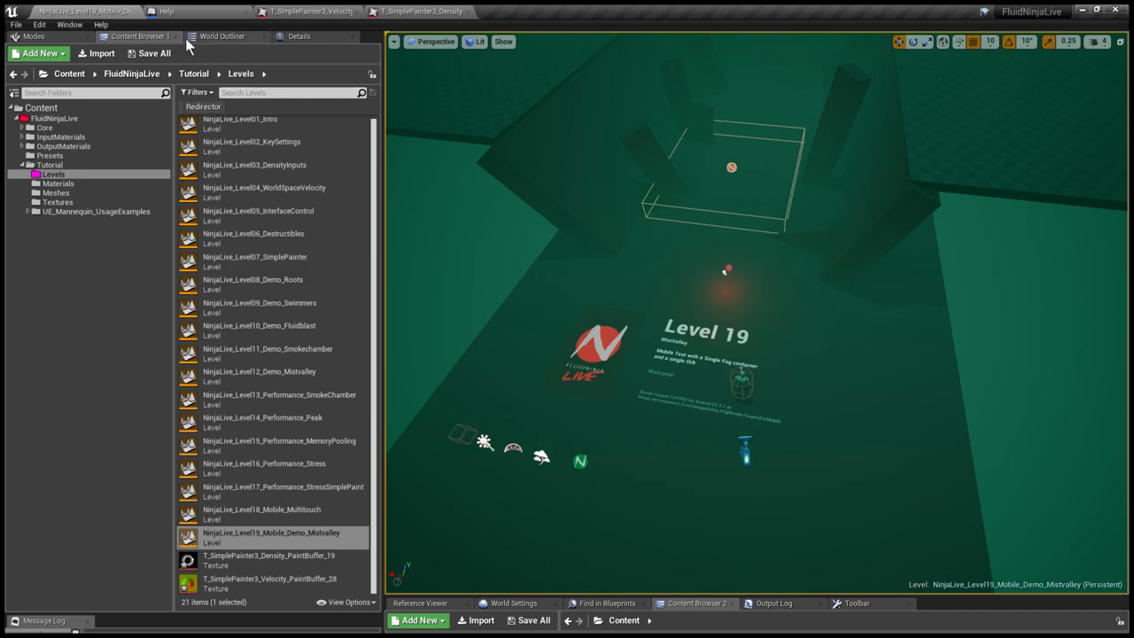
left_click(31, 36)
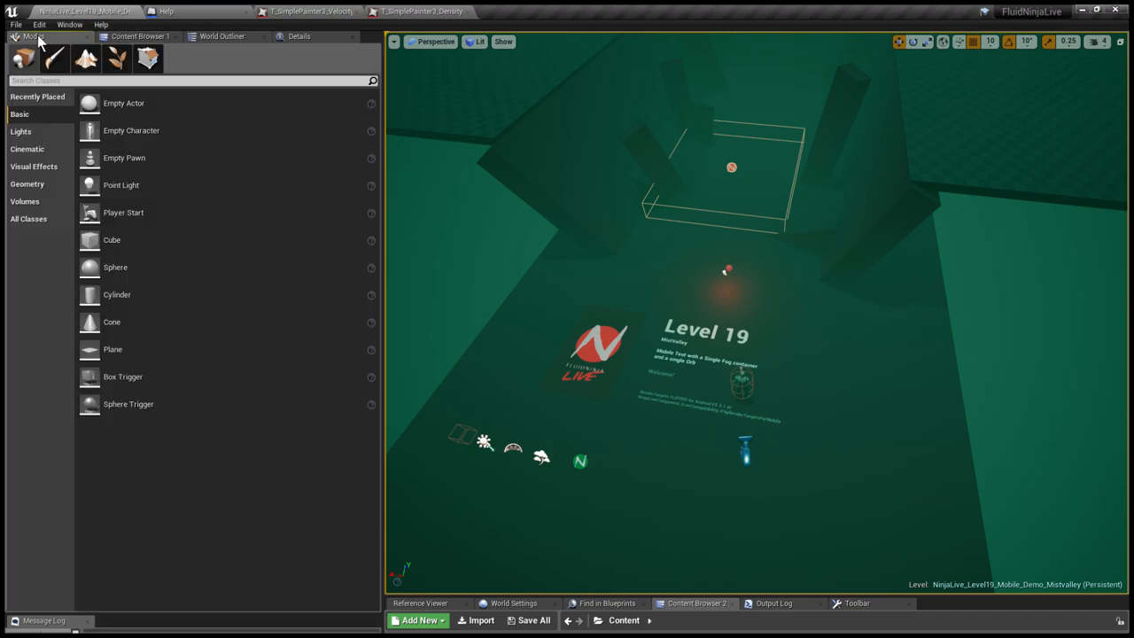
left_click(139, 37)
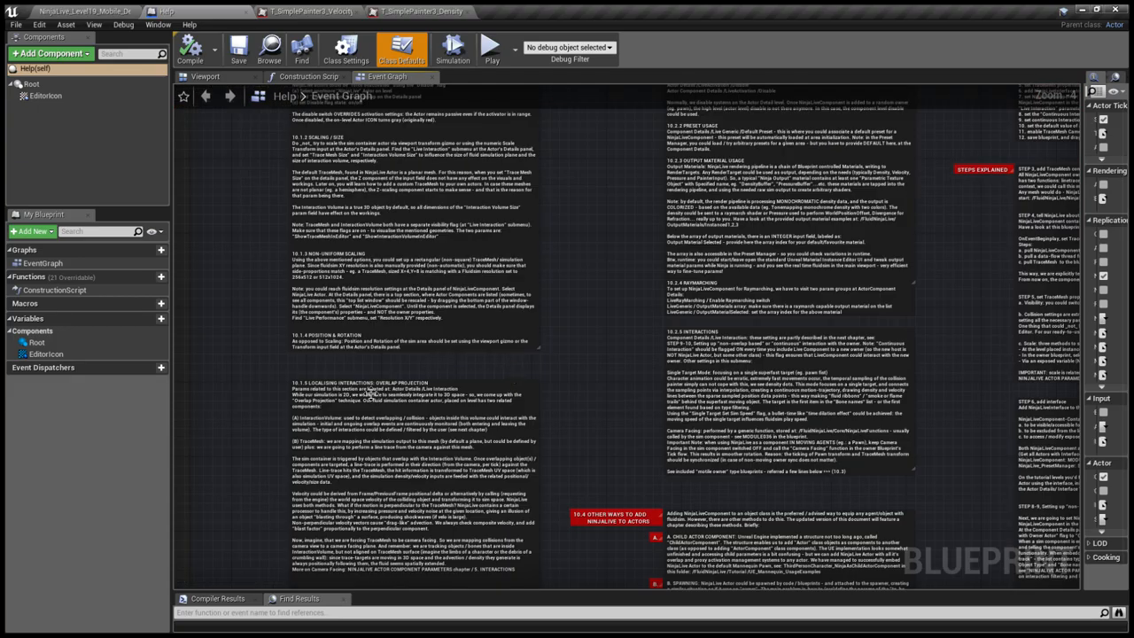
Scroll the Help Event Graph down to the PACKAGING sections 14.1 and 14.2.
scroll("down", 3)
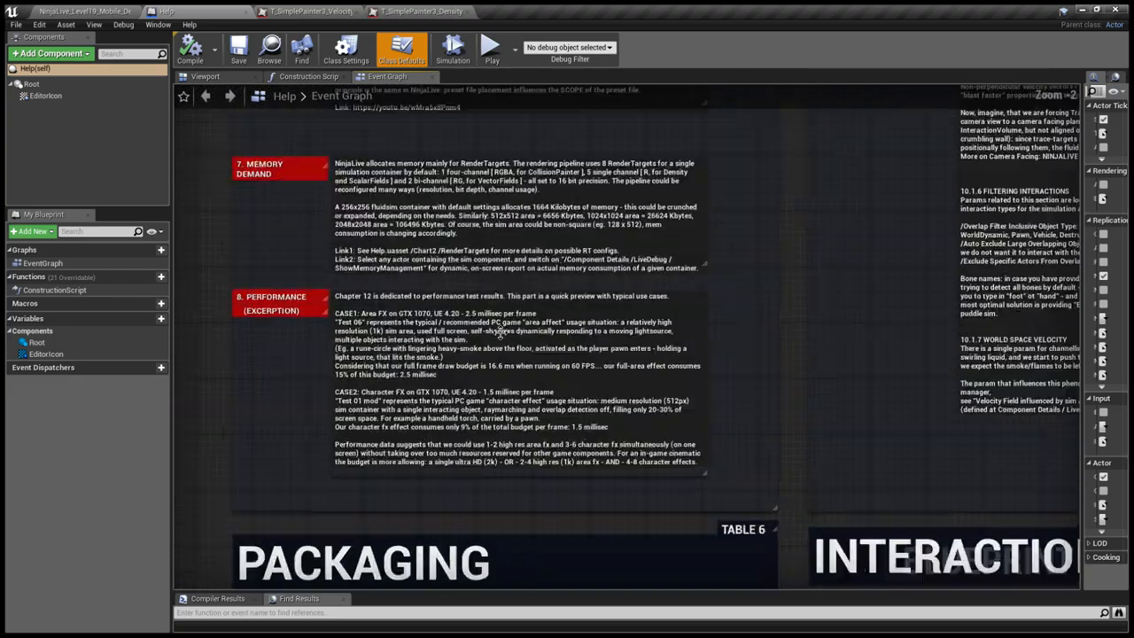
scroll("down", 3)
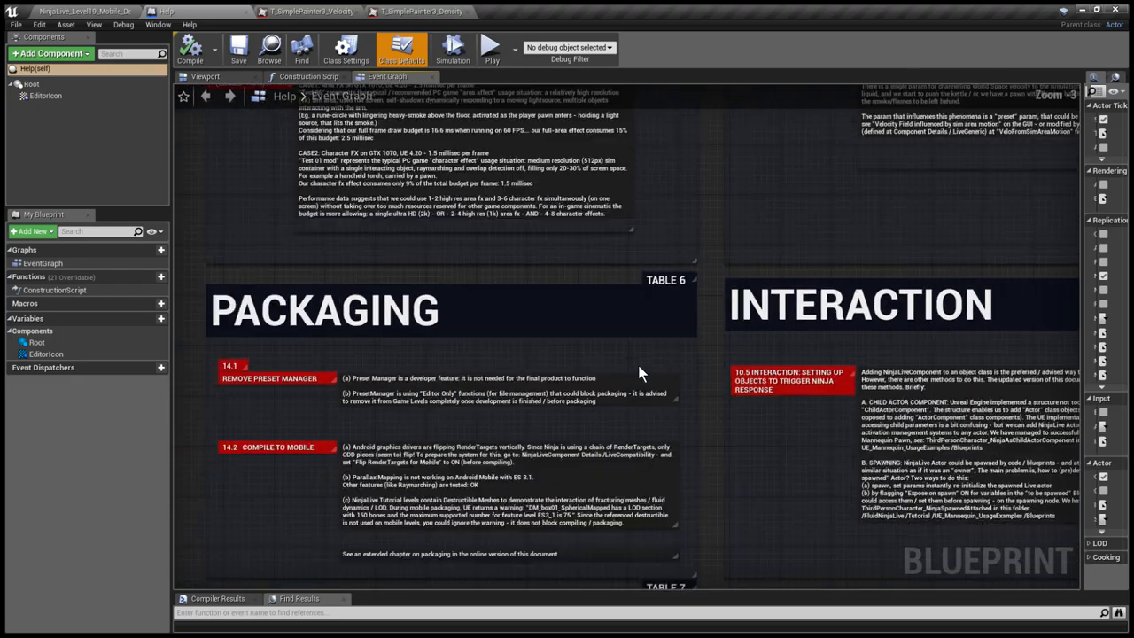